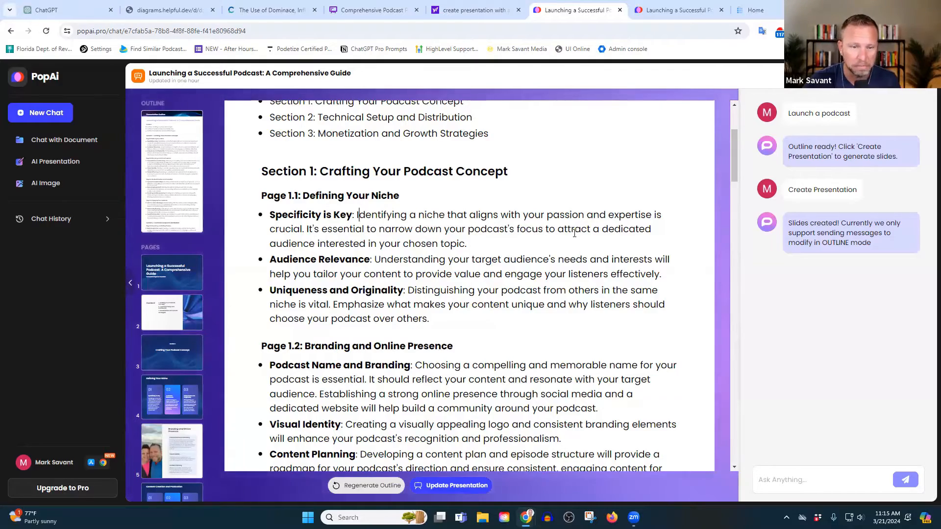
Scroll past the edited podcast outline and switch to the generated slide deck view
scroll(down, 3)
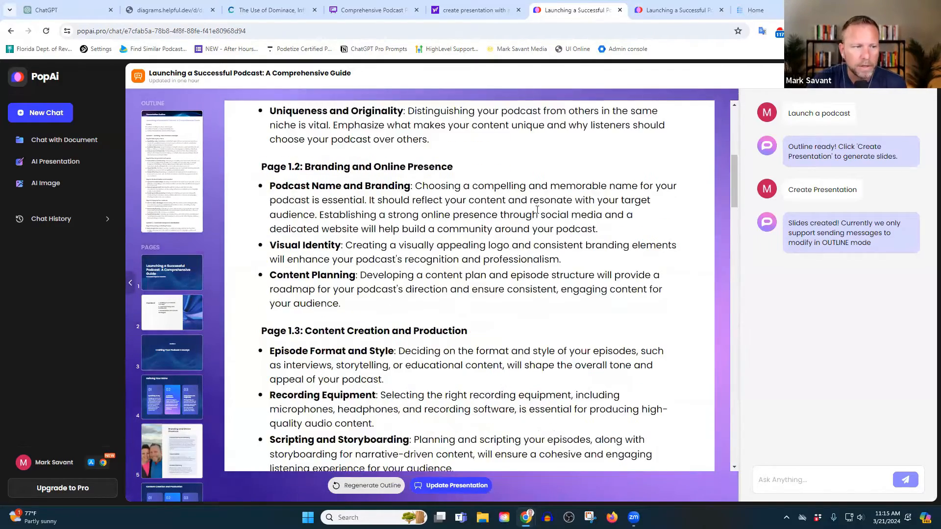
scroll(down, 3)
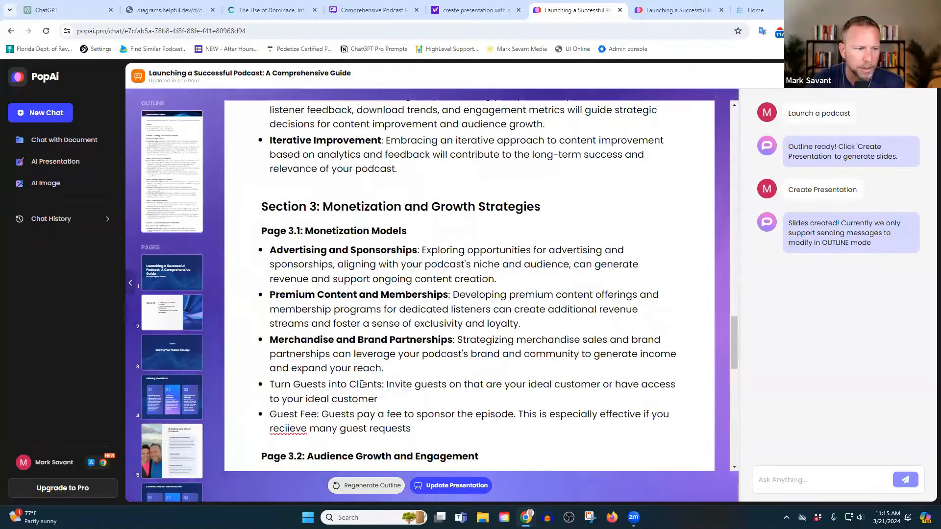
double_click(326, 384)
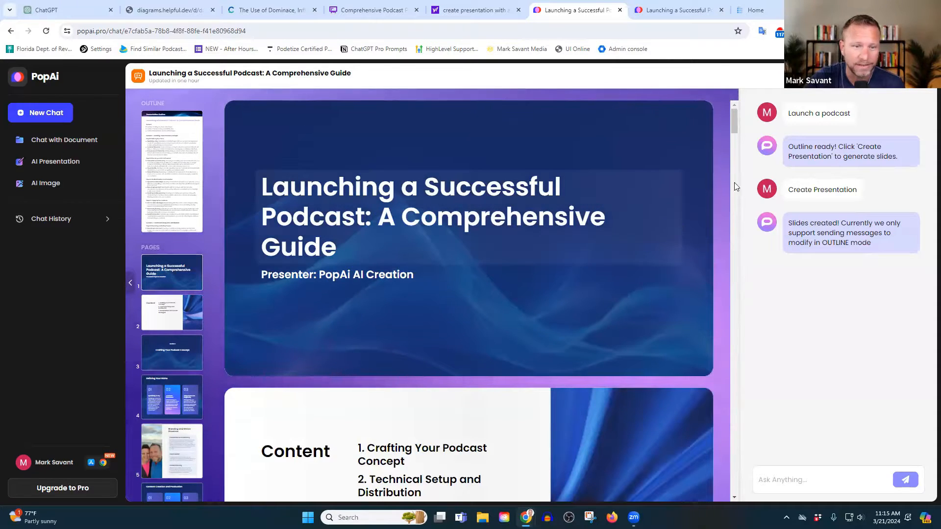
scroll(down, 3)
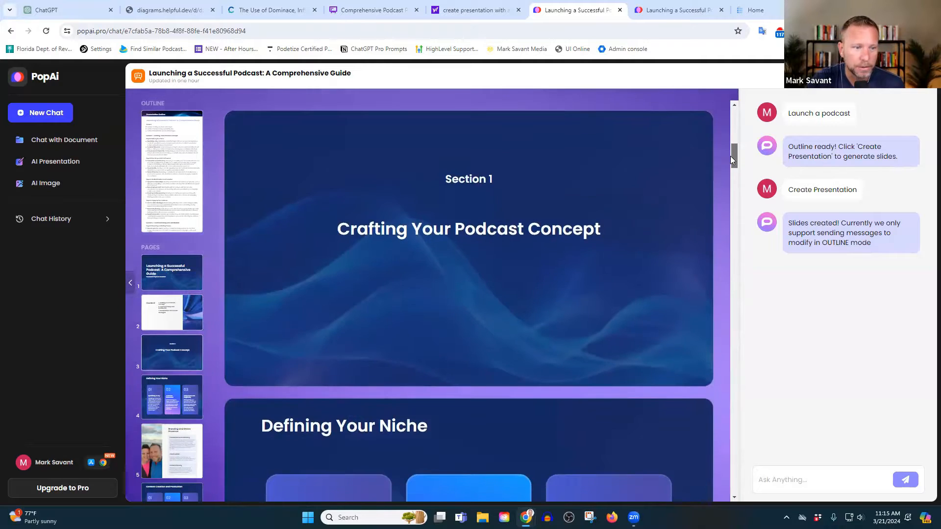
scroll(down, 3)
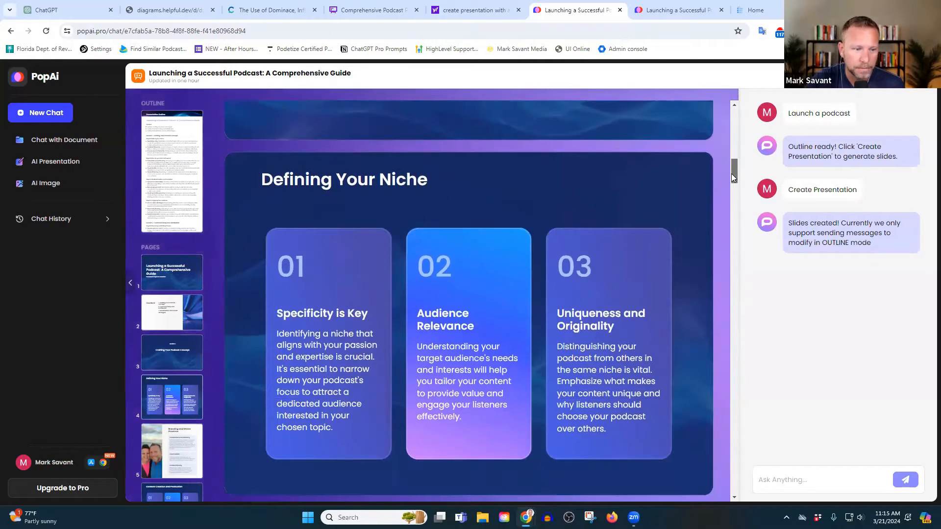
scroll(down, 3)
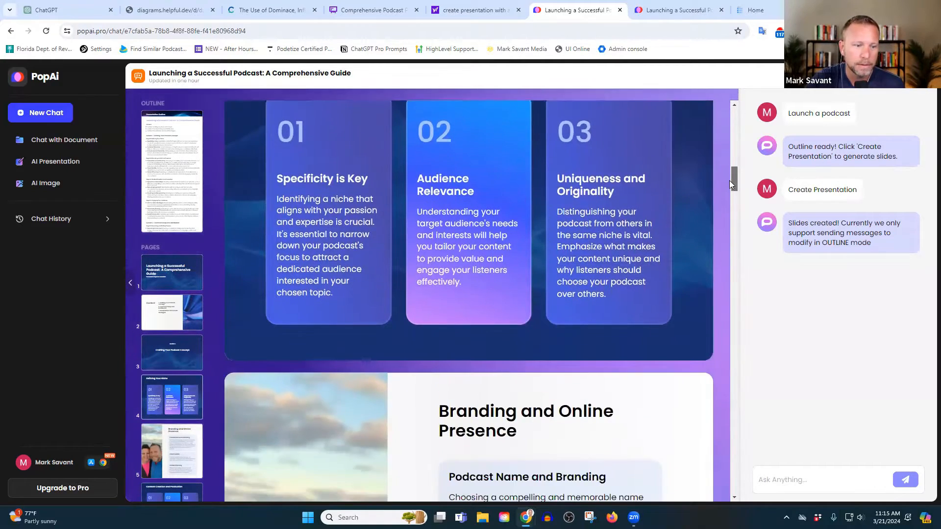
scroll(down, 3)
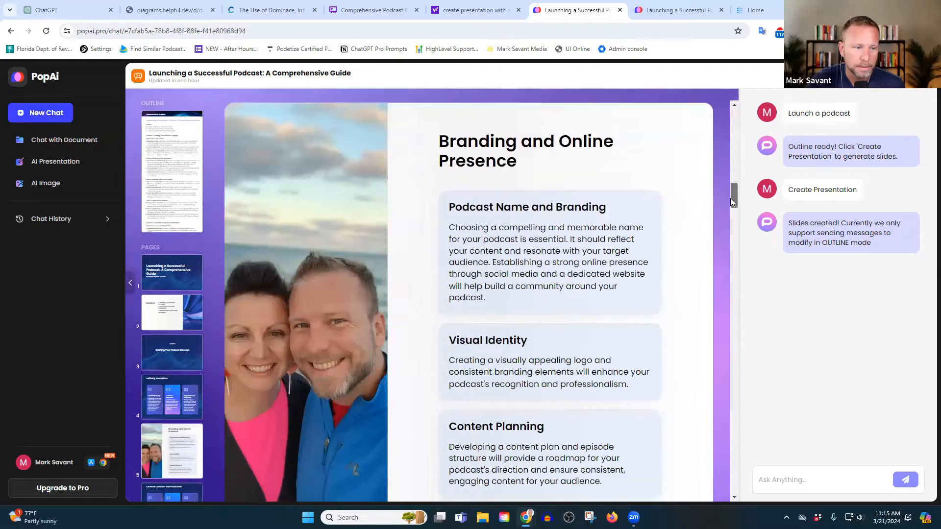
scroll(down, 3)
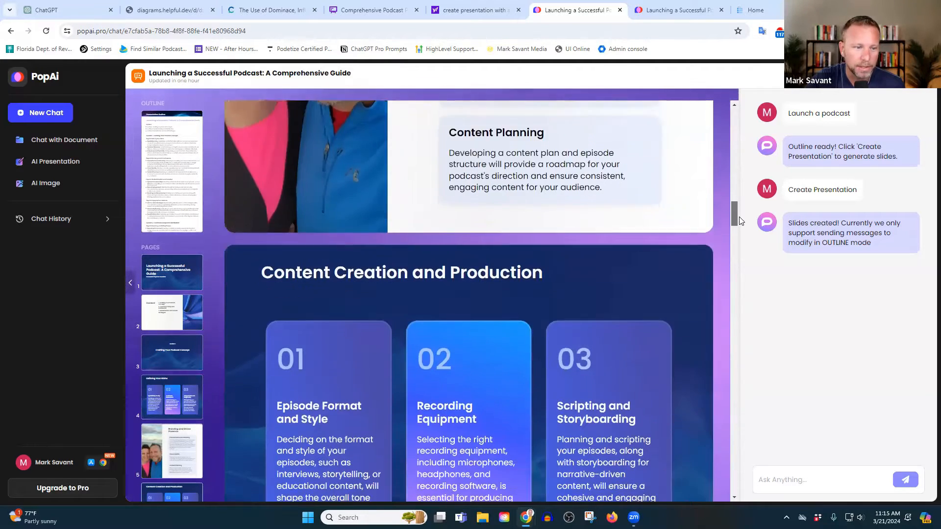
scroll(down, 3)
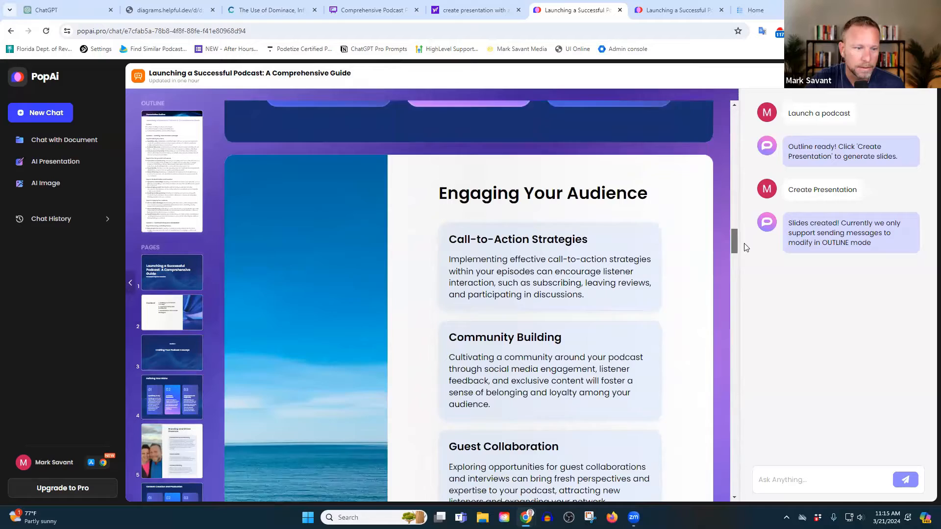
scroll(down, 3)
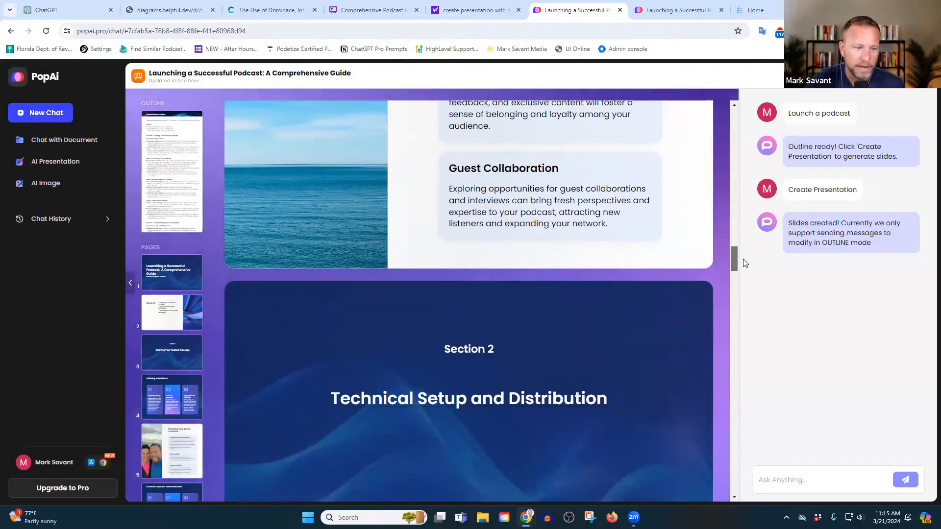
scroll(down, 3)
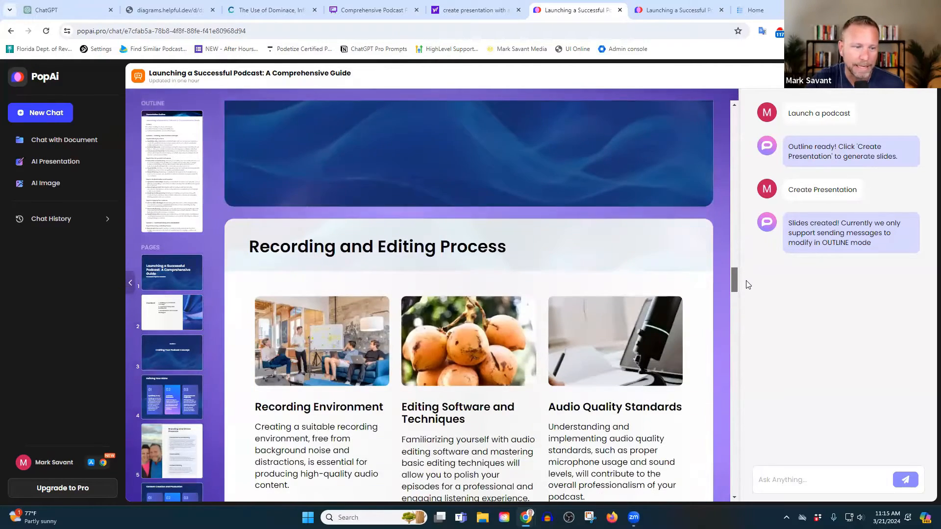
scroll(down, 3)
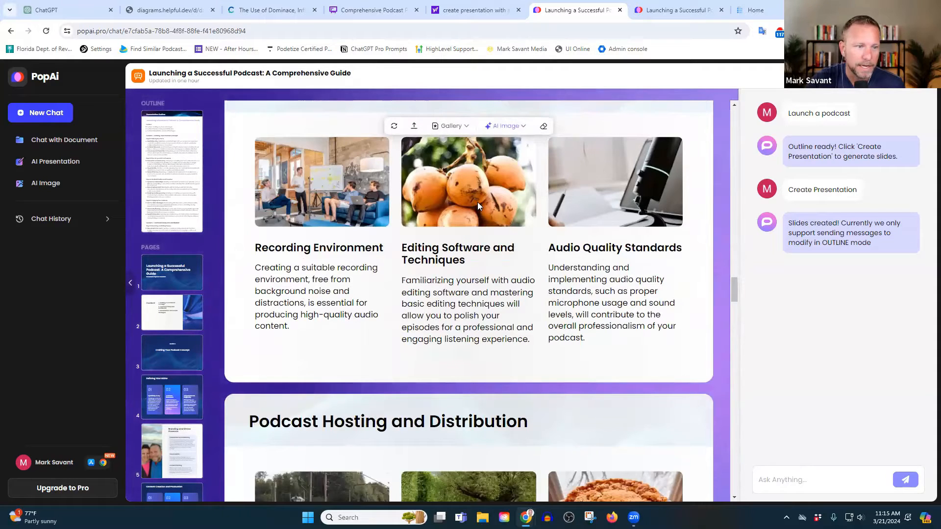
Swap the oranges photo for an AI Search–suggested audio waveform editing image
click(505, 125)
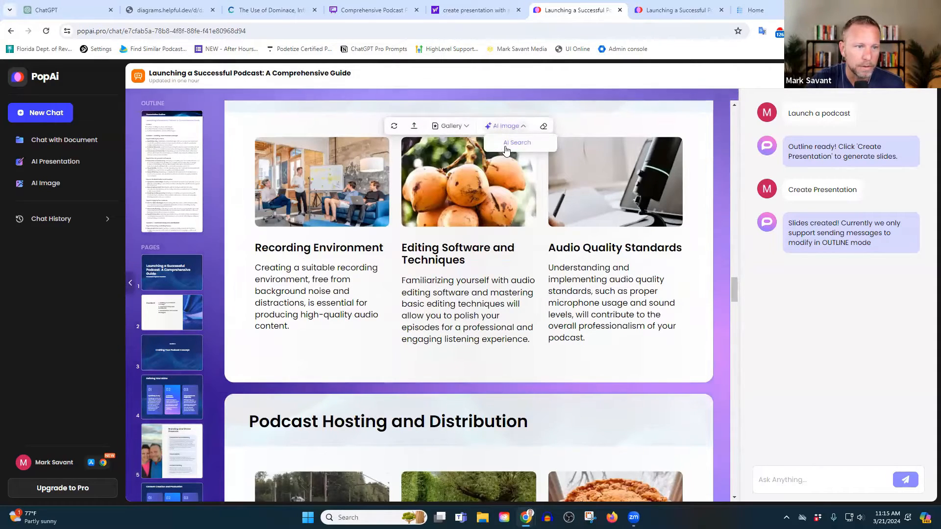
click(516, 142)
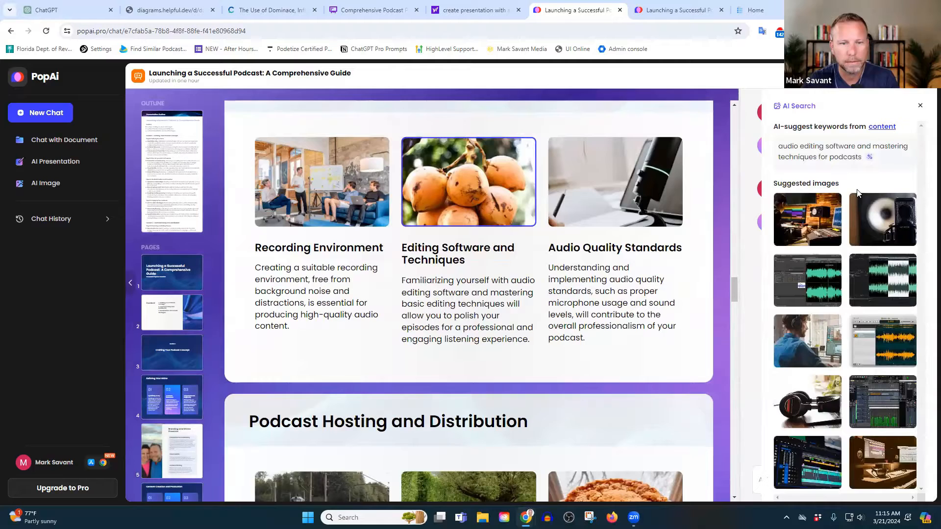
mouse_move(706, 229)
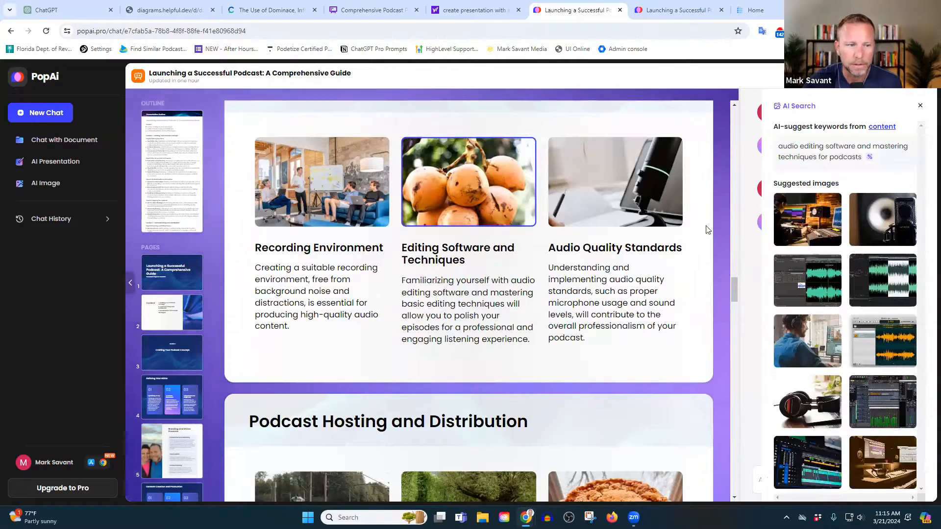
click(807, 280)
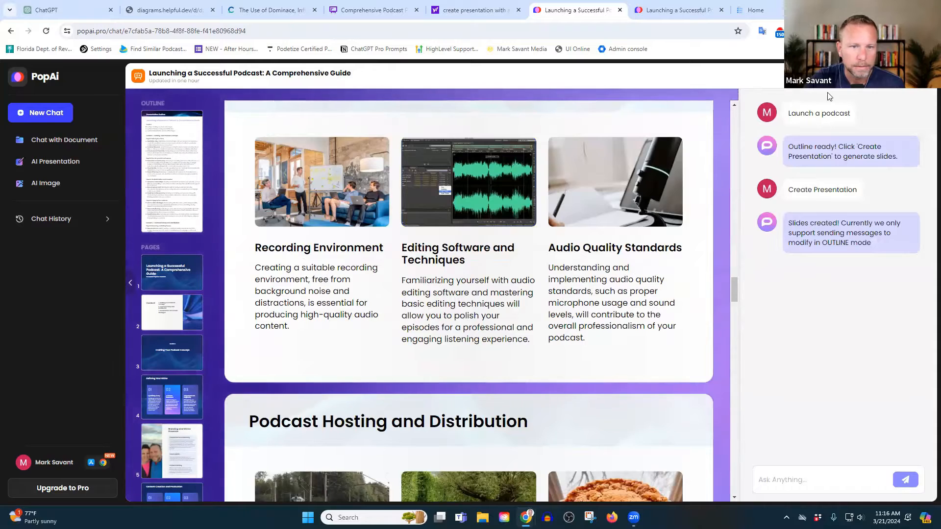
scroll(down, 3)
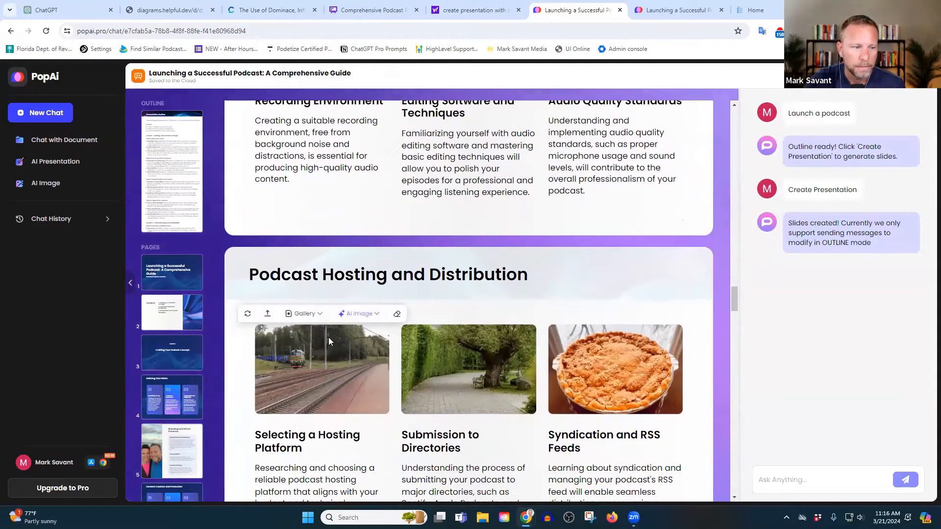
Upload a colourful podcast illustration from the computer in place of the railway photo
click(304, 313)
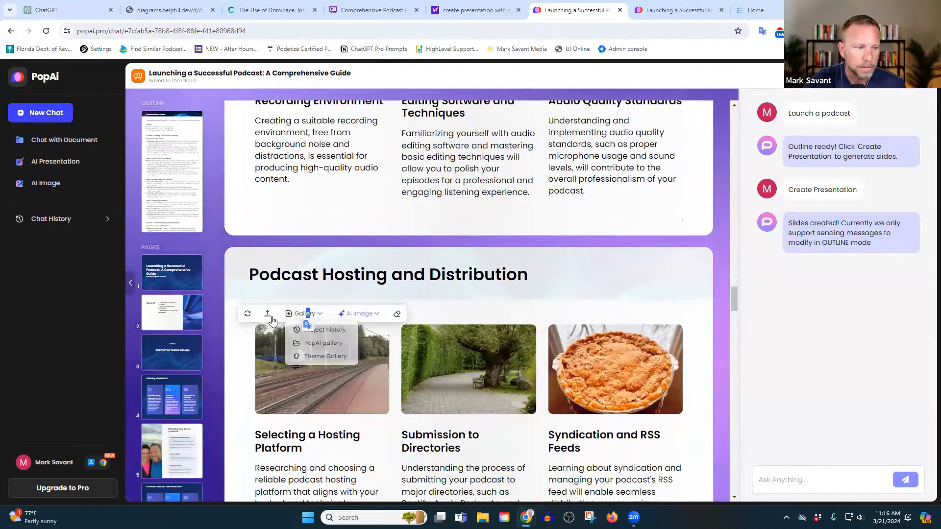
click(267, 313)
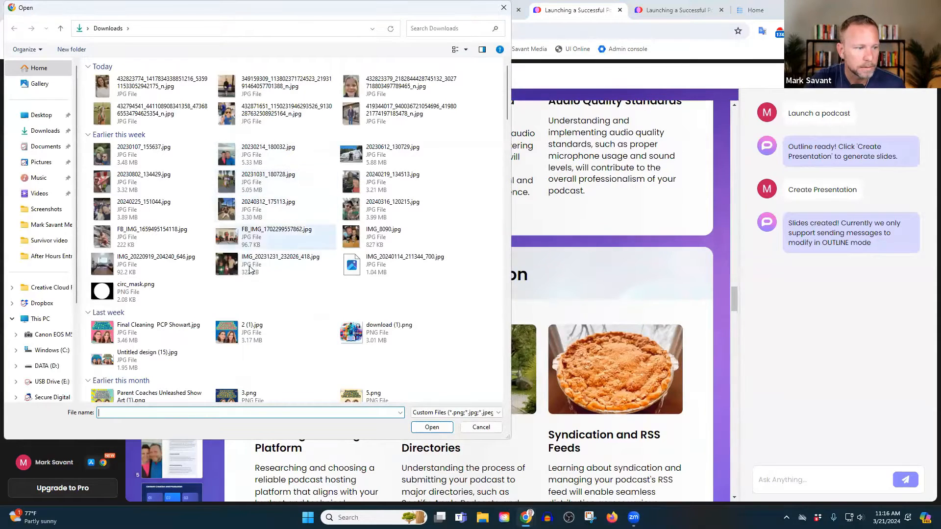
click(389, 331)
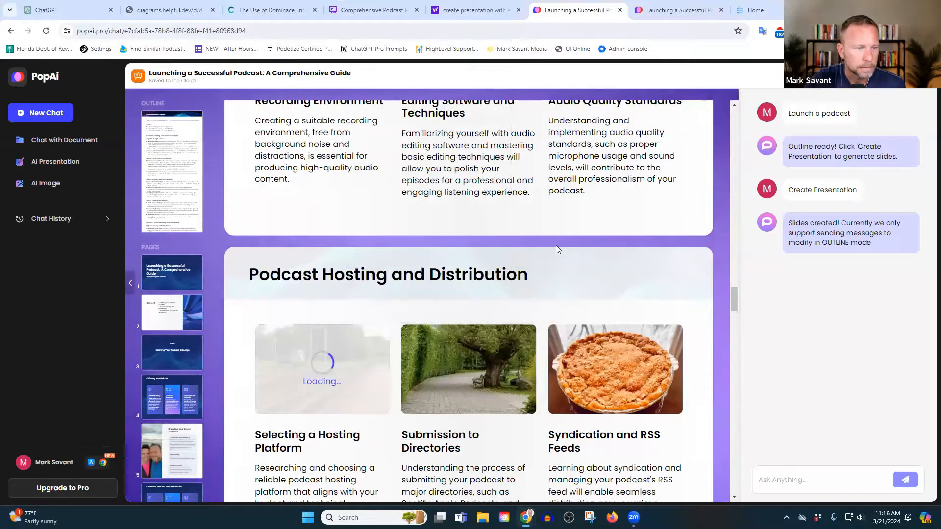
mouse_move(726, 302)
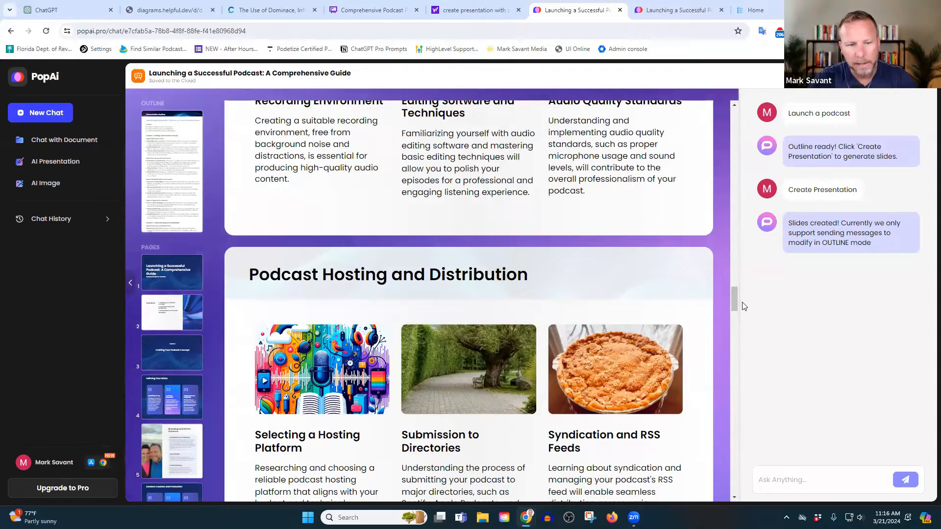
scroll(down, 3)
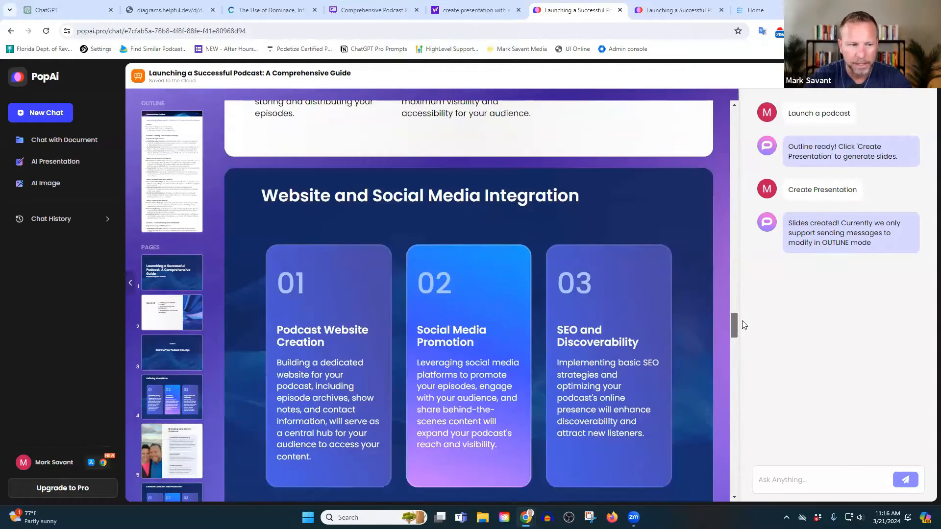
scroll(down, 3)
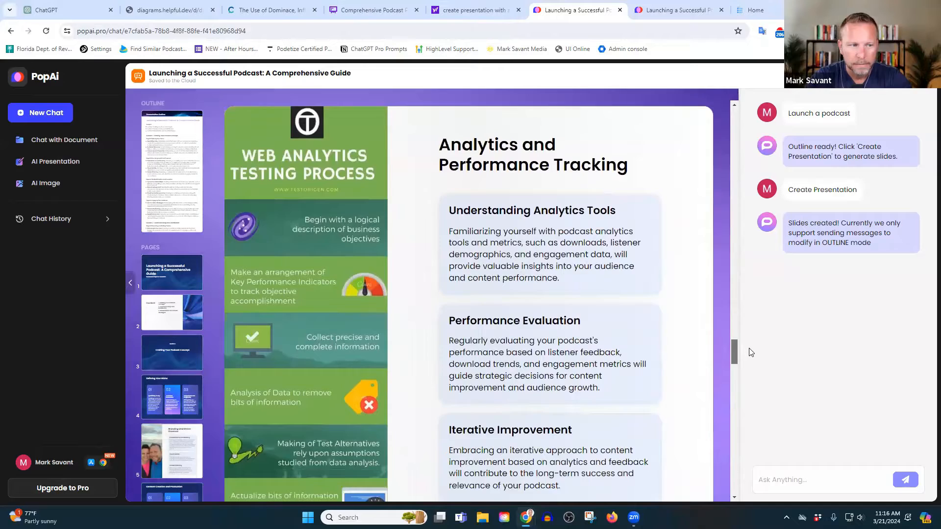
scroll(down, 3)
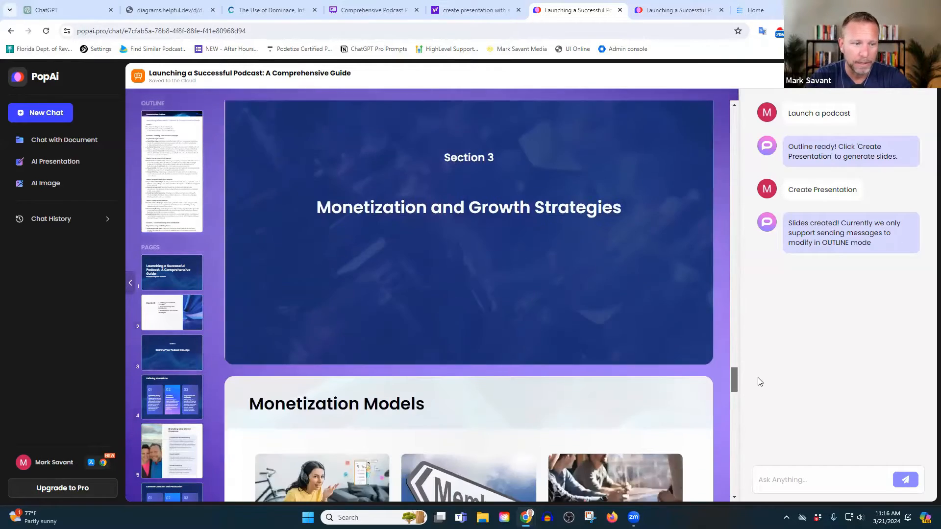
scroll(down, 3)
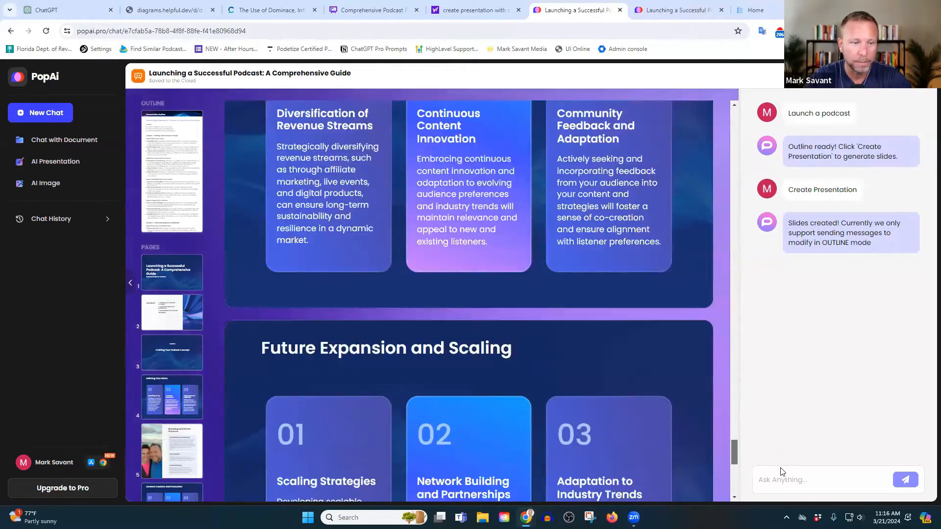
scroll(down, 3)
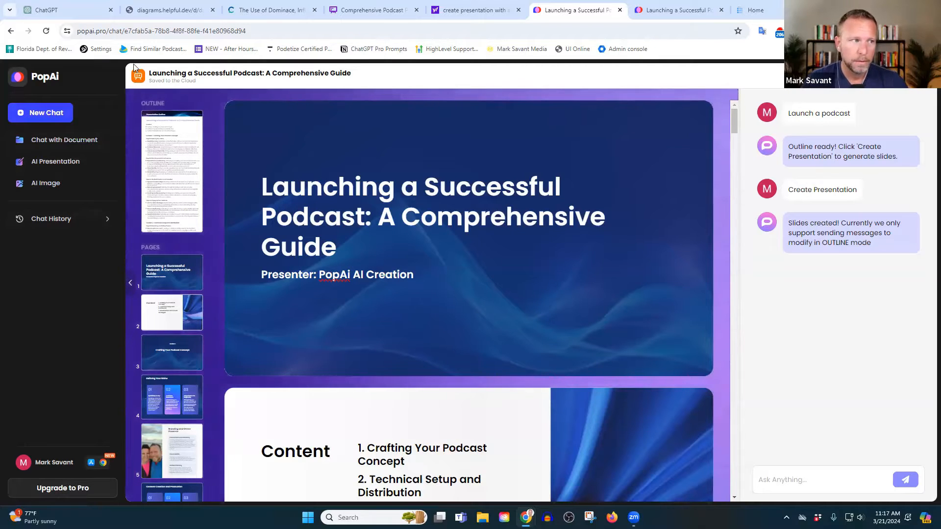
Glance at a blank ChatGPT chat, then return to the PopAi home workspace
click(66, 10)
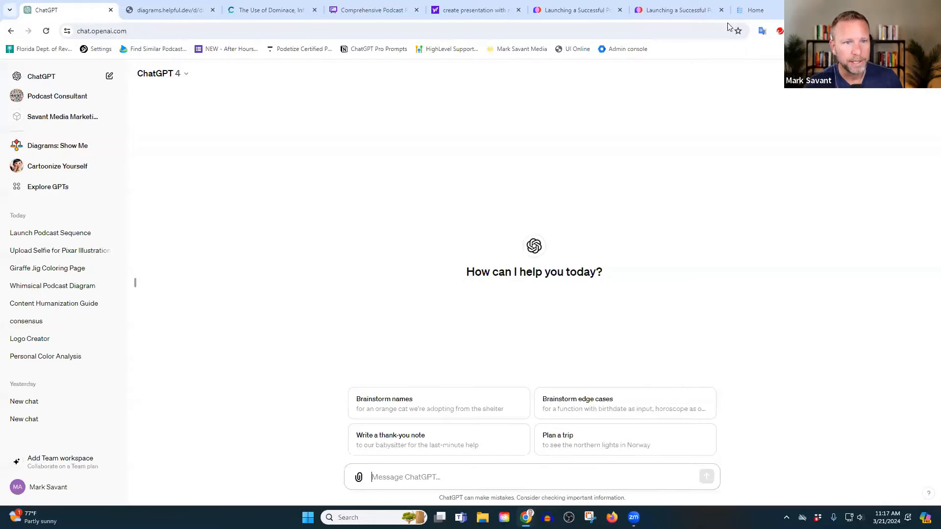
click(576, 10)
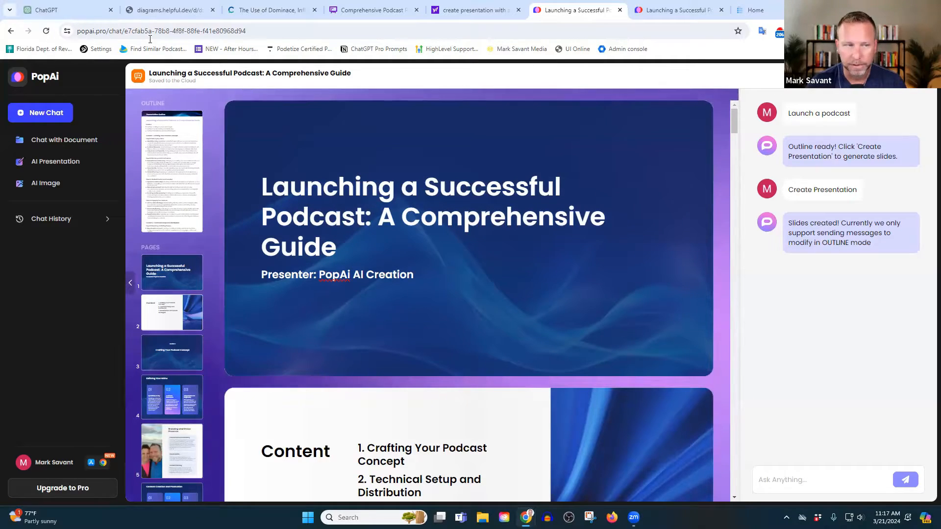
click(54, 10)
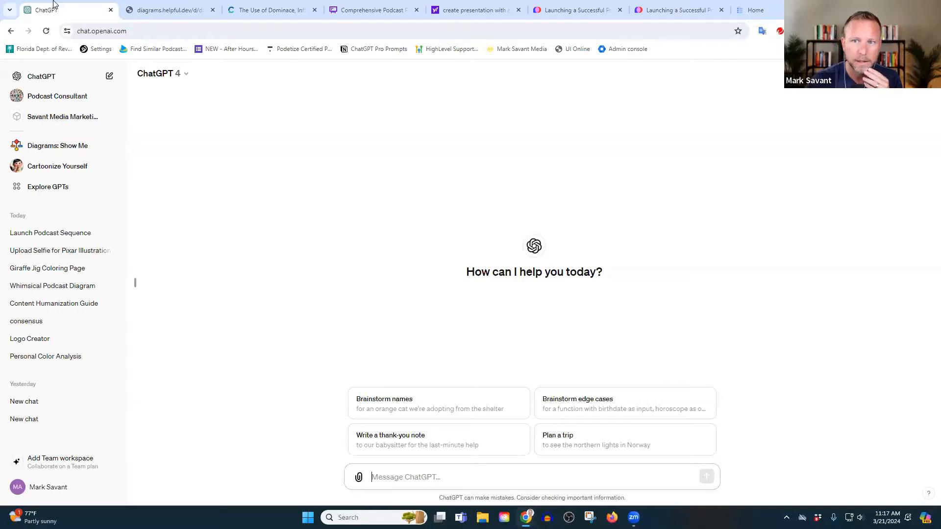
click(576, 10)
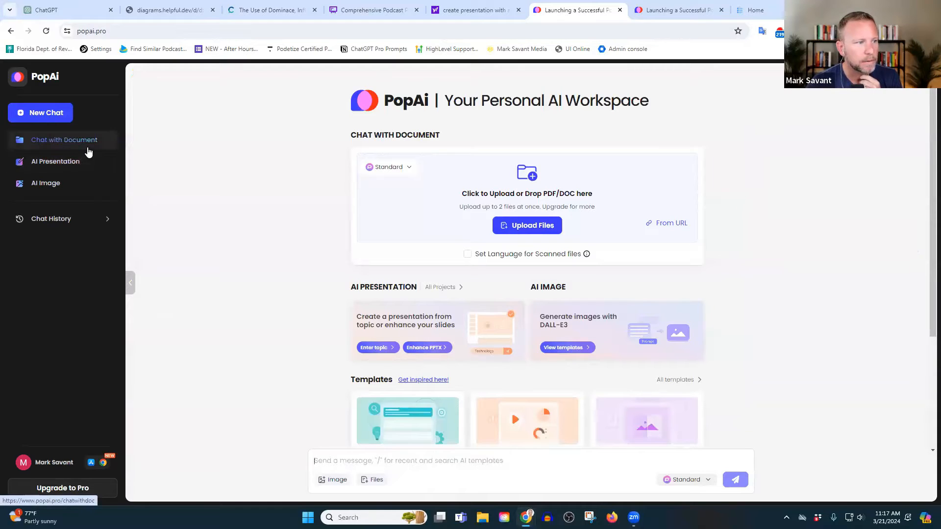
Delete the 'Launching a Successful Podcast: A Comprehensive Guide' conversation and confirm
click(51, 219)
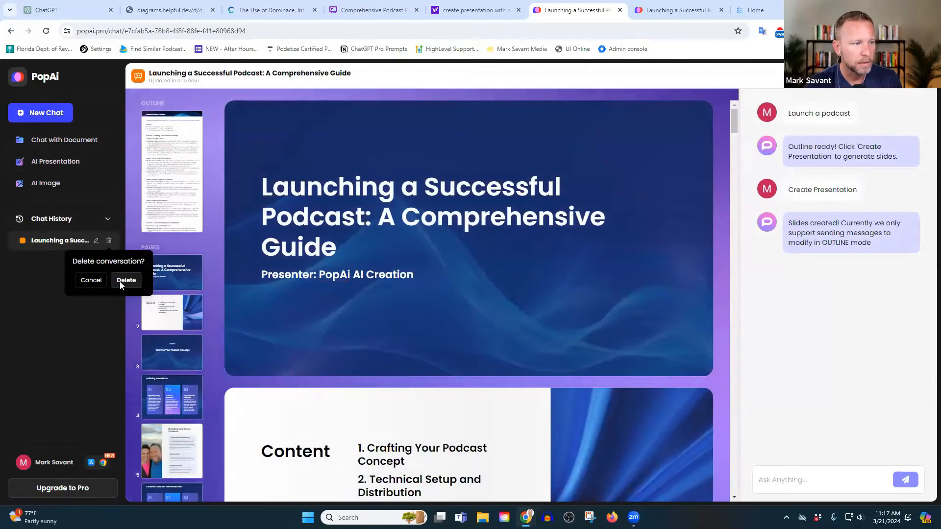
click(126, 280)
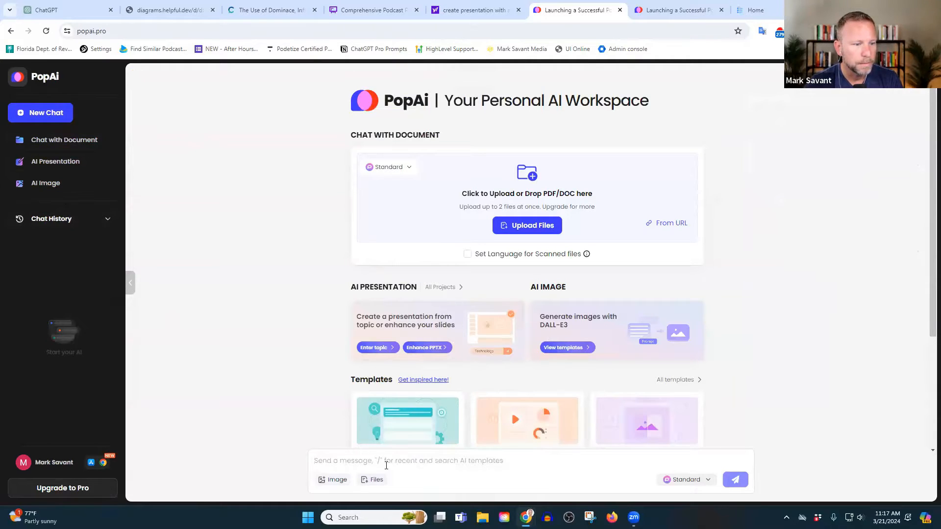
mouse_move(267, 321)
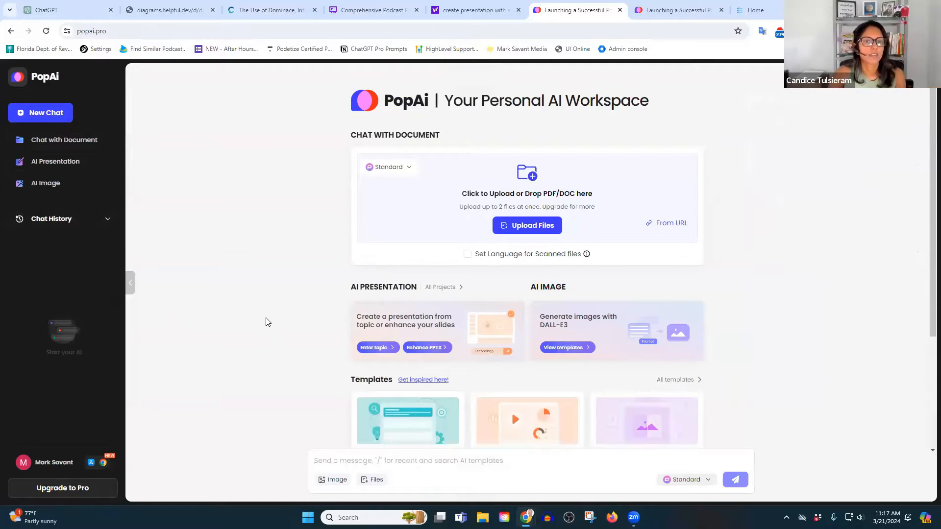
mouse_move(266, 316)
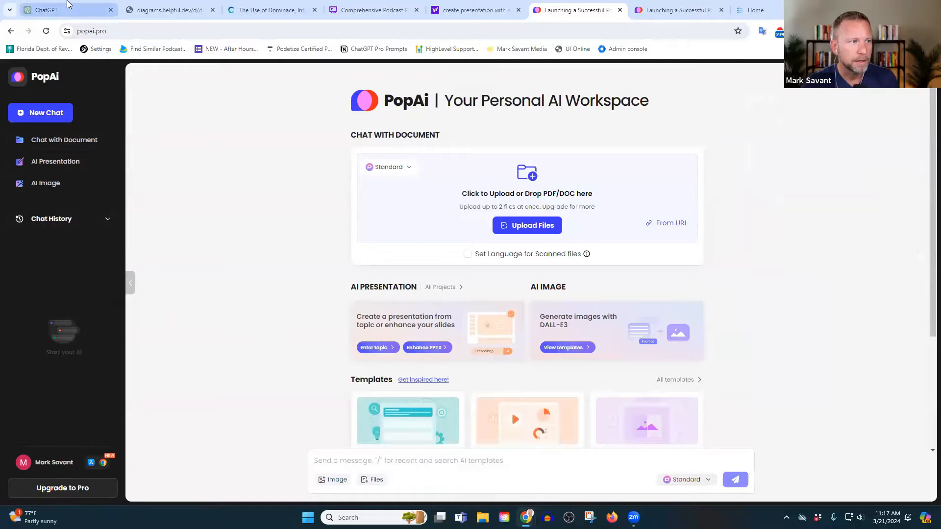
Open the 'Upload Selfie for Pixar' chat and scroll through its Pixar-style cartoons
click(59, 11)
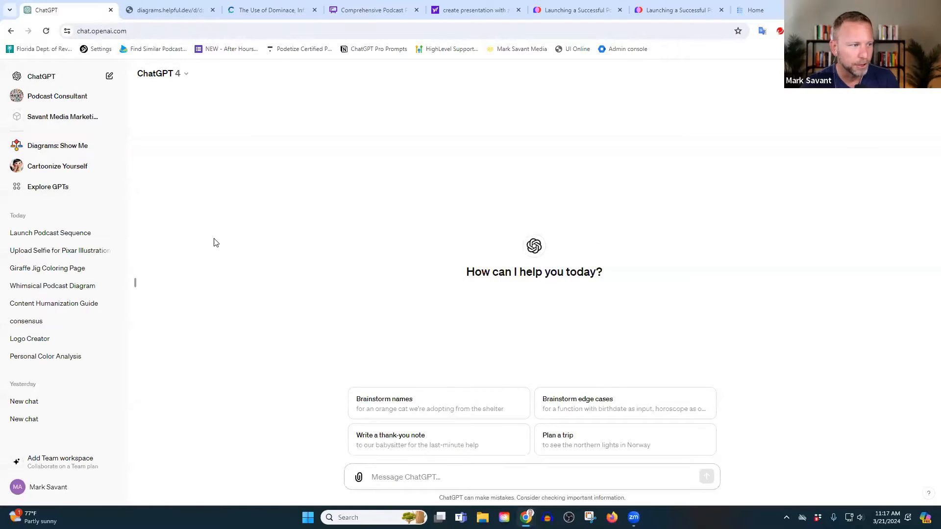
mouse_move(234, 361)
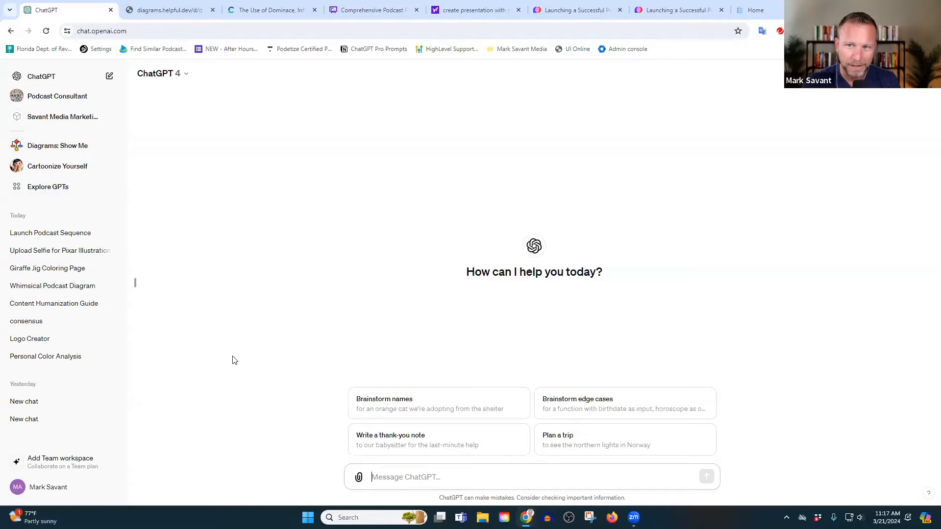
mouse_move(238, 353)
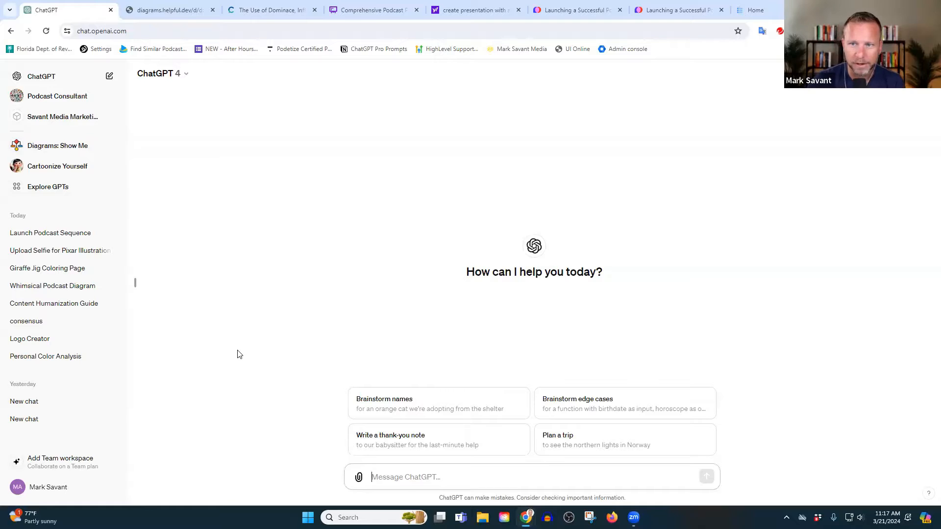
mouse_move(48, 250)
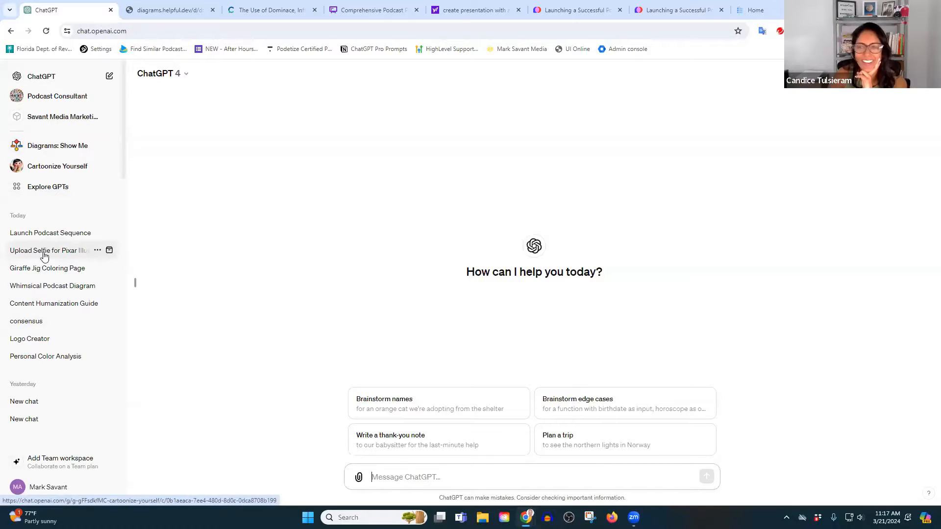
click(45, 250)
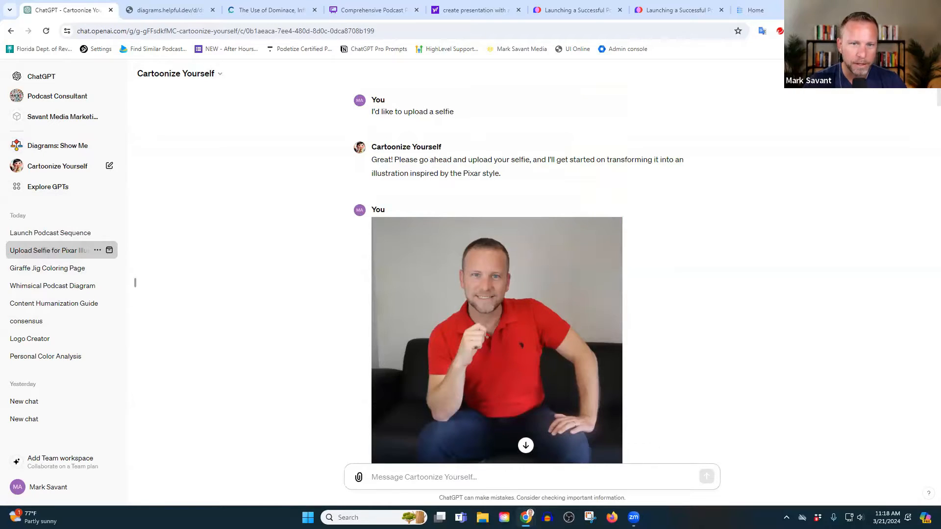
scroll(down, 3)
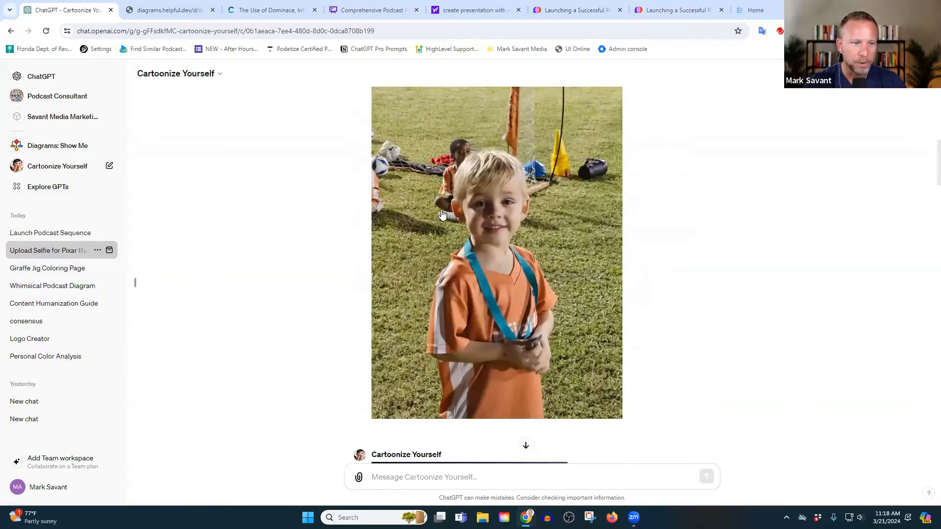
scroll(down, 3)
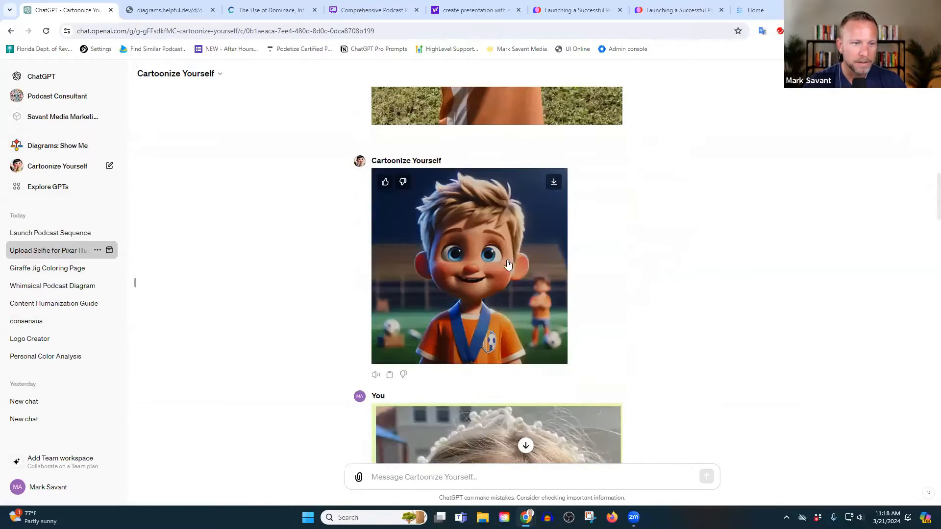
mouse_move(813, 302)
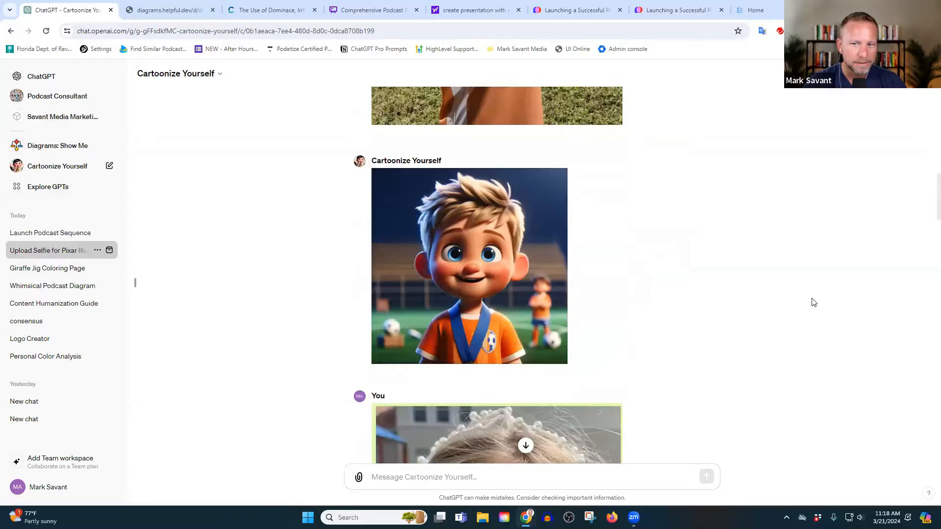
mouse_move(817, 300)
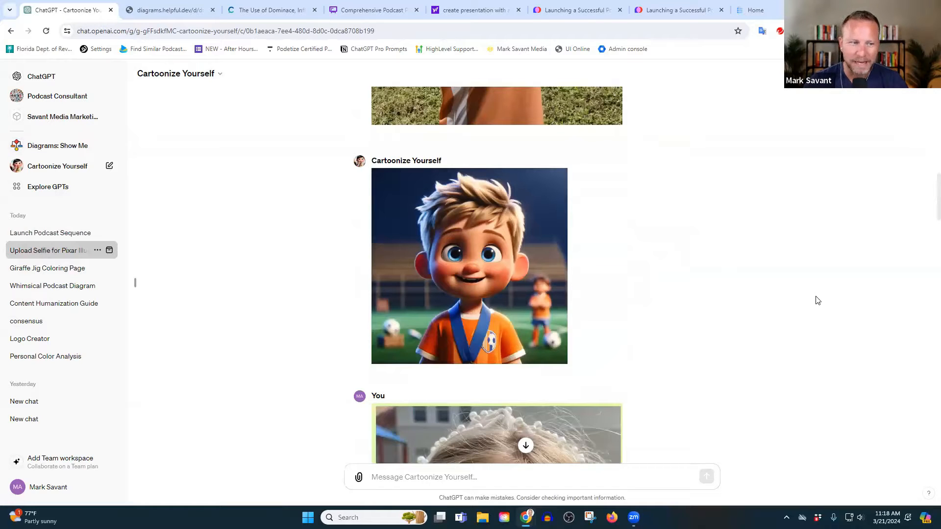
scroll(down, 3)
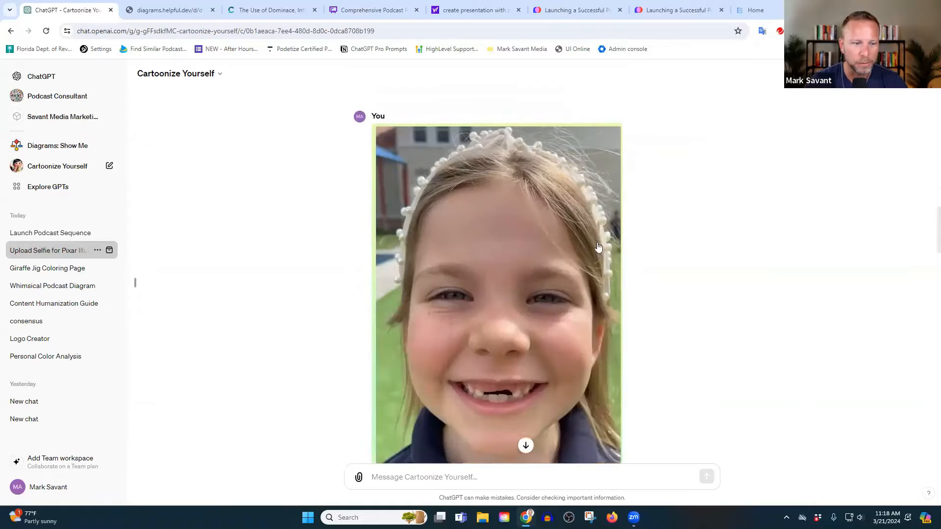
scroll(down, 3)
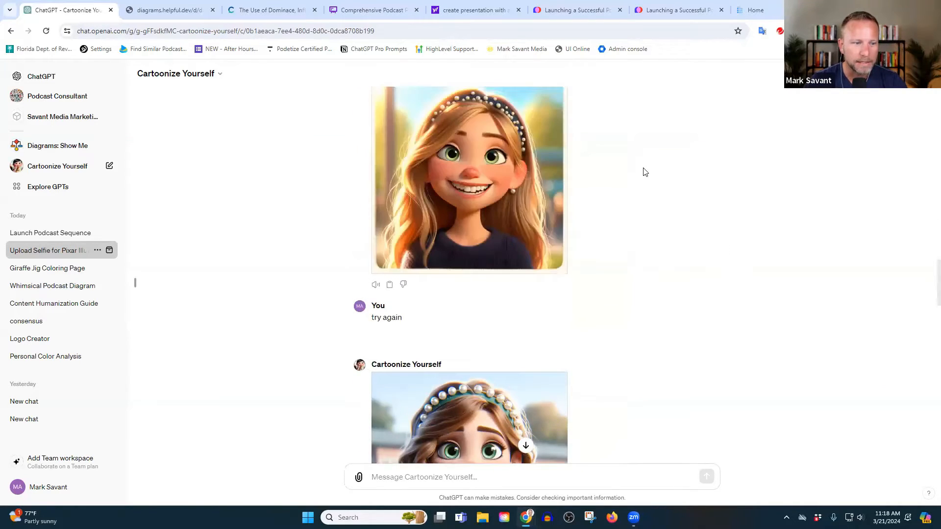
scroll(down, 3)
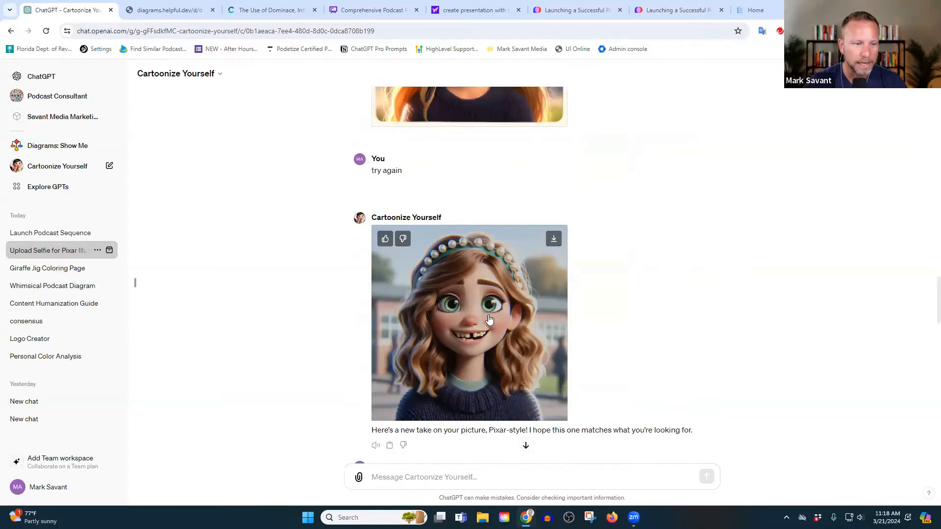
scroll(down, 3)
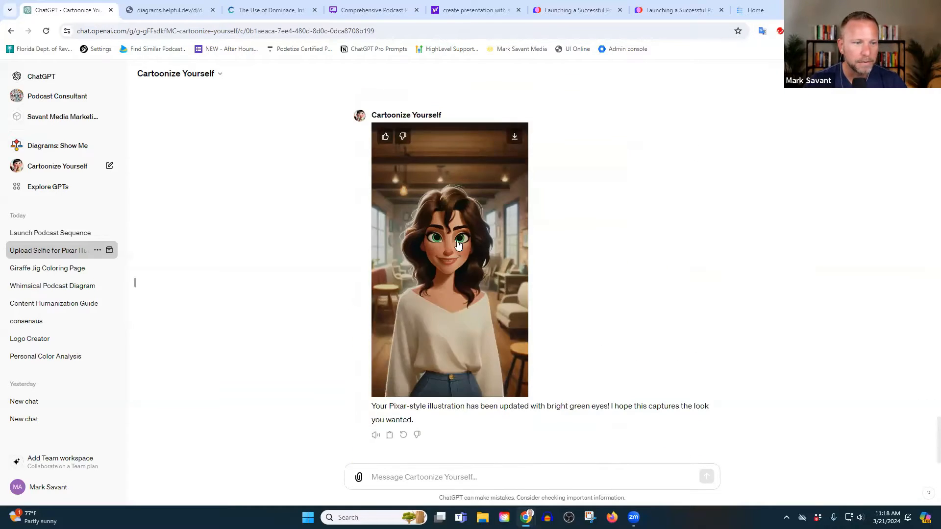
mouse_move(699, 249)
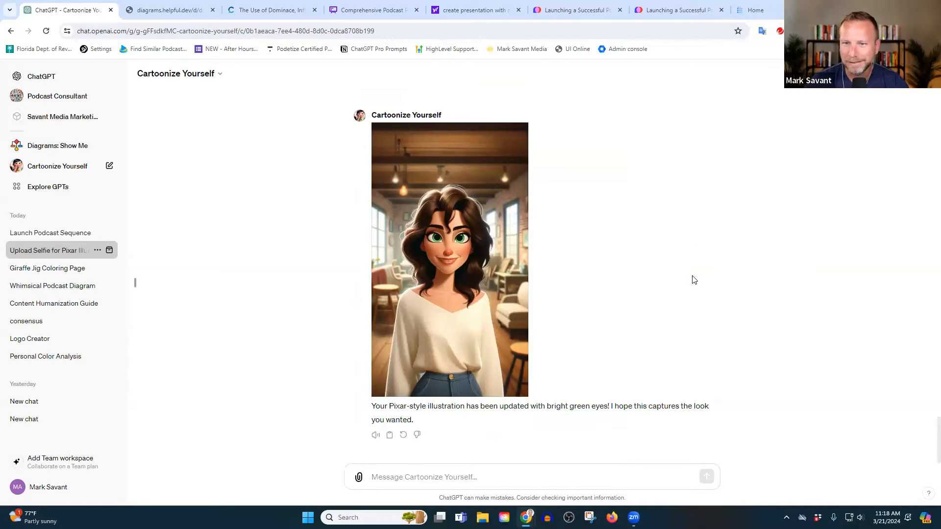
mouse_move(698, 325)
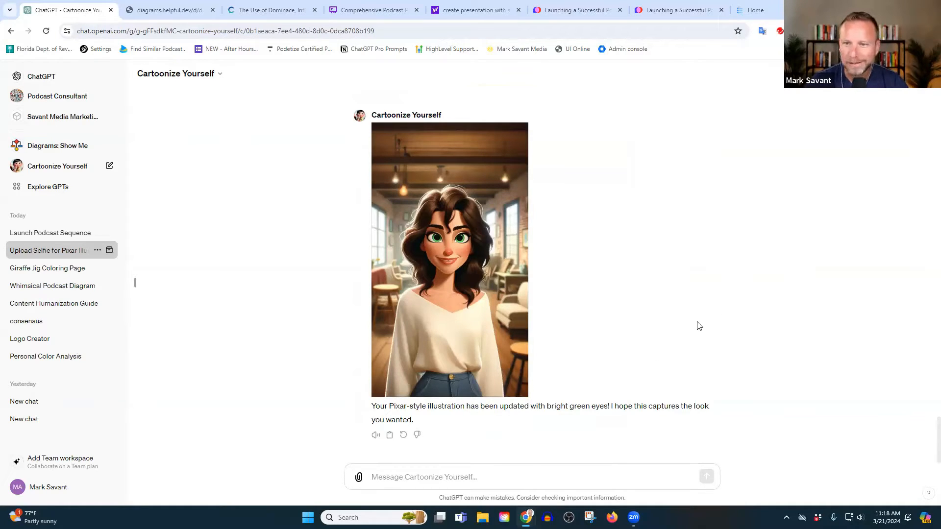
mouse_move(687, 300)
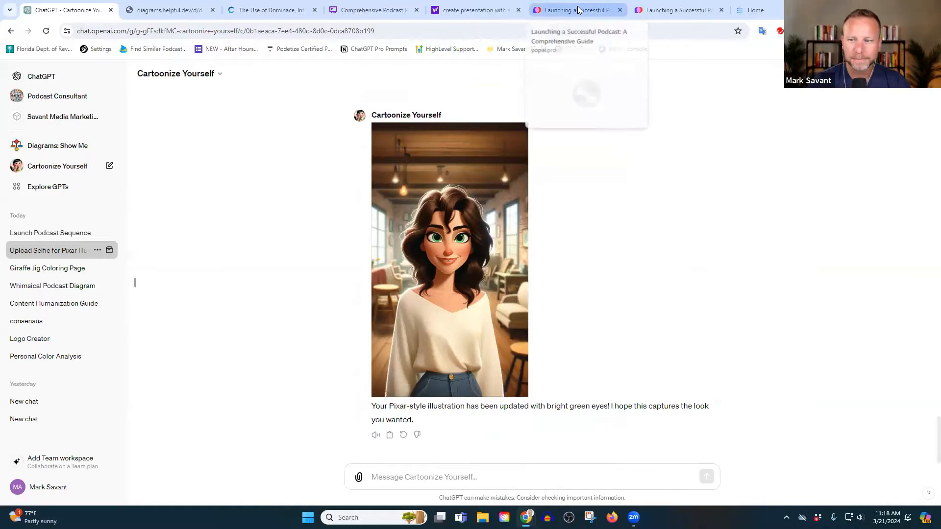
Stop briefly at the PopAi home workspace, then move to Zapier's My Zaps page
click(573, 9)
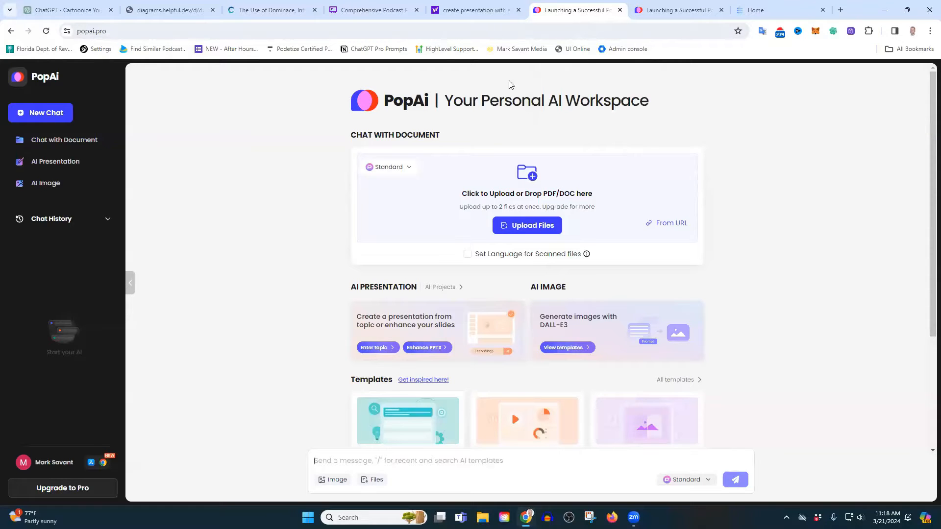
click(64, 9)
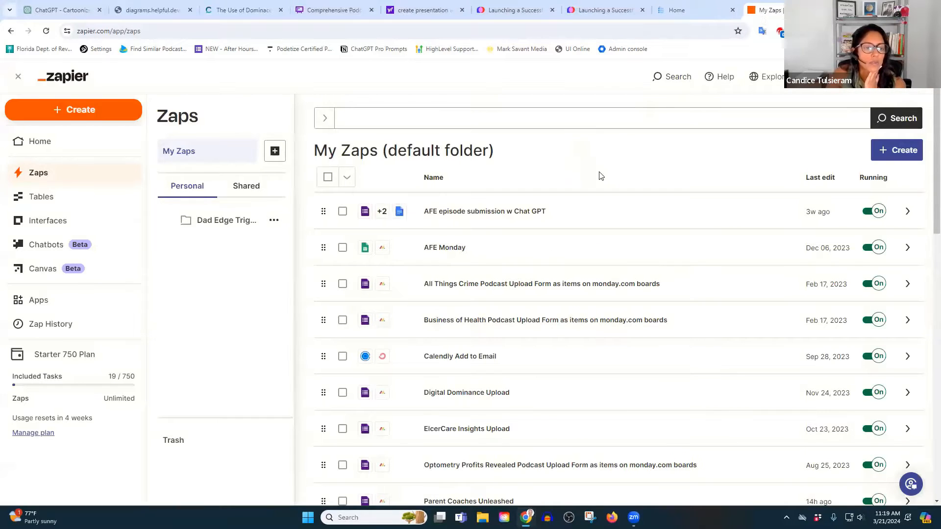
mouse_move(246, 135)
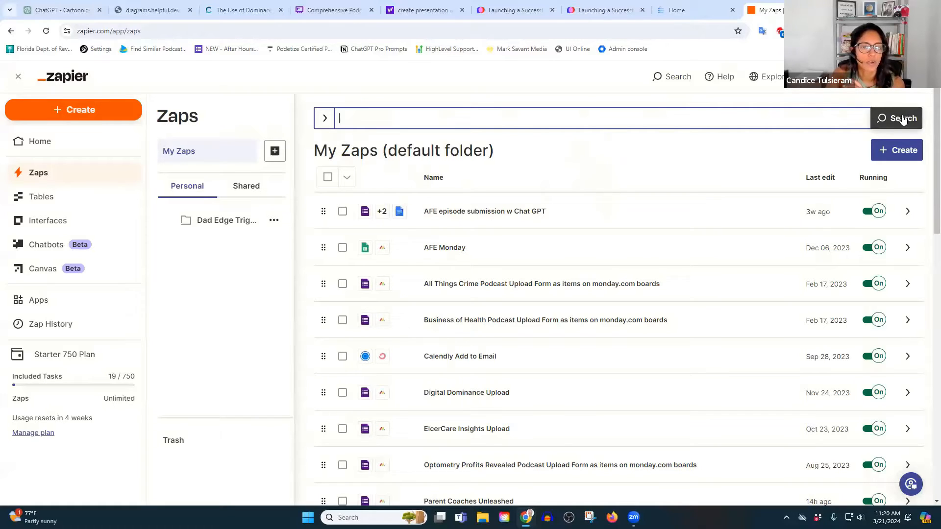
Search Zapier zaps for 'popai' and then 'presentation', both finding nothing
text(popai)
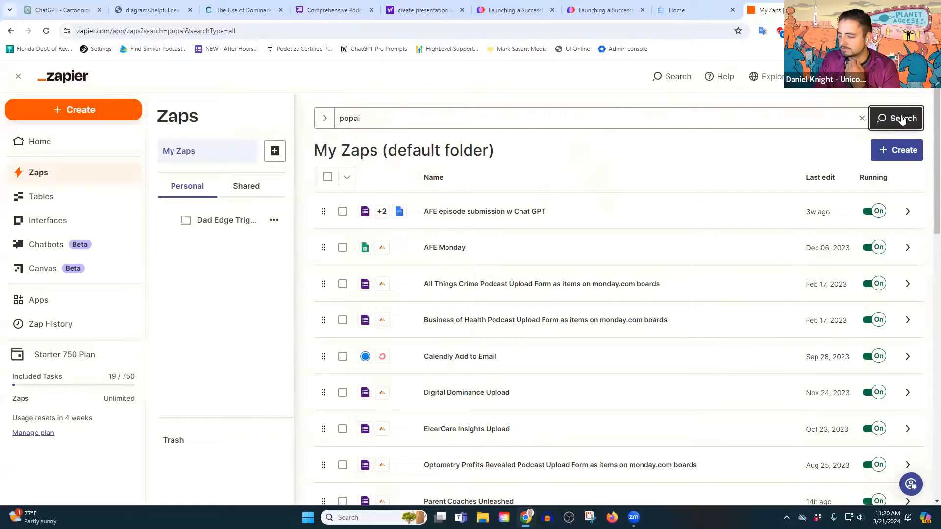
click(902, 118)
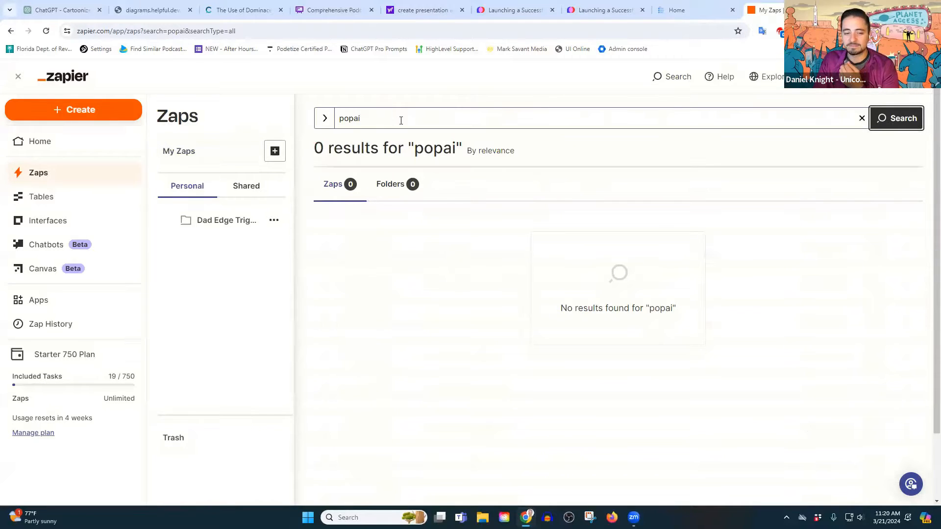
click(862, 118)
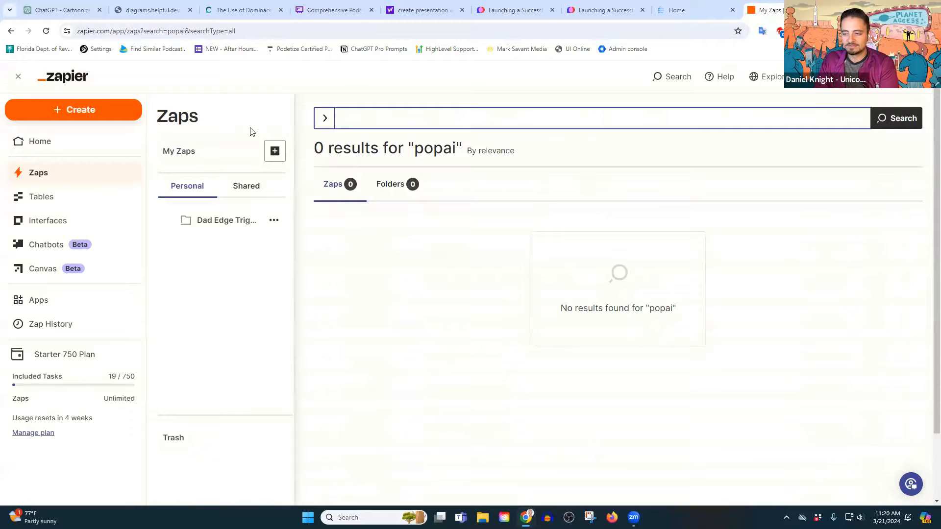
text(presentation)
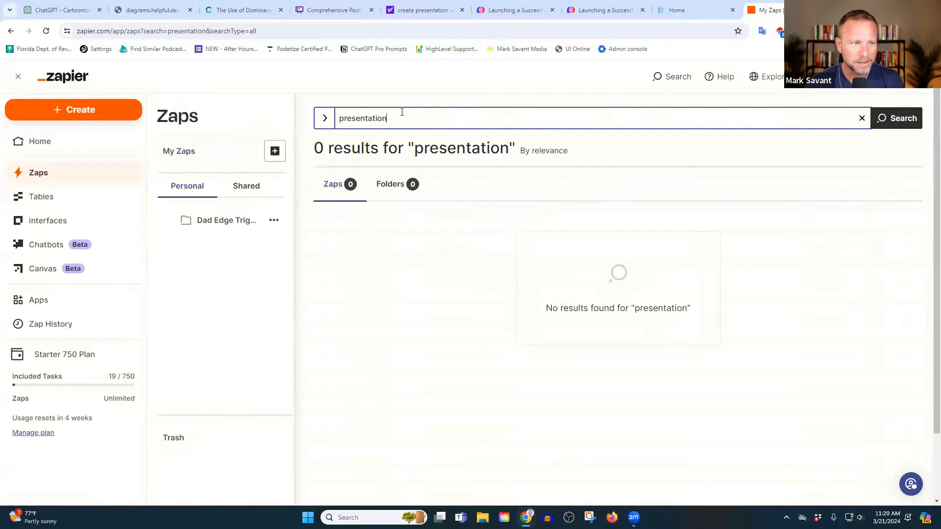
click(862, 118)
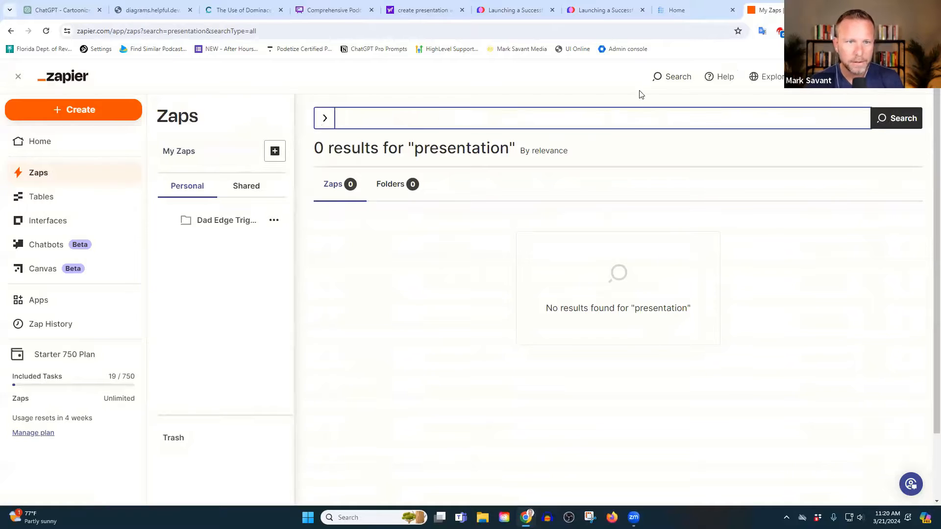
click(672, 76)
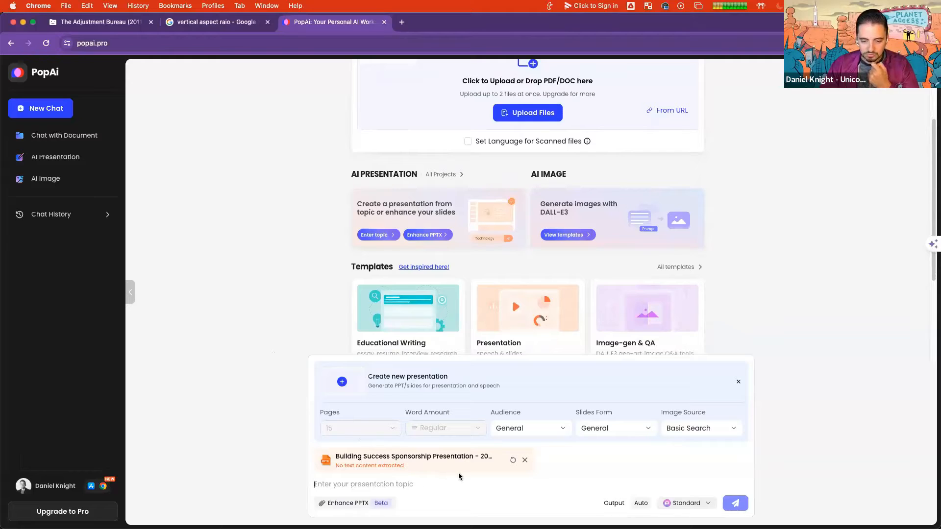
Start entering a topic for the new presentation built on the attached sponsorship PPTX
click(529, 427)
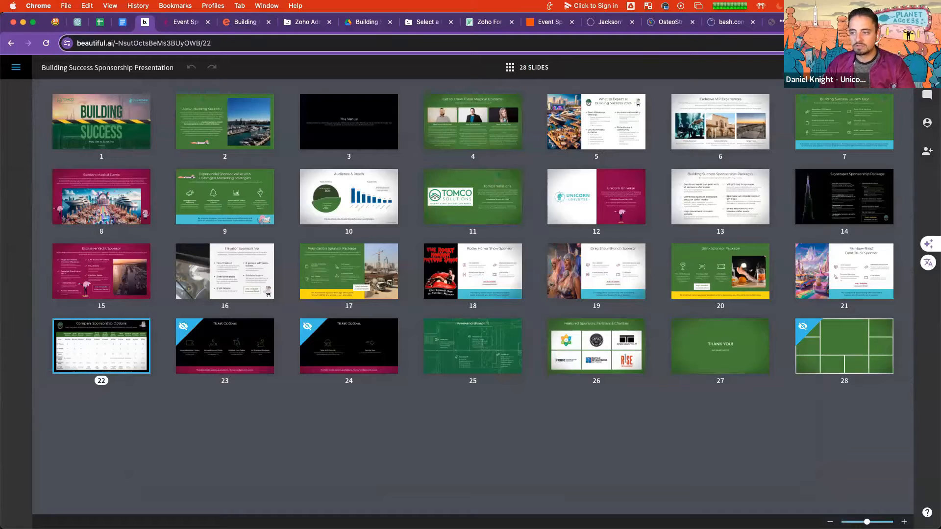
mouse_move(524, 120)
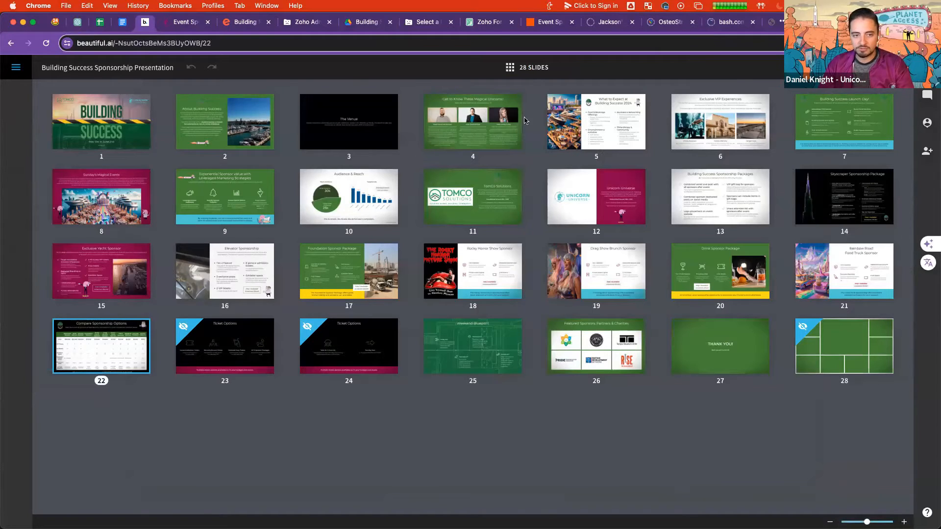
mouse_move(216, 88)
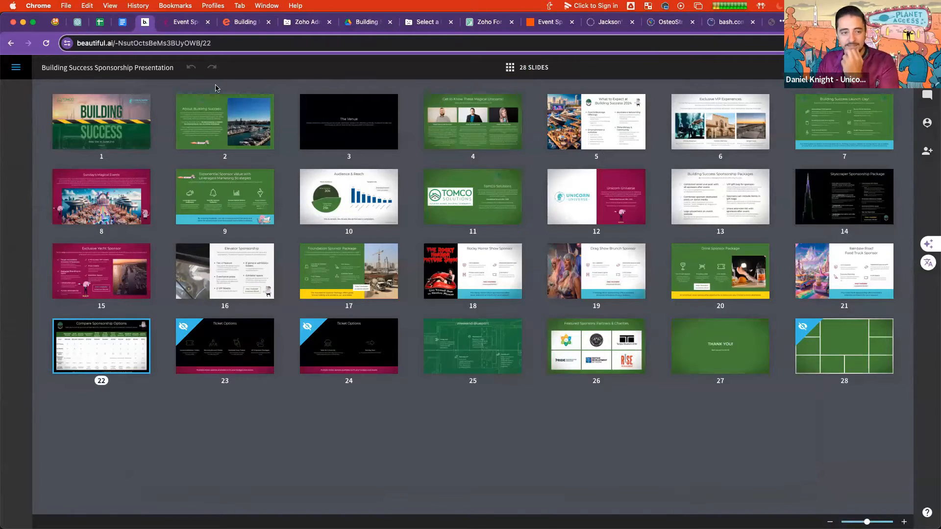
mouse_move(130, 59)
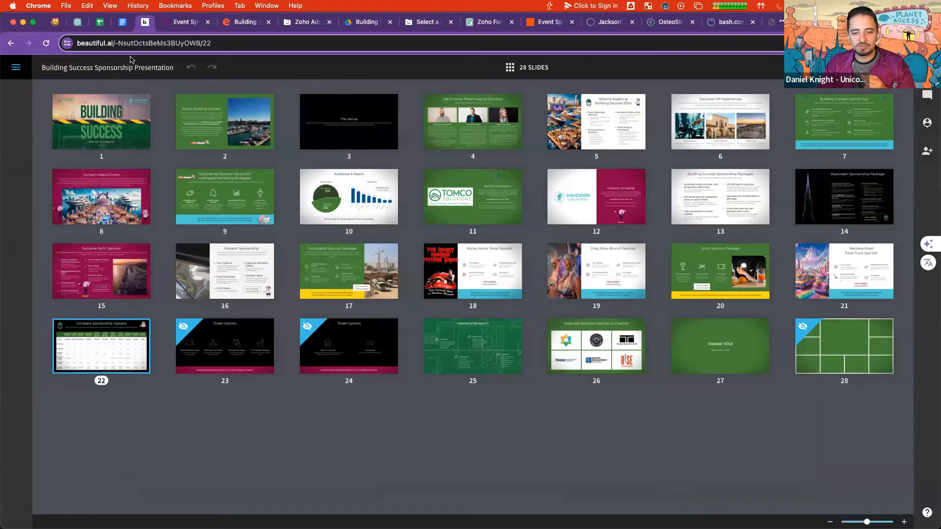
mouse_move(197, 61)
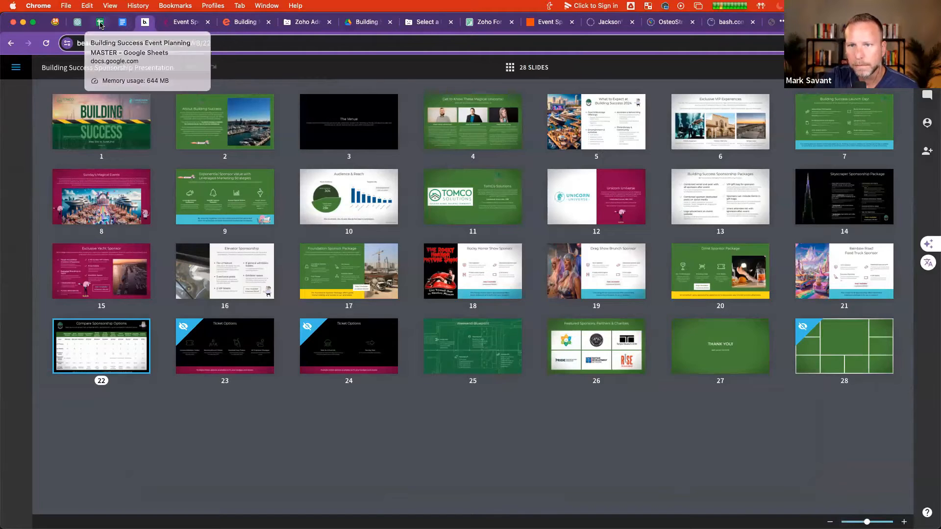
View the Building Success Event Planning MASTER AI Prompts sheet, then the UnicornGPT chat
click(99, 22)
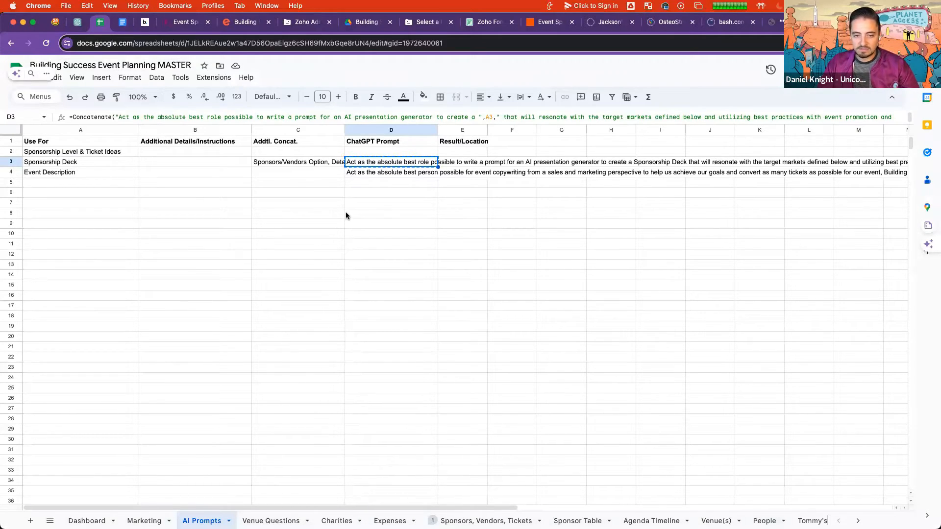
mouse_move(408, 158)
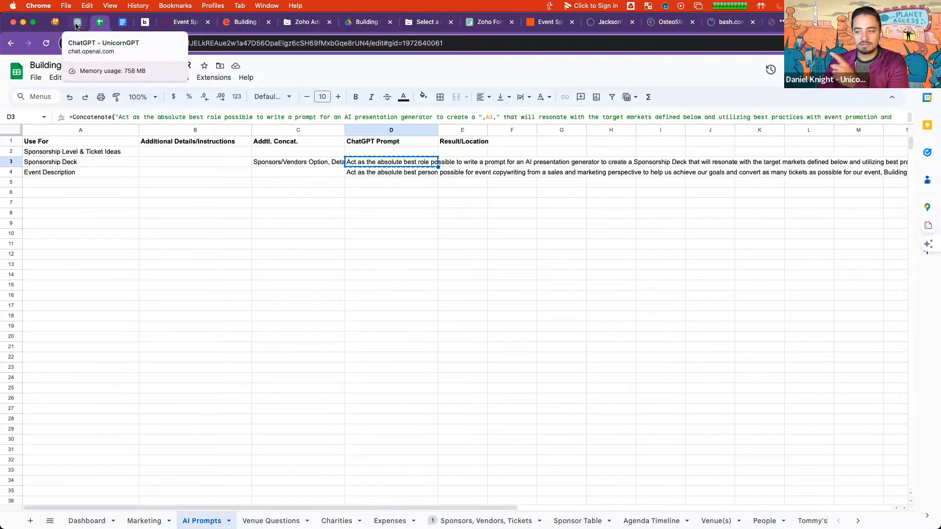
click(76, 21)
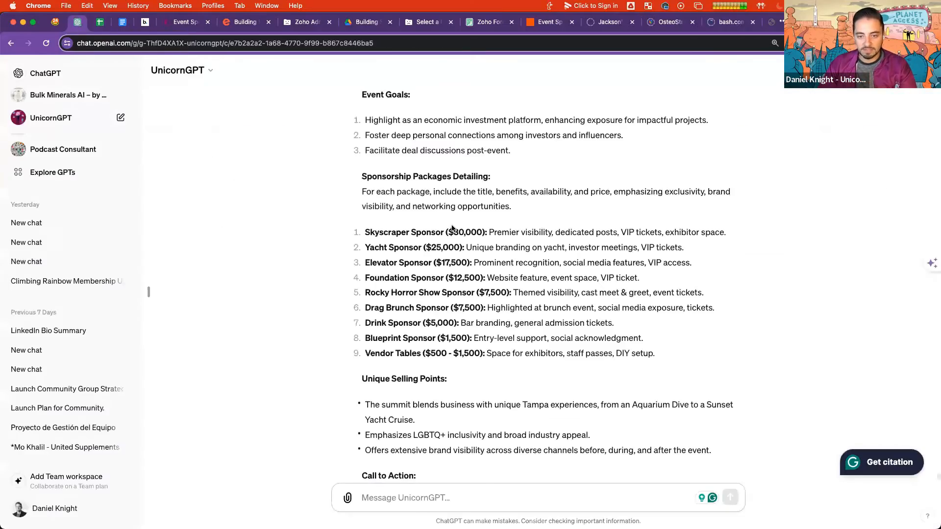
Scroll UnicornGPT's deck prompt reply, hide the chat history, and return to the spreadsheet
scroll(down, 3)
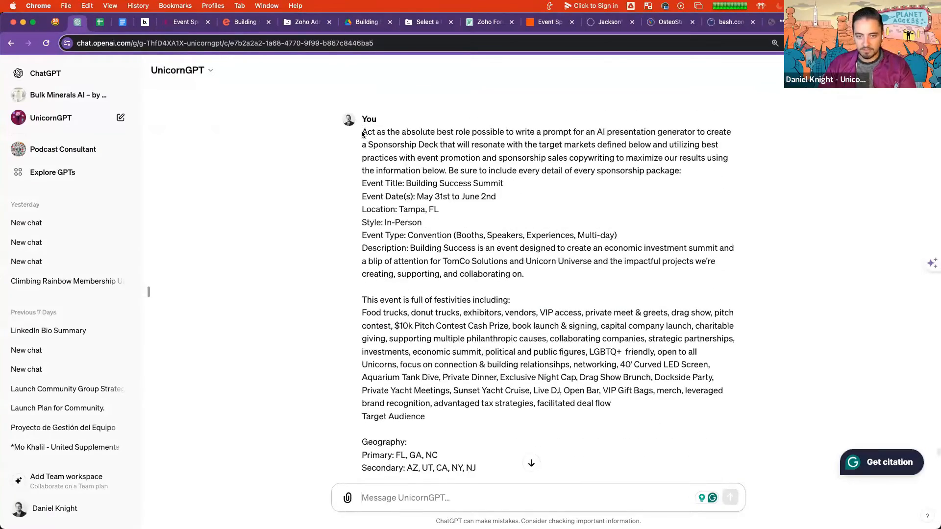
scroll(down, 3)
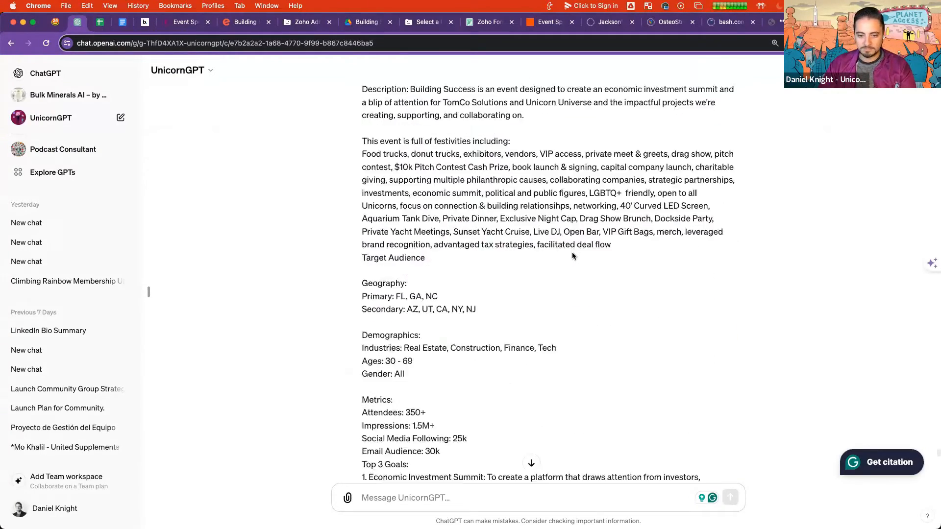
scroll(down, 3)
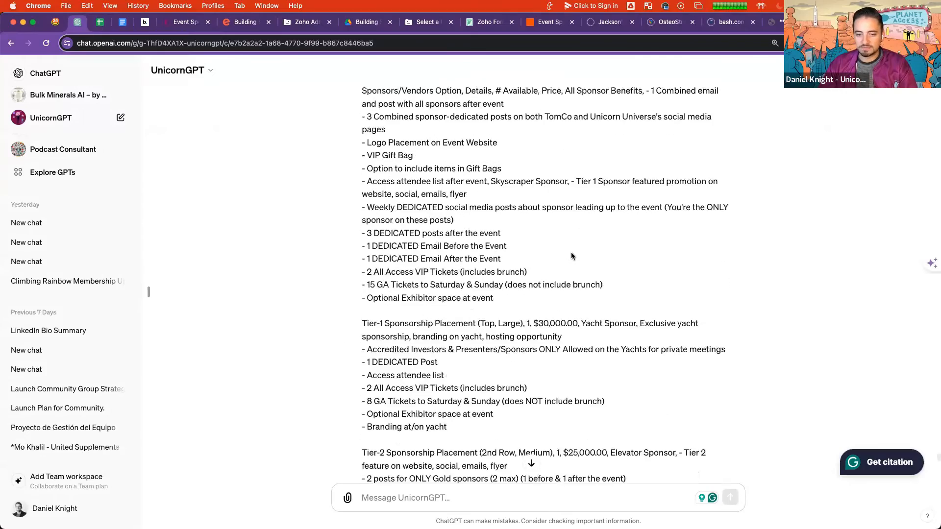
scroll(down, 3)
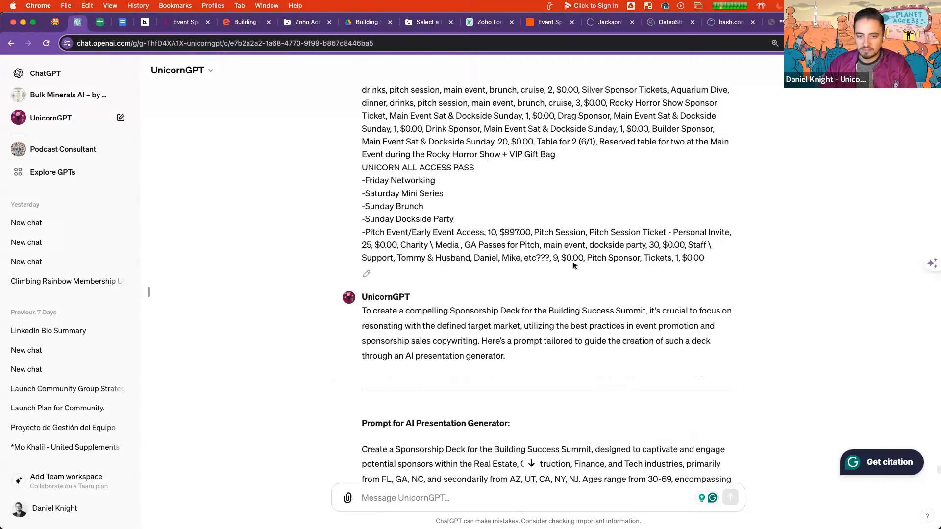
scroll(down, 3)
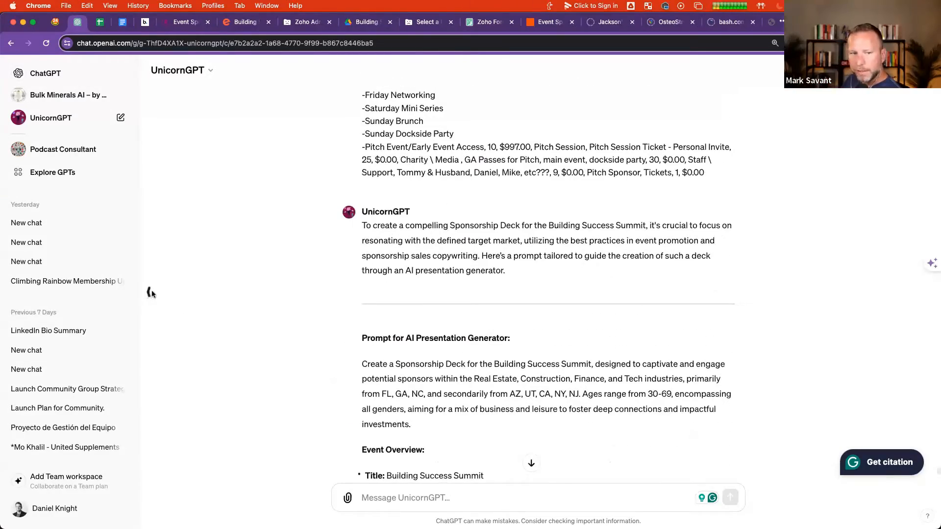
click(99, 23)
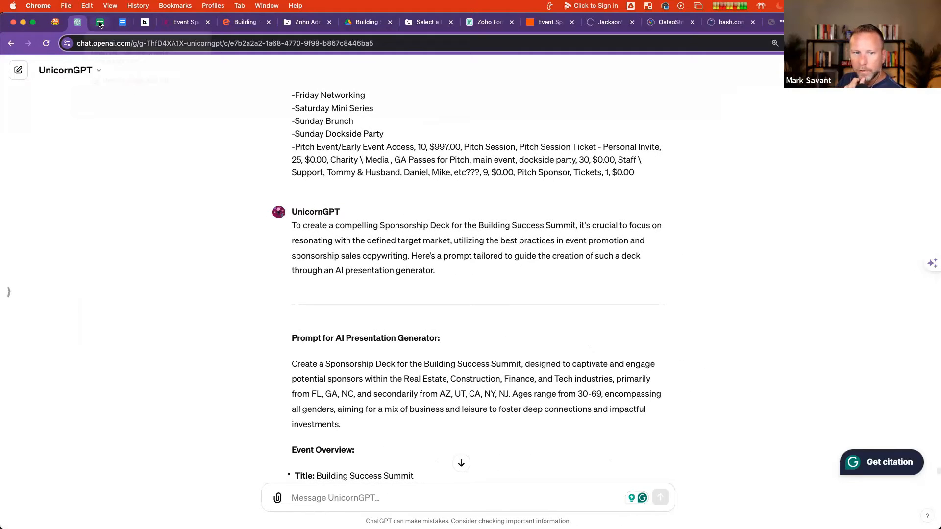
click(99, 22)
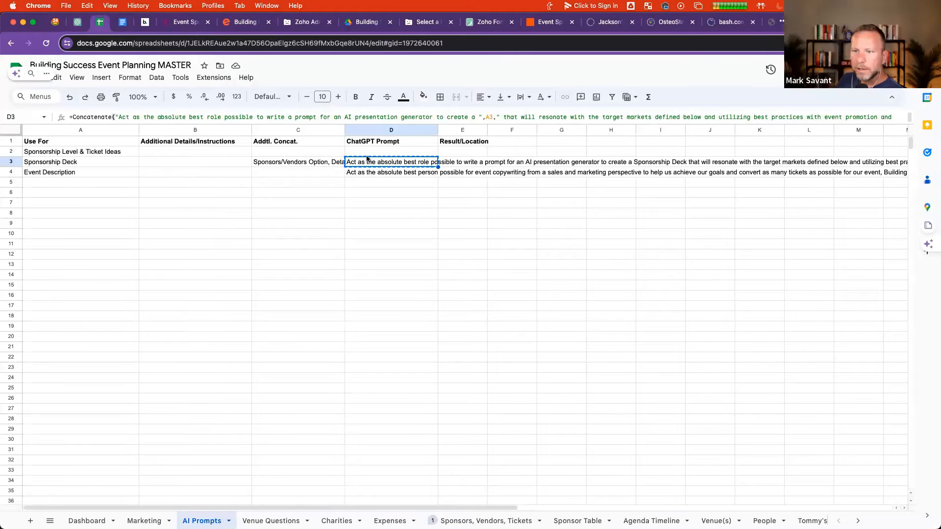
mouse_move(419, 182)
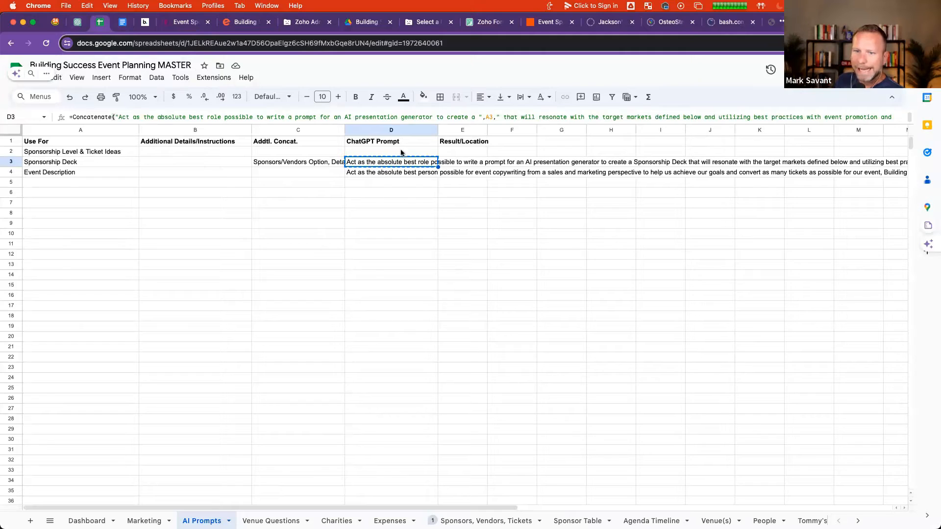
View cell D3's CONCATENATE formula, then open the Sponsors, Vendors, Tickets sheet
double_click(391, 162)
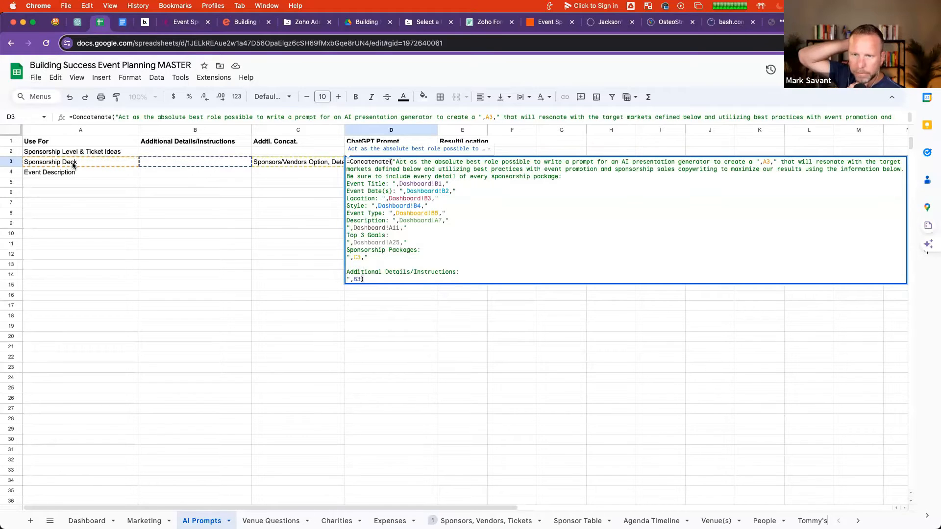
mouse_move(462, 186)
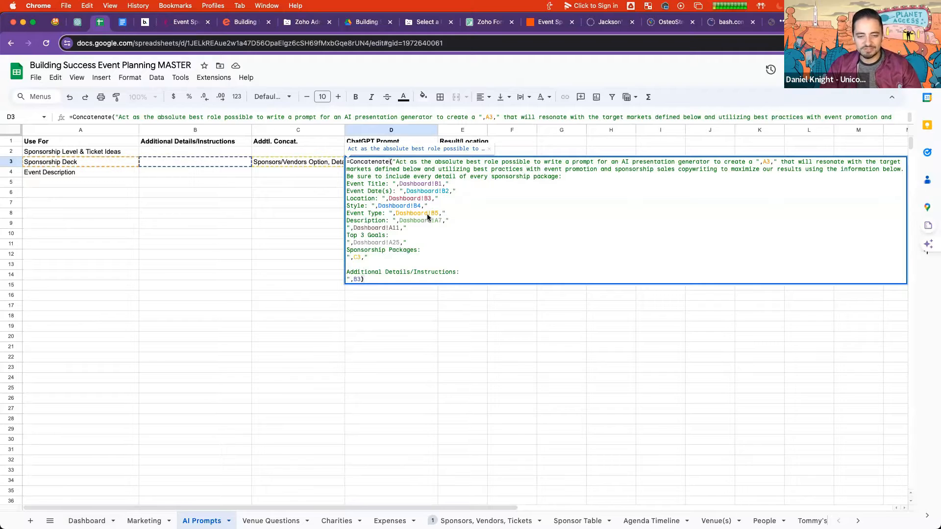
click(482, 520)
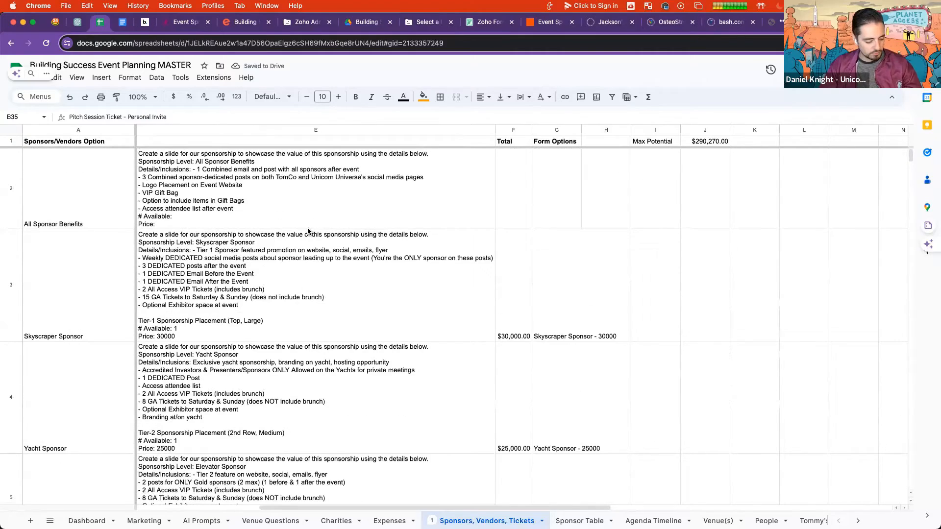
Review sponsorship packages, recheck the D3 formula on AI Prompts, then go to UnicornGPT
scroll(down, 3)
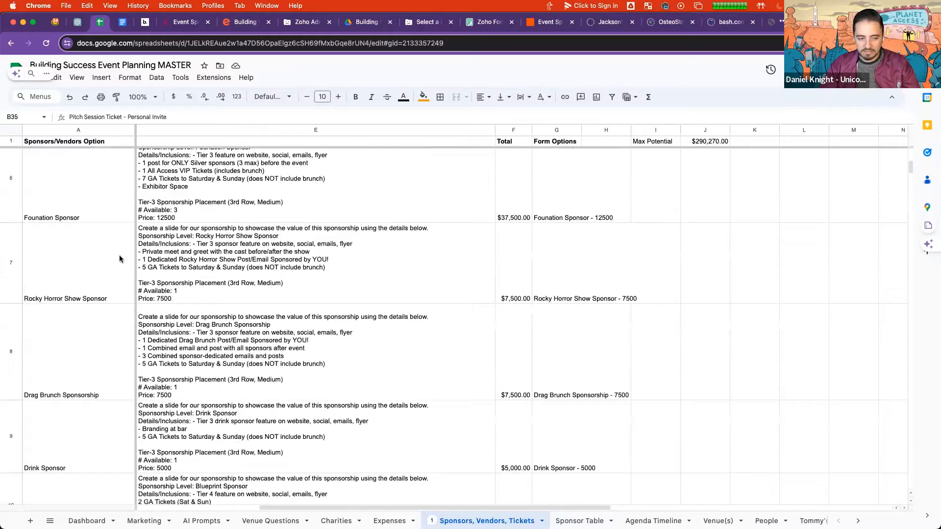
scroll(down, 3)
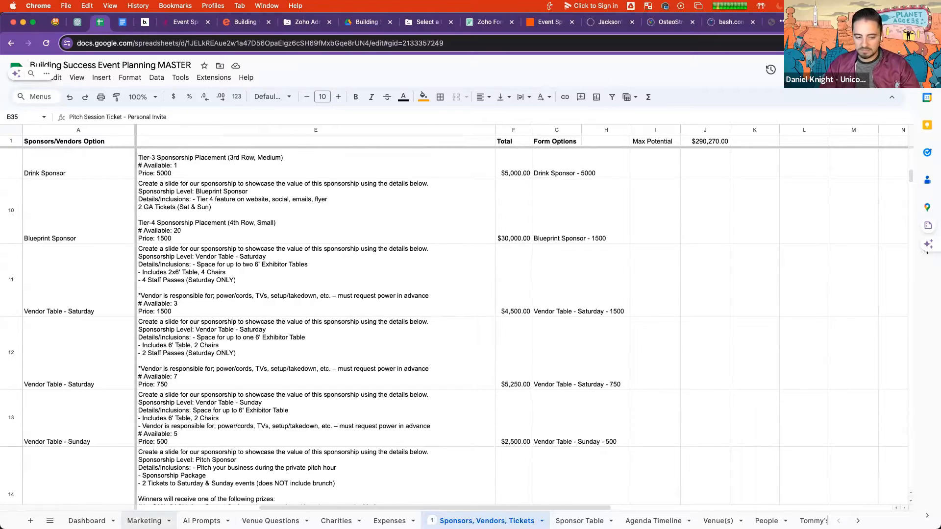
click(201, 521)
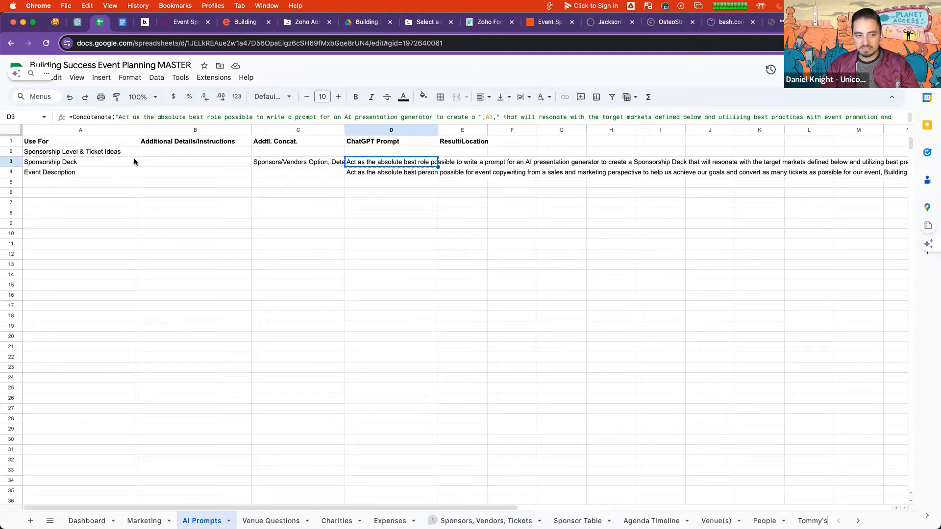
mouse_move(378, 415)
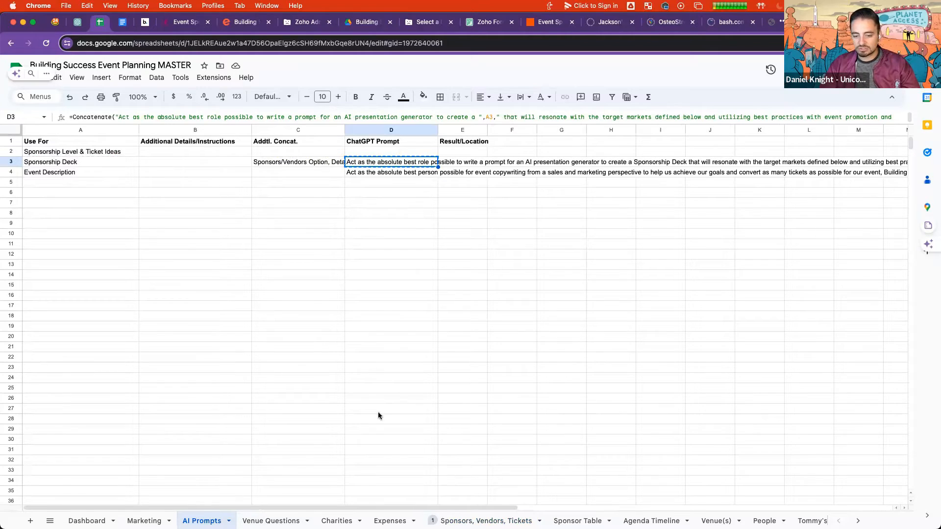
mouse_move(119, 159)
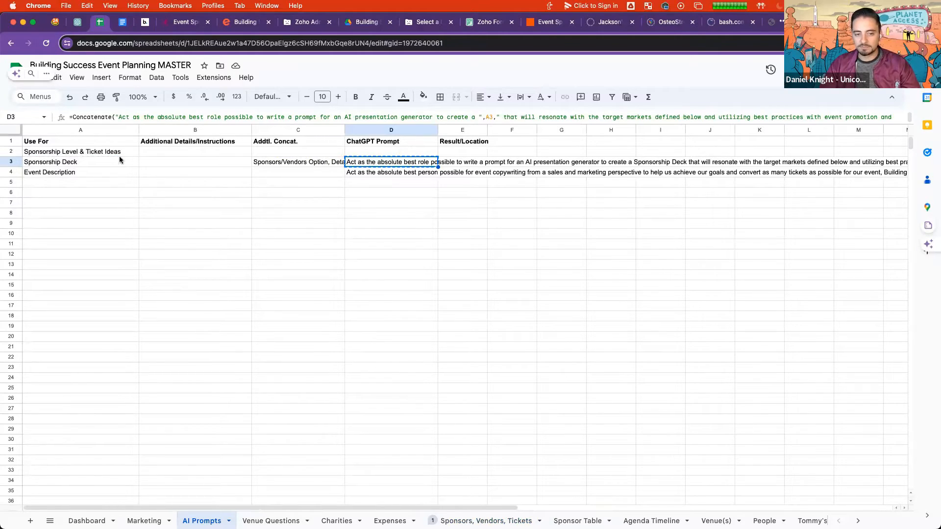
double_click(391, 161)
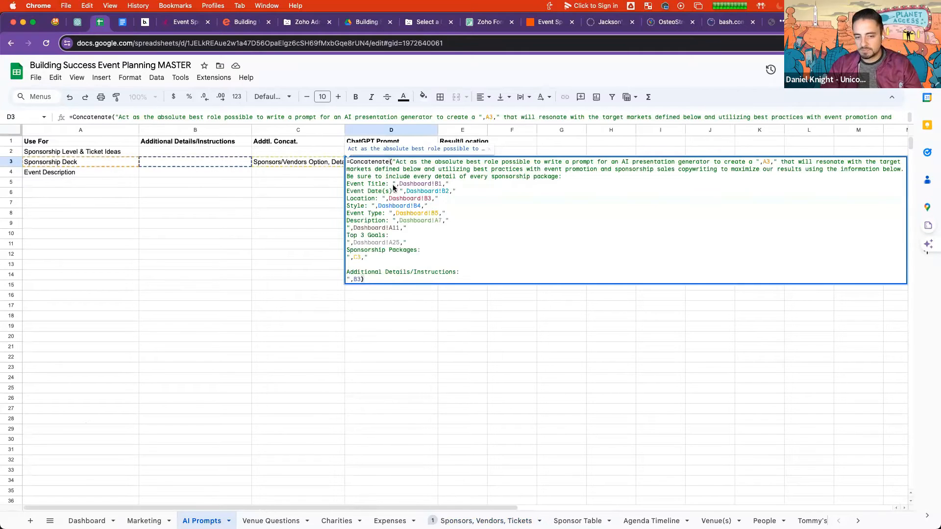
mouse_move(371, 190)
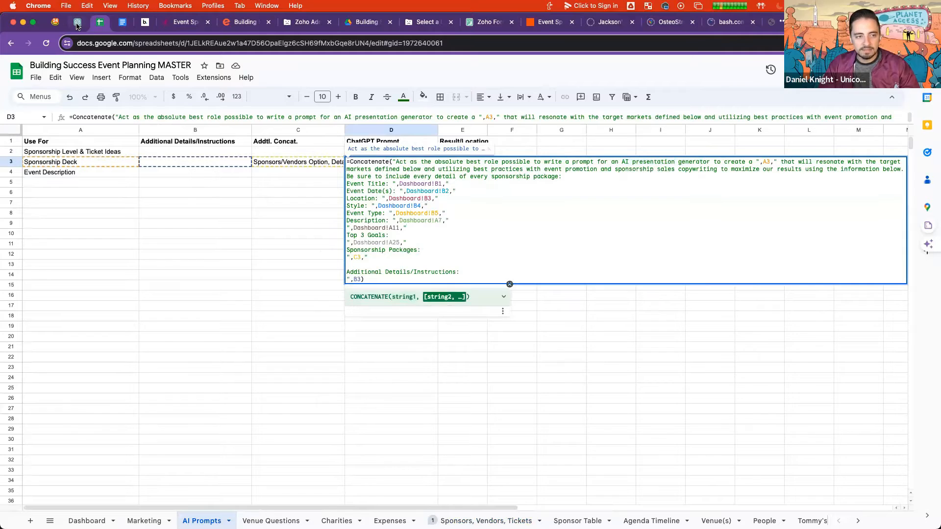
click(76, 22)
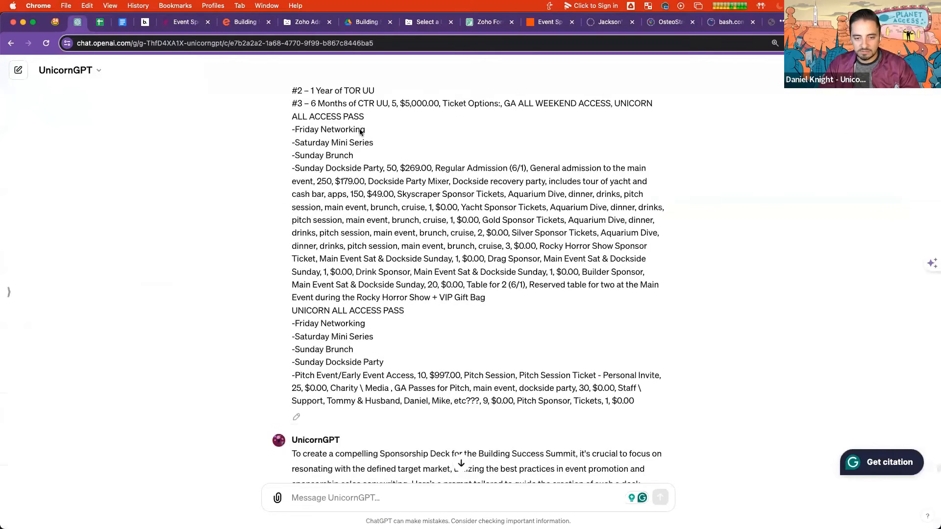
Scroll to the AI presentation generator prompt, glance at the Beautiful.ai deck, and return
scroll(down, 3)
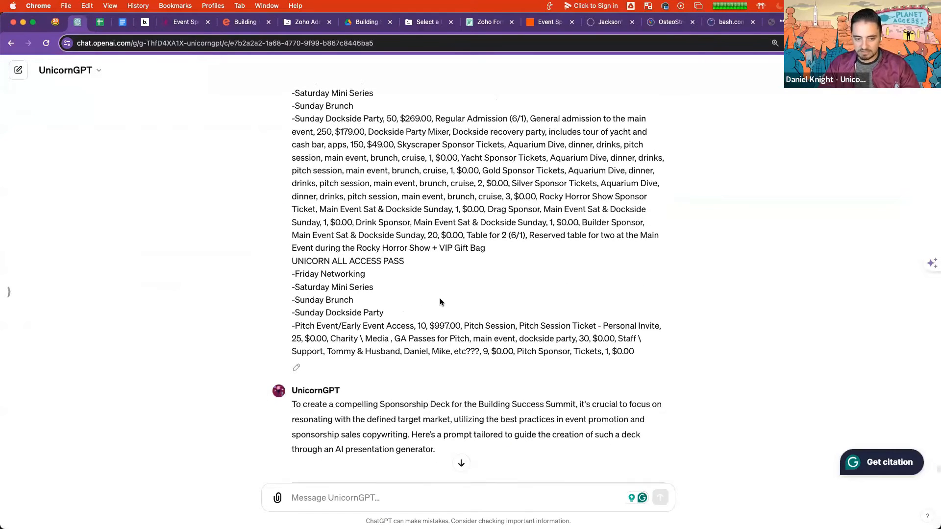
scroll(down, 3)
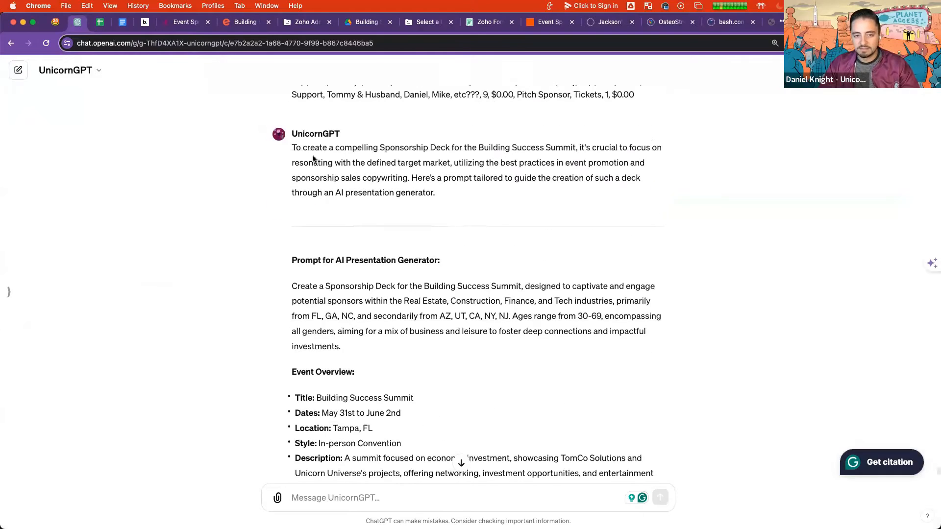
scroll(down, 3)
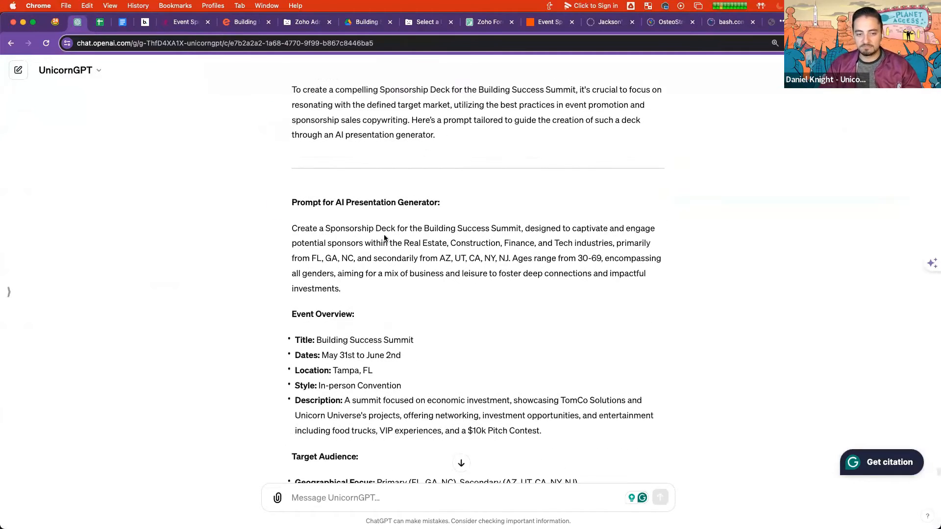
scroll(down, 3)
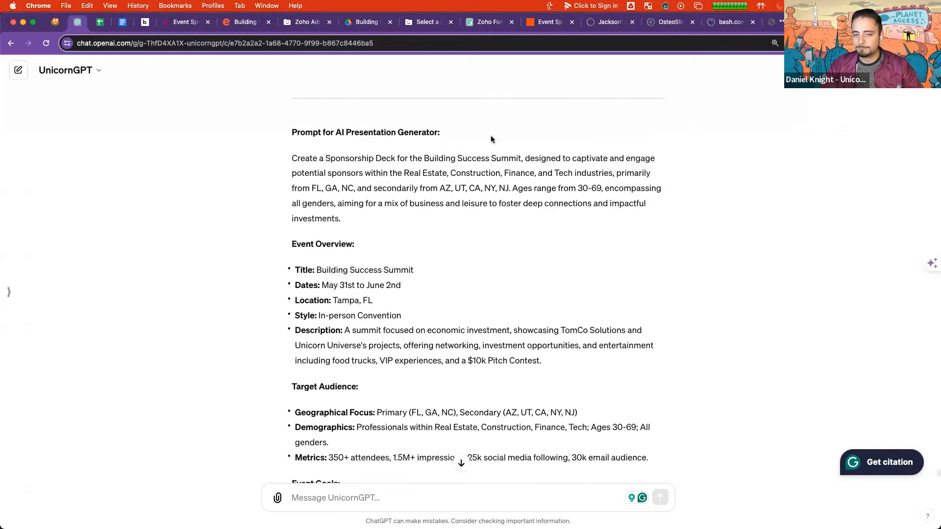
scroll(down, 3)
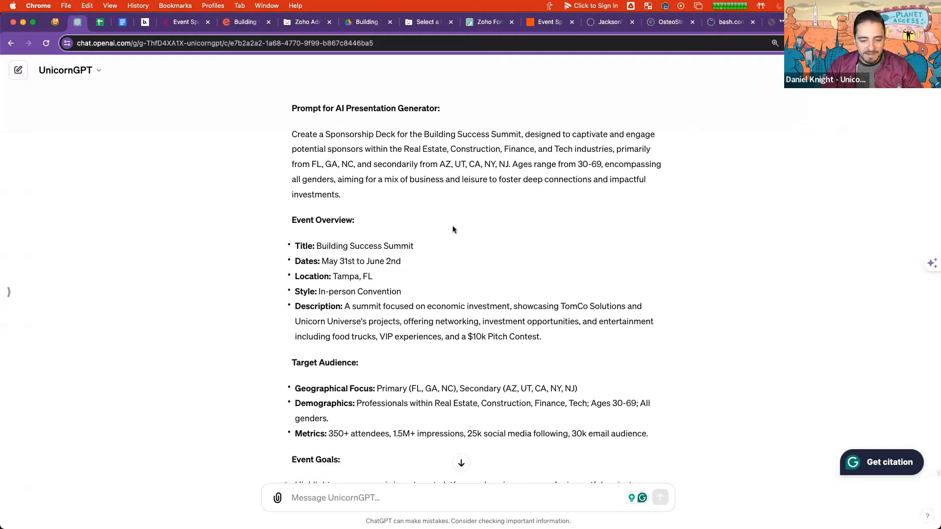
mouse_move(495, 219)
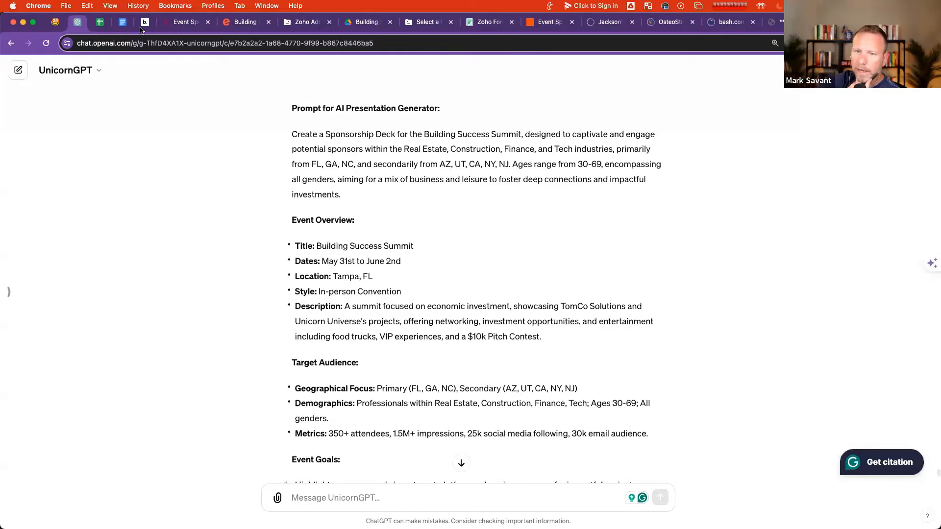
click(144, 22)
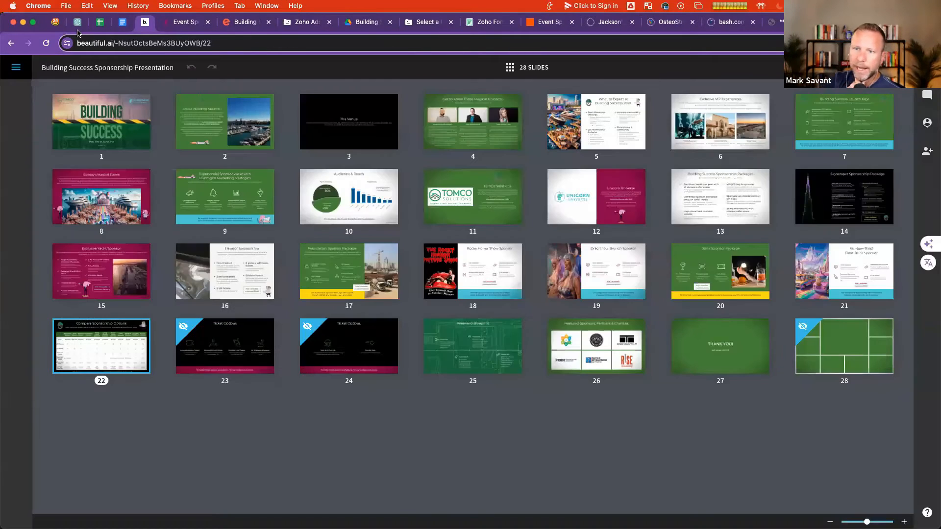
mouse_move(76, 22)
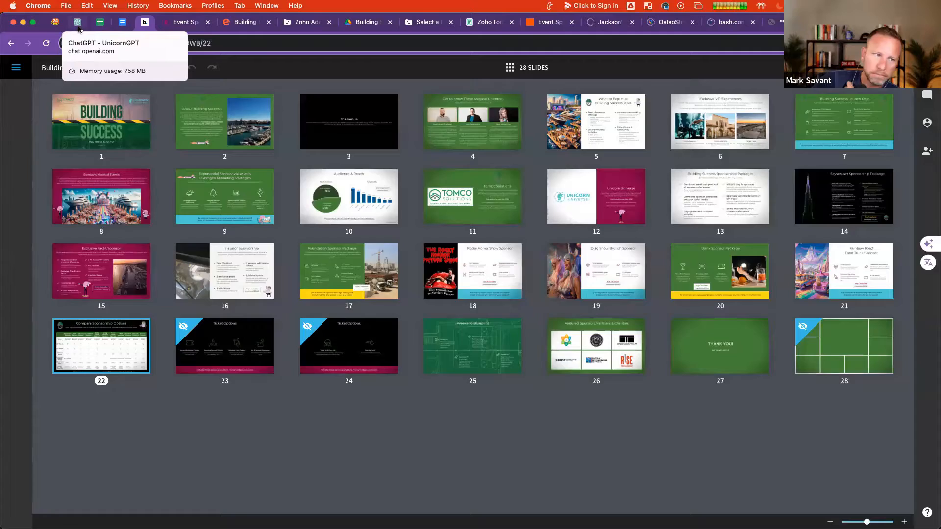
click(77, 22)
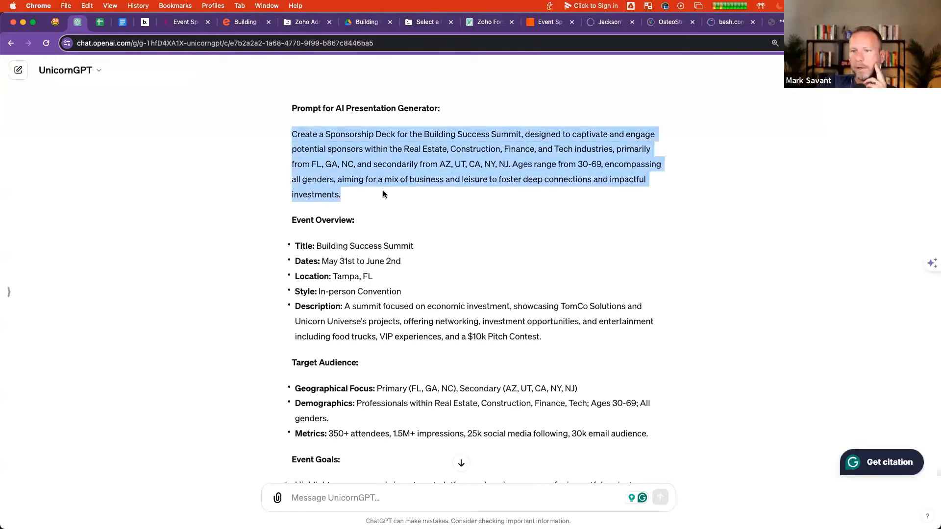
Scroll the prompt down to its selling points, call to action and Ensure note
scroll(down, 3)
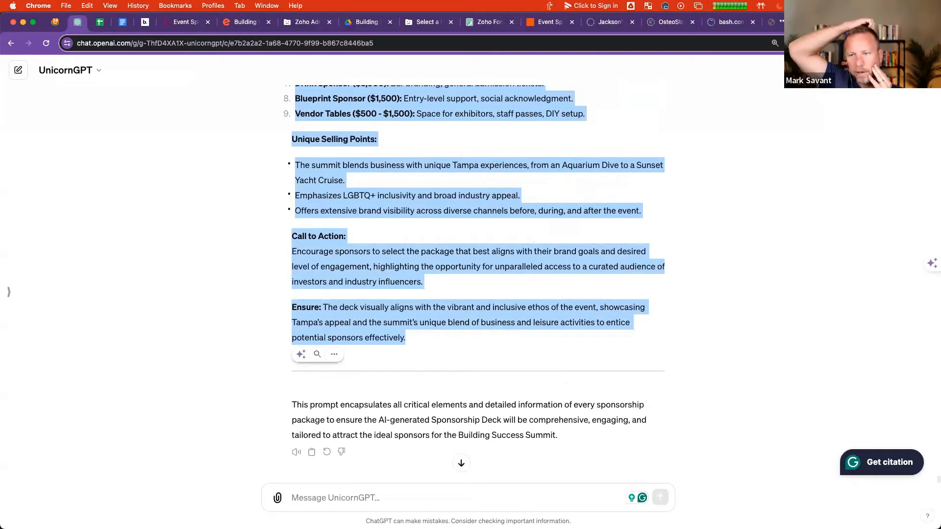
mouse_move(449, 188)
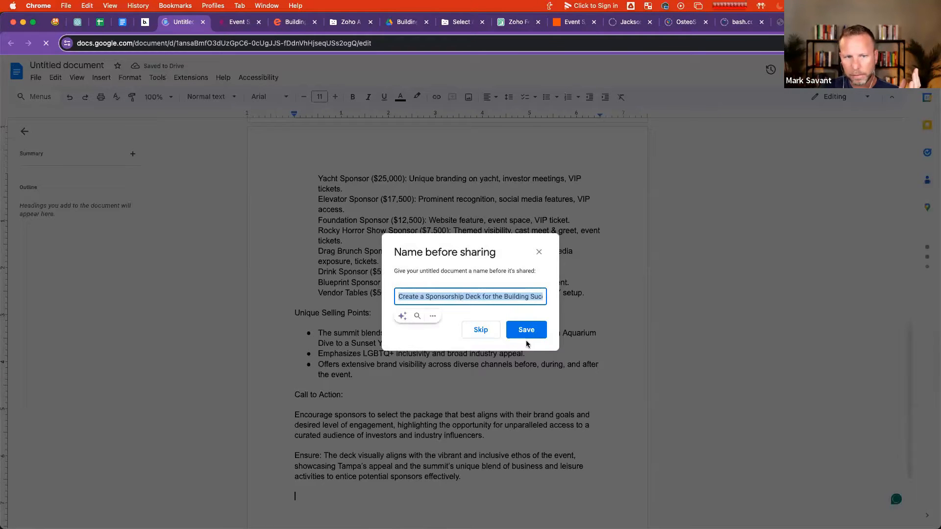
Keep the suggested Doc name, share it with anyone with the link, and copy the link
click(525, 329)
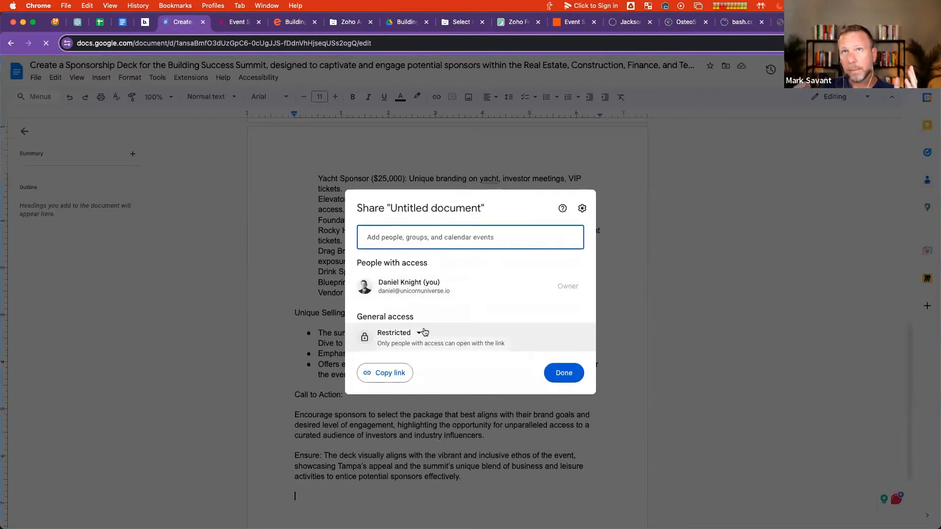
click(393, 332)
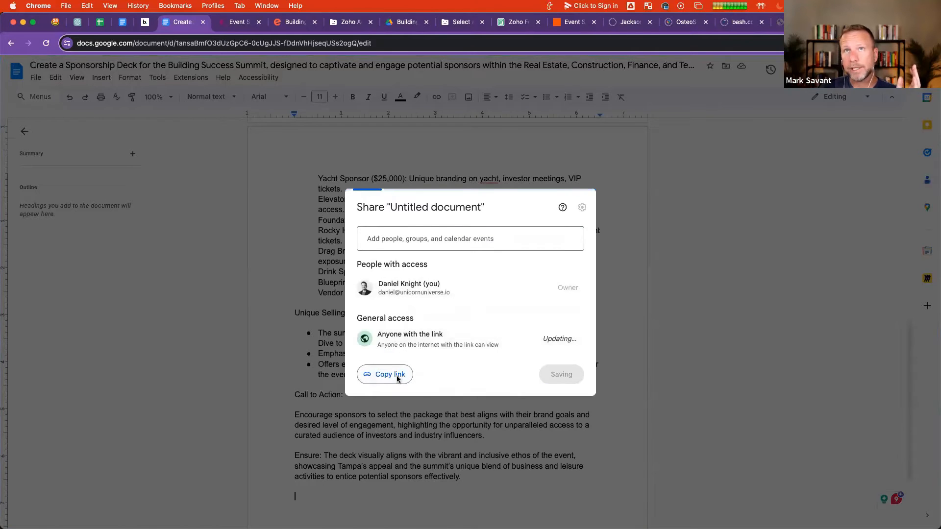
click(389, 373)
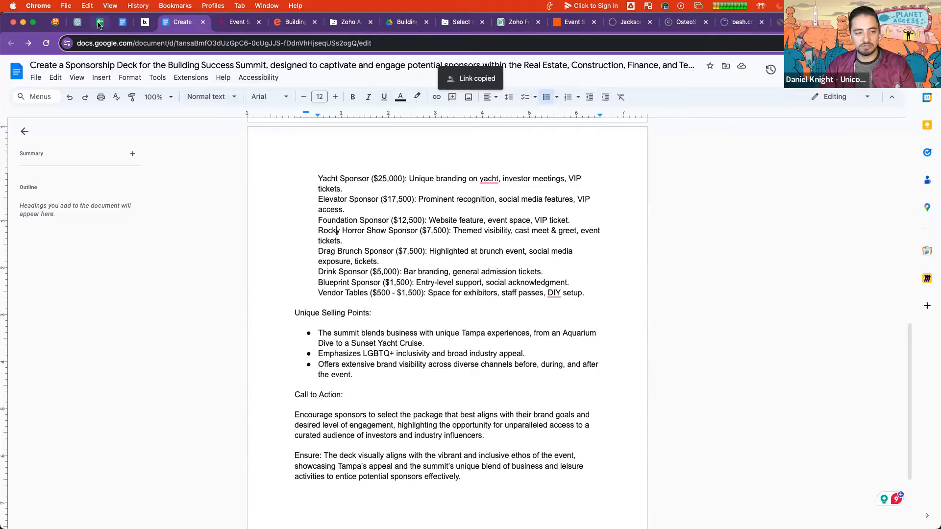
click(77, 21)
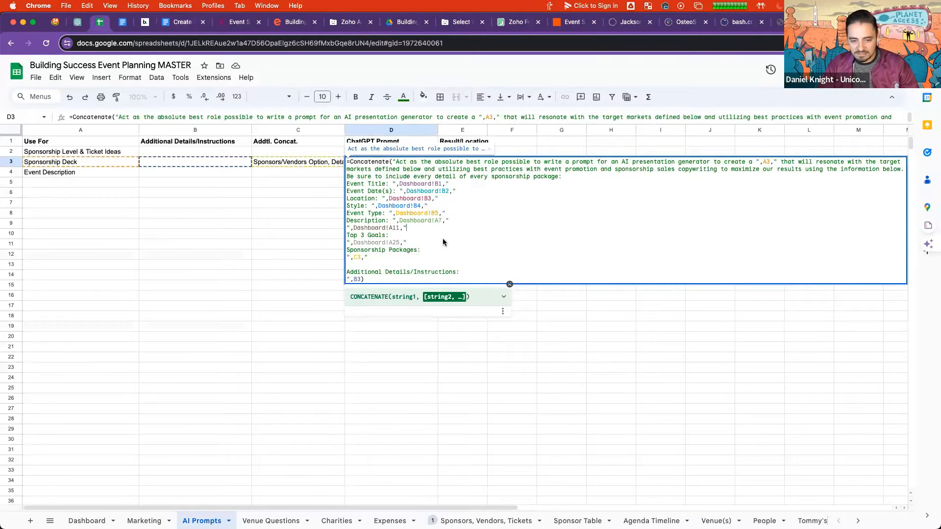
mouse_move(470, 398)
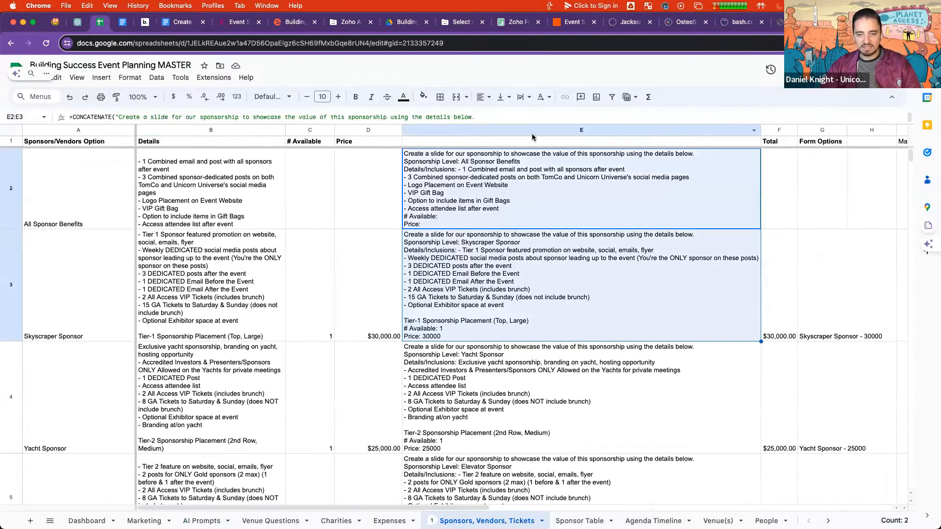
click(201, 521)
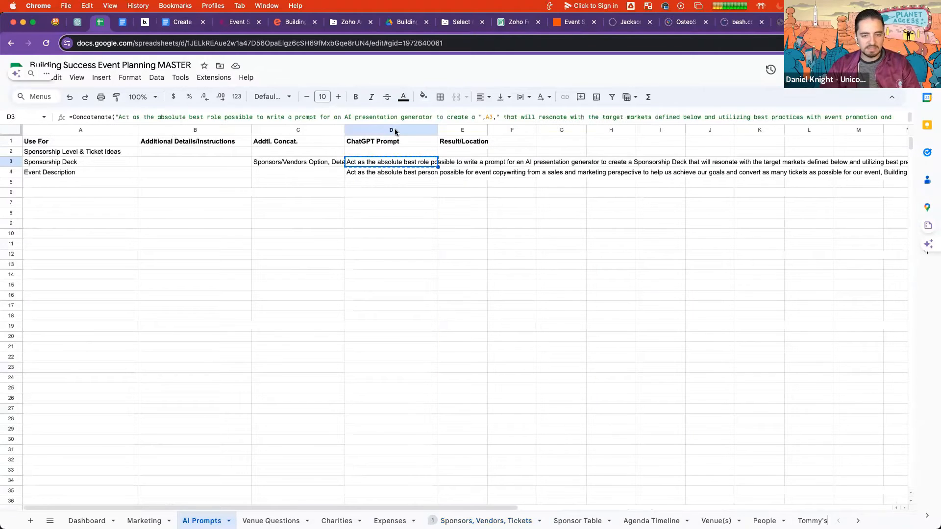
click(297, 162)
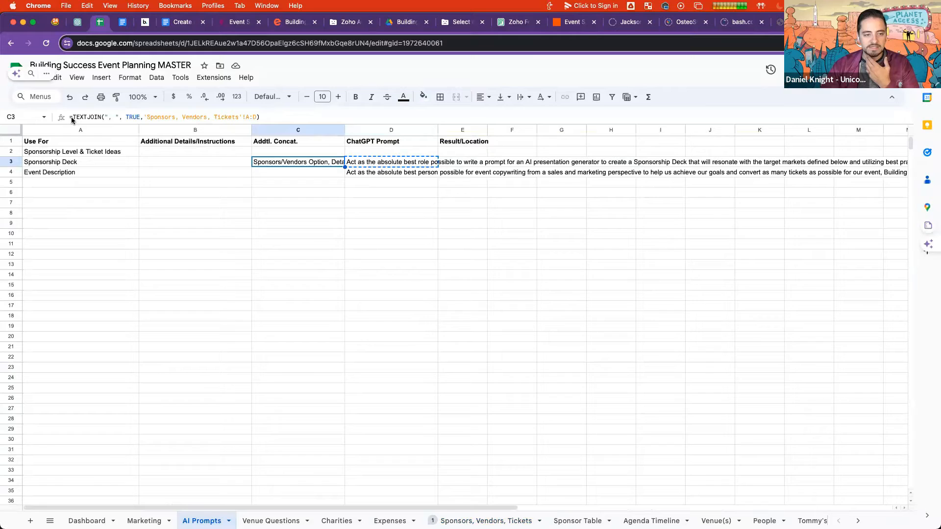
double_click(297, 161)
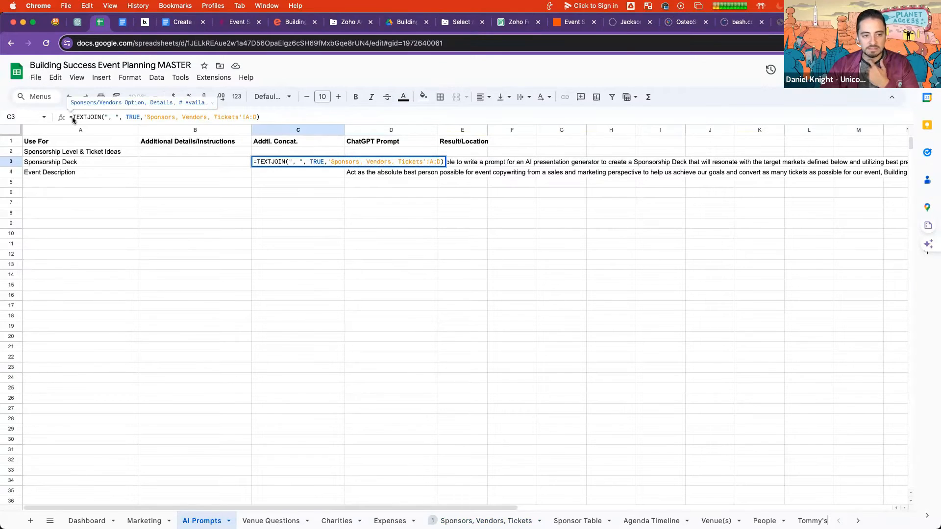
mouse_move(136, 118)
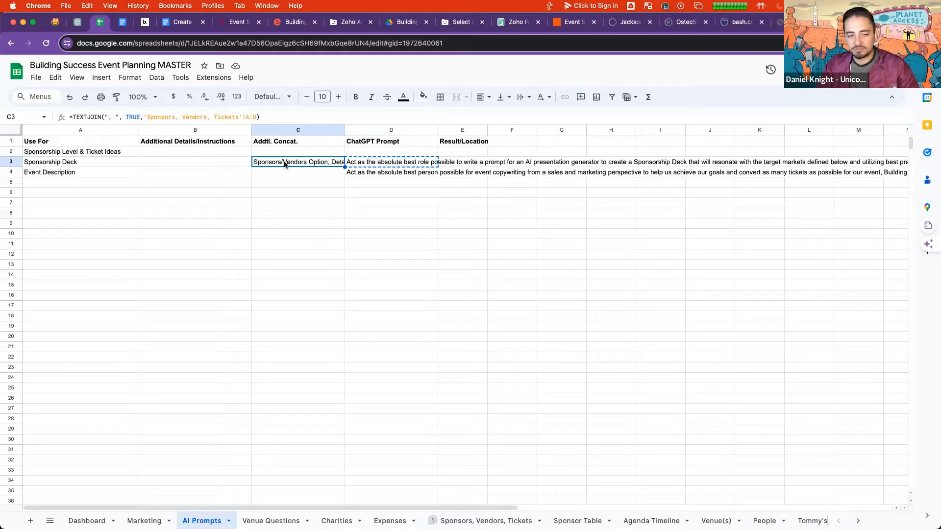
mouse_move(310, 234)
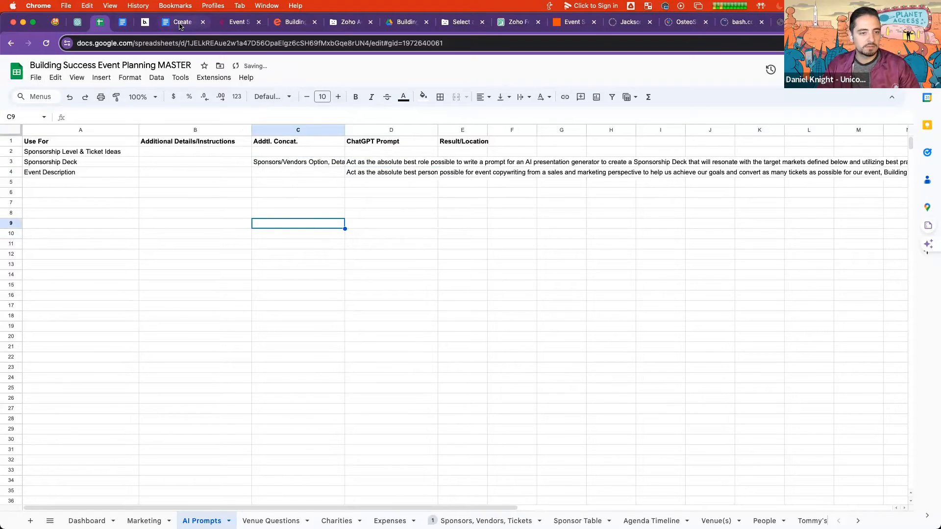
click(182, 22)
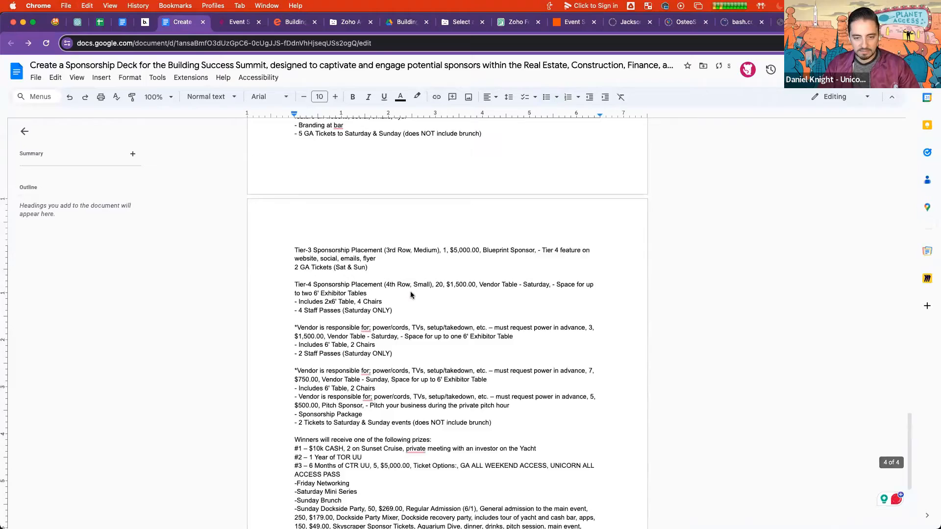
Inspect the formulas behind cells C3 and D3 on the AI Prompts sheet
scroll(up, 3)
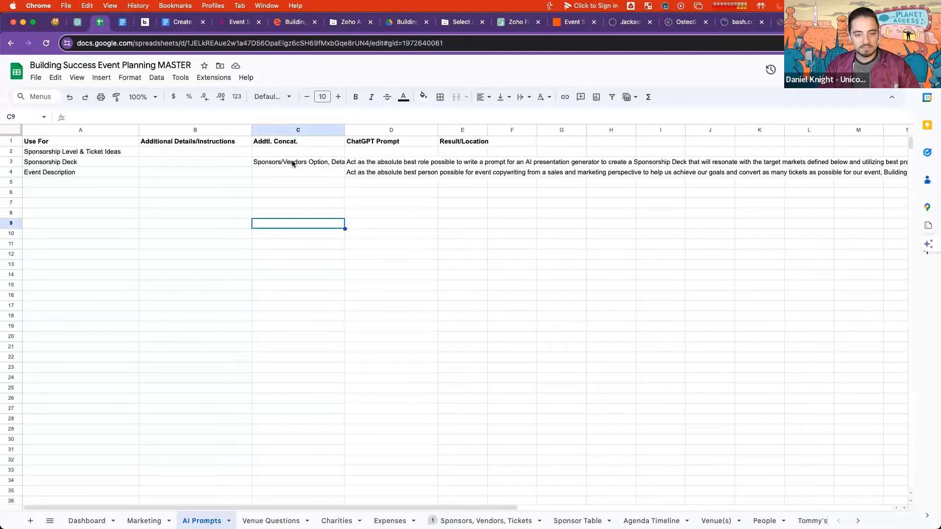
click(297, 161)
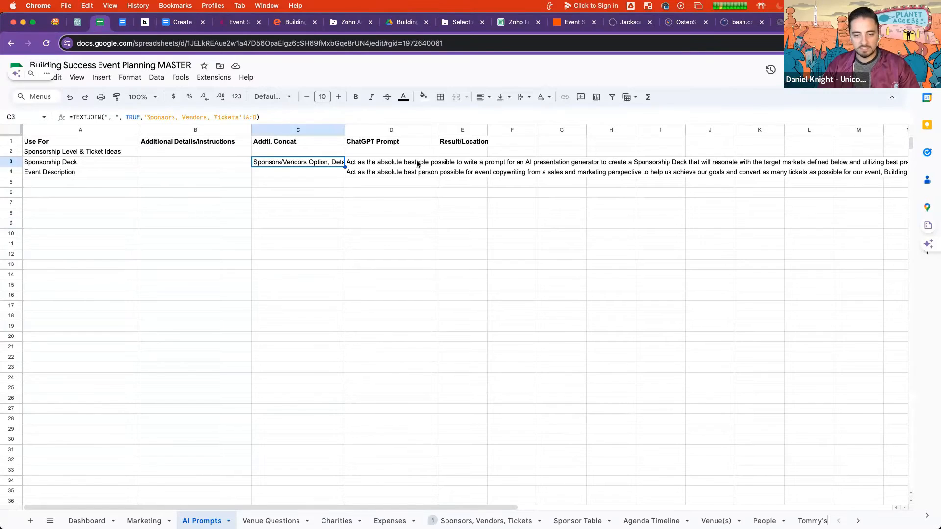
click(390, 161)
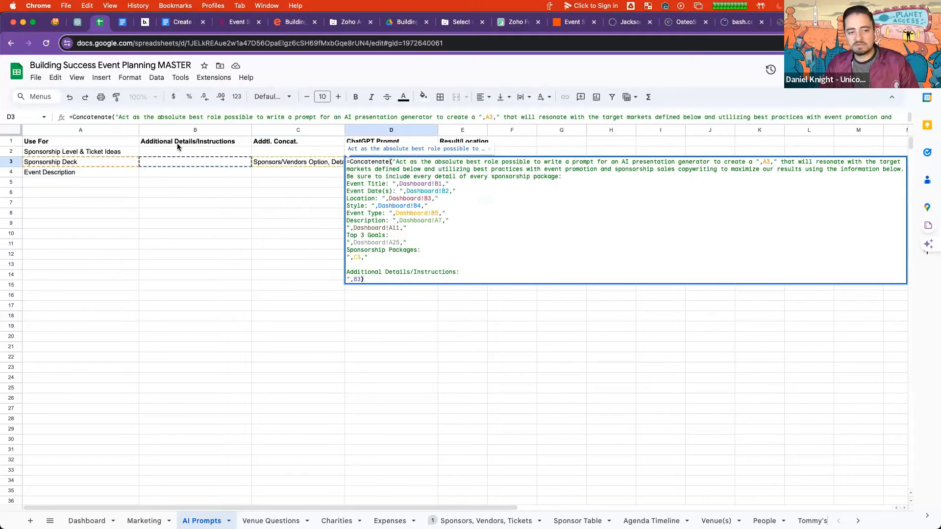
mouse_move(220, 169)
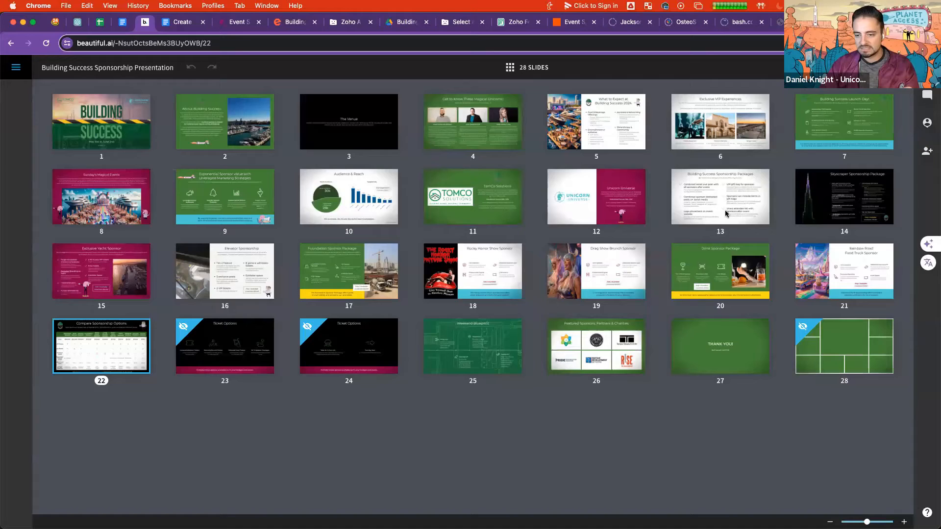
mouse_move(631, 228)
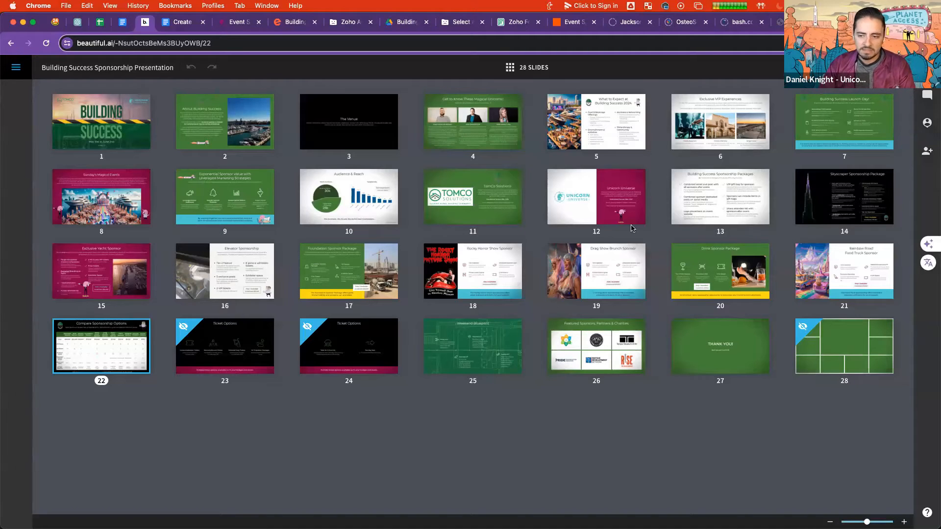
Browse the sponsorship packages, Unicorn Universe and Weekend Blueprint slides, then open the presentation menu
double_click(101, 346)
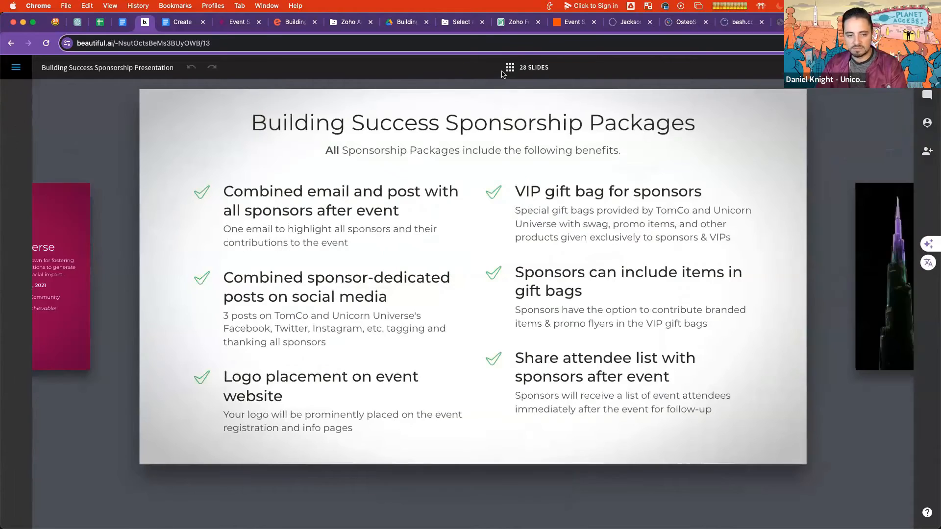
click(508, 67)
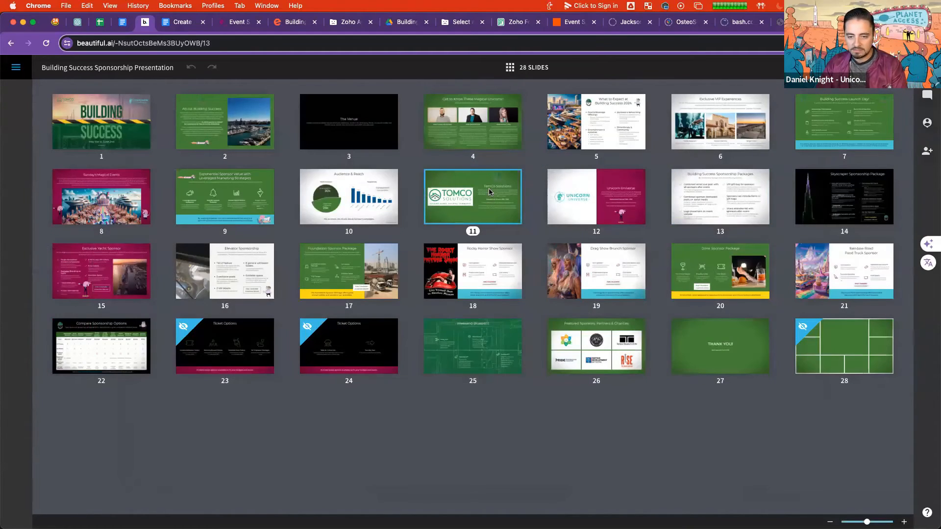
double_click(595, 196)
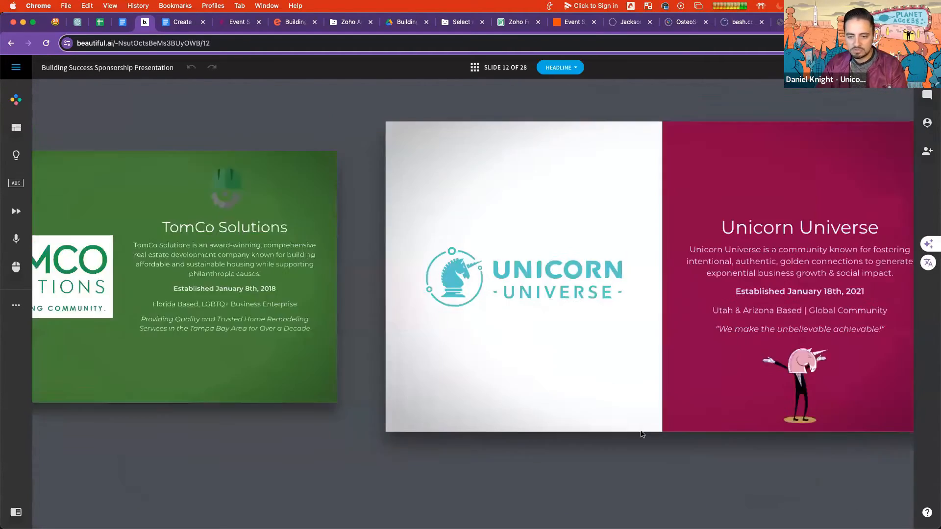
click(522, 276)
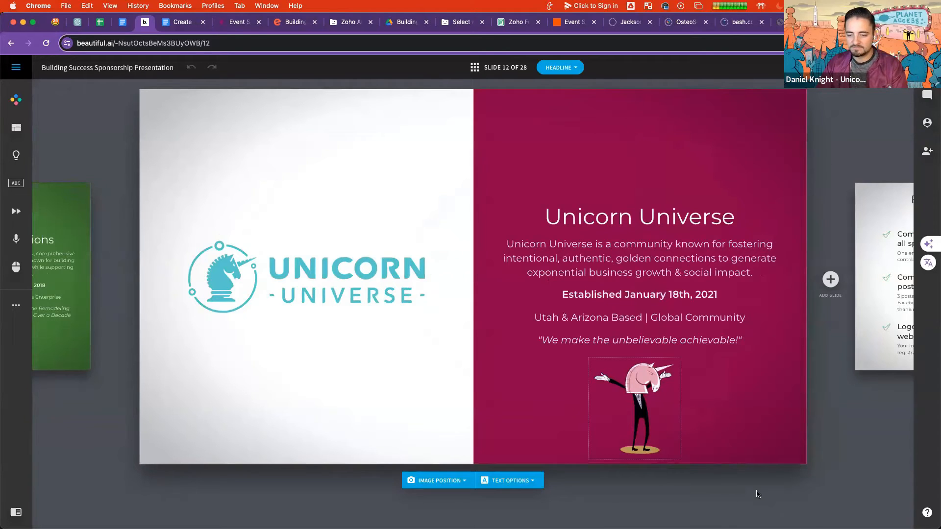
click(474, 67)
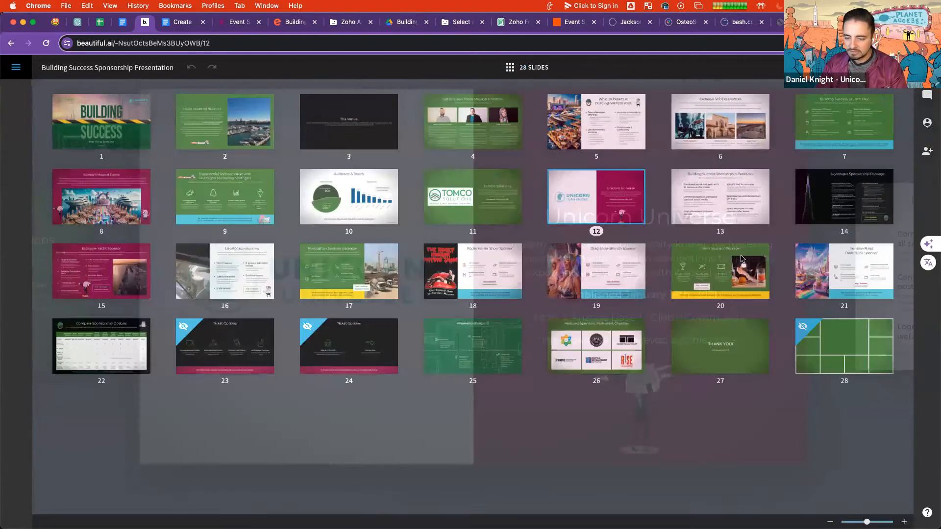
double_click(595, 196)
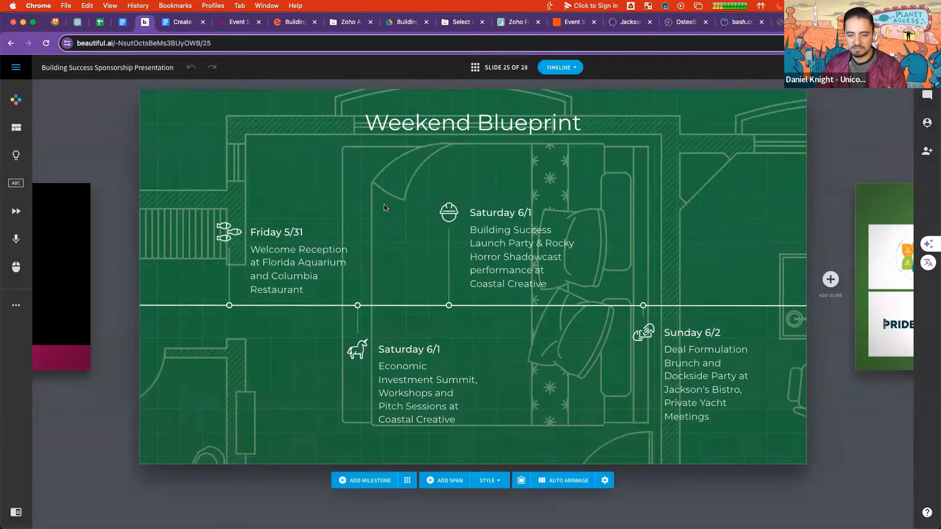
mouse_move(572, 148)
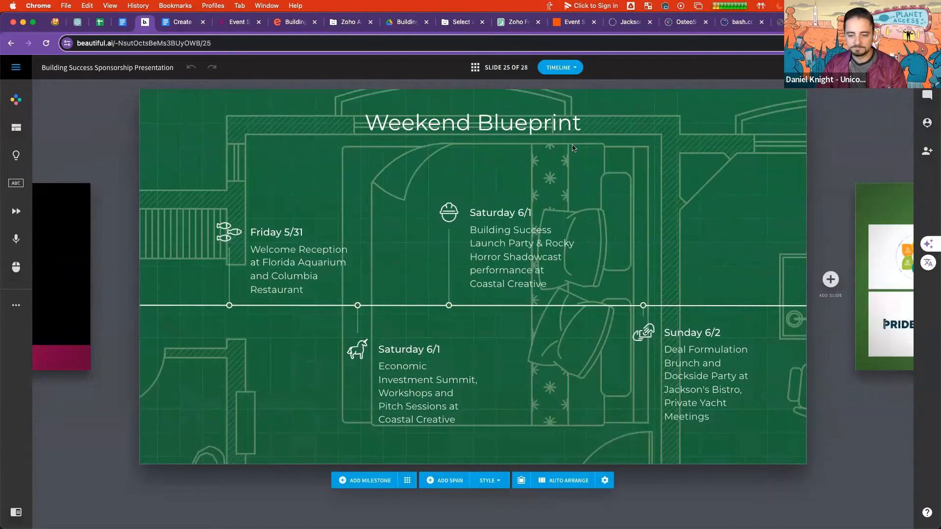
click(473, 67)
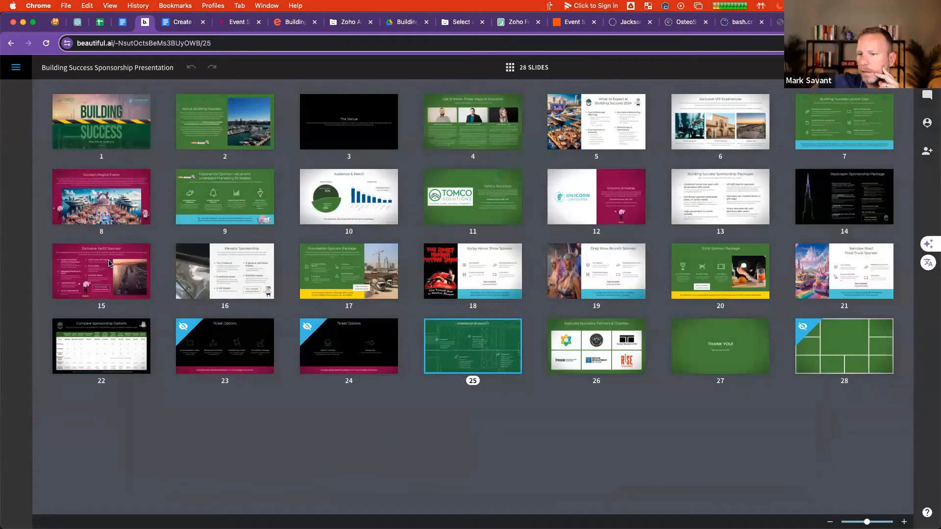
mouse_move(567, 192)
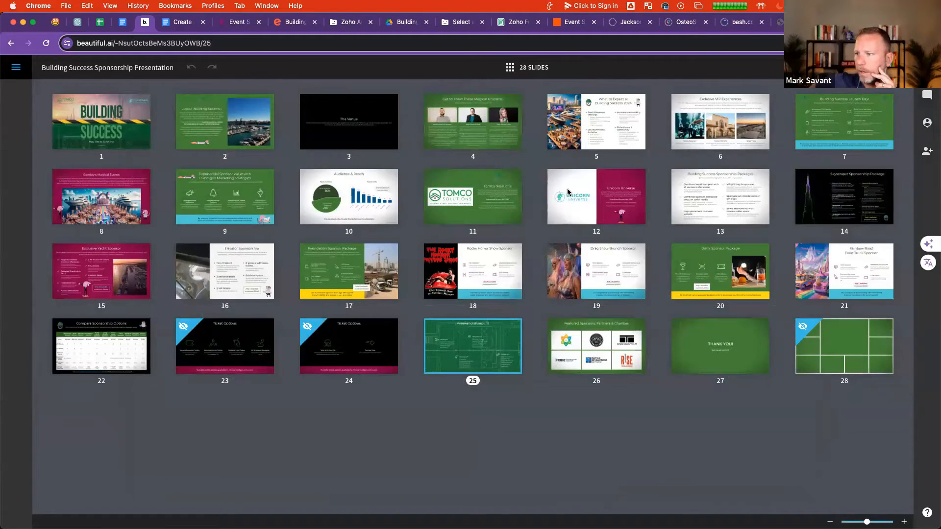
click(15, 67)
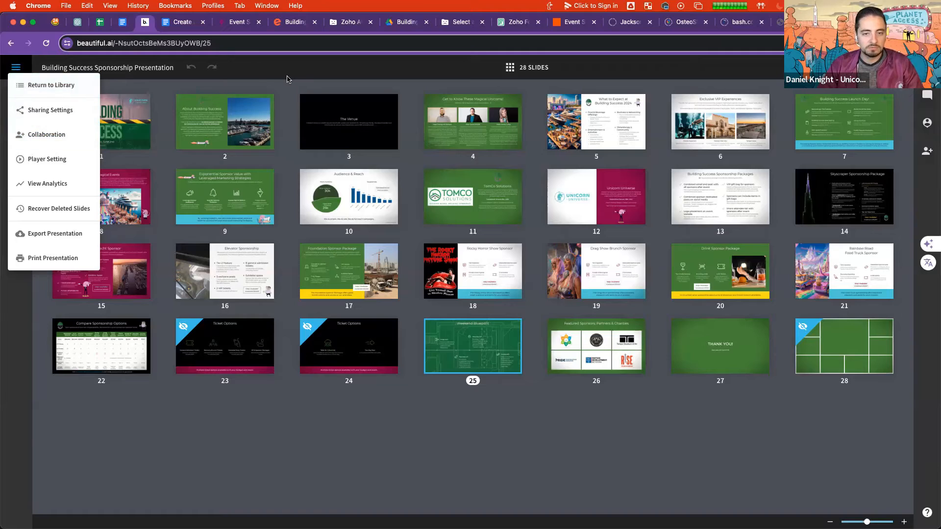
click(16, 66)
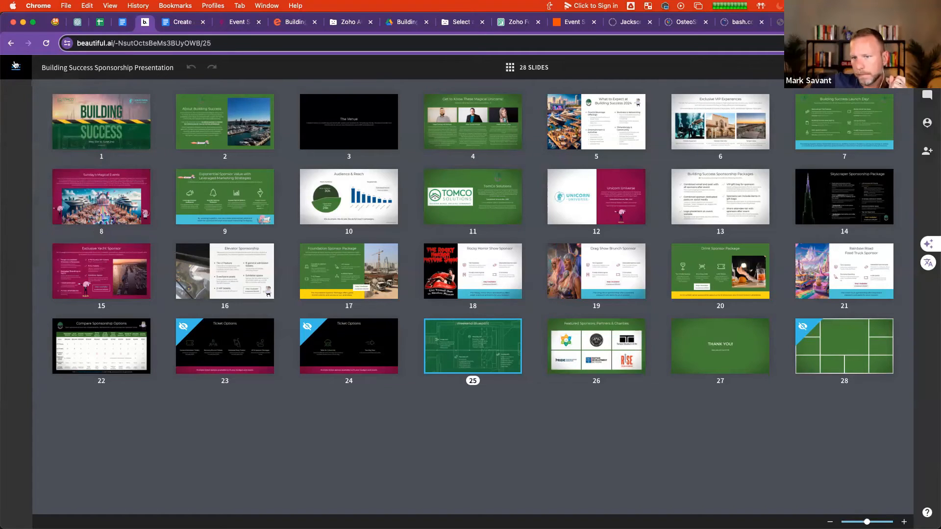
click(16, 66)
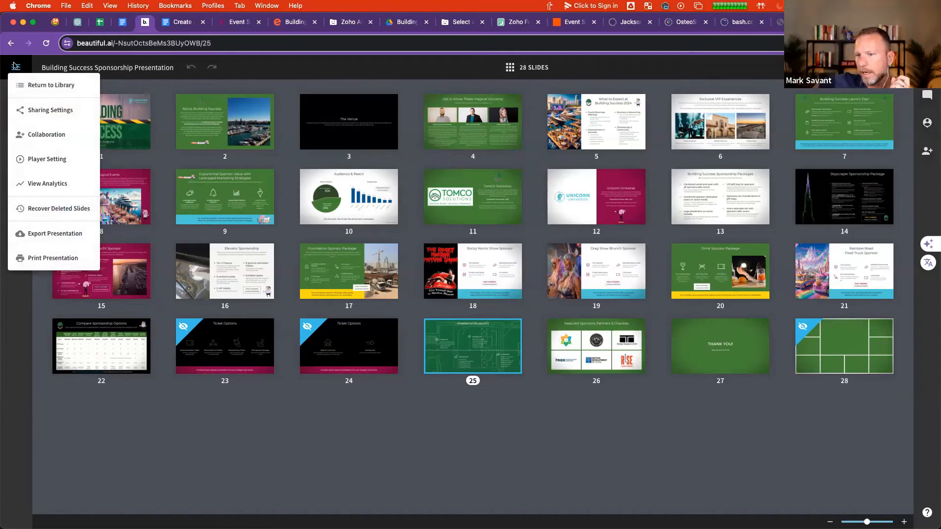
click(16, 66)
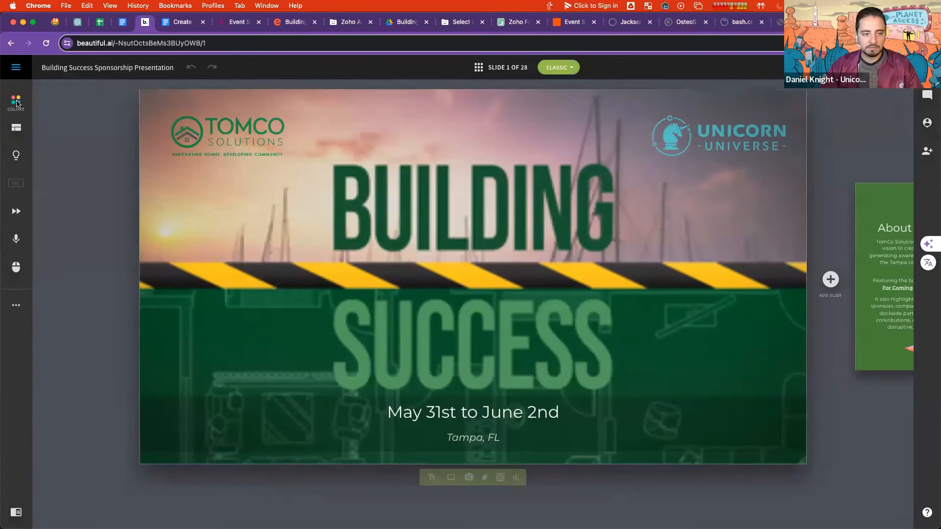
click(16, 101)
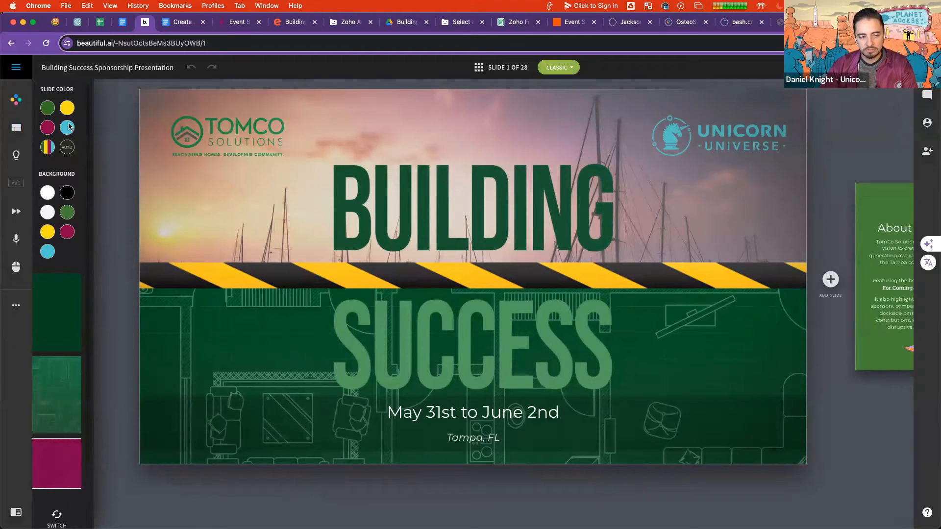
mouse_move(362, 89)
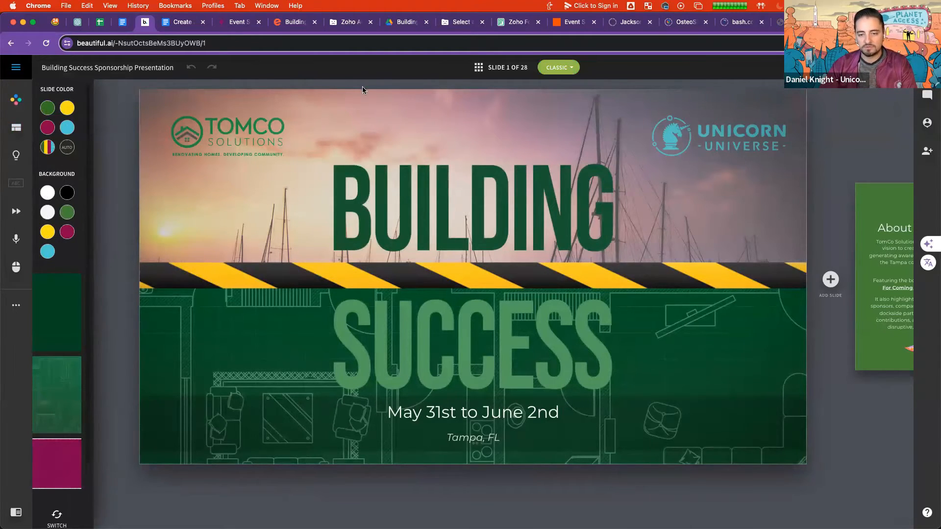
mouse_move(596, 148)
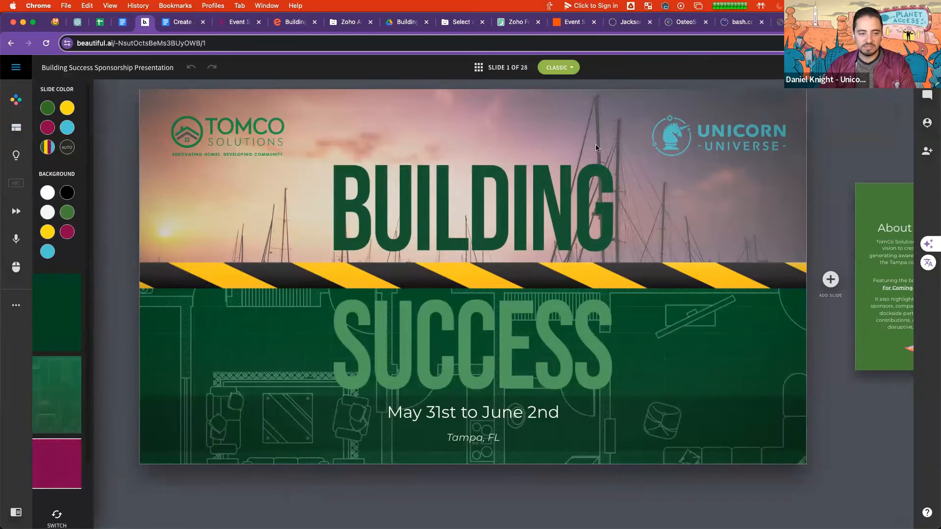
mouse_move(147, 123)
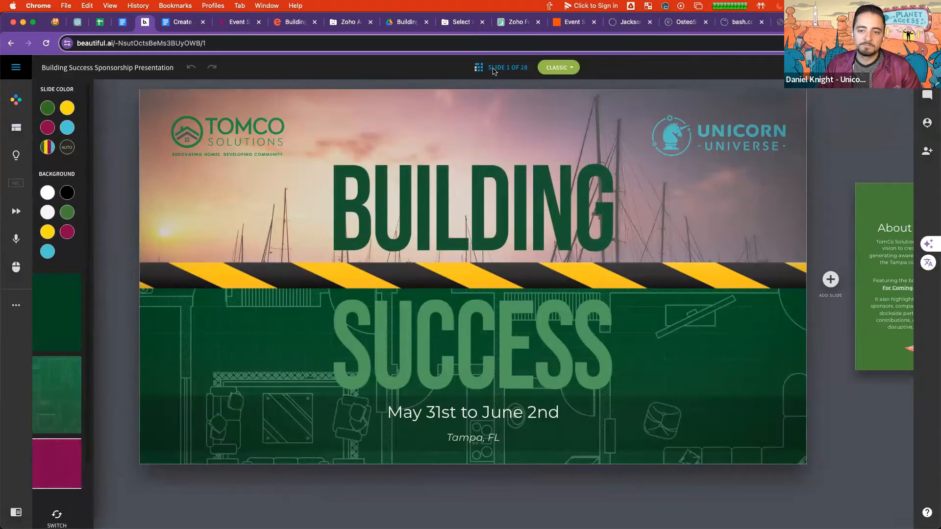
click(478, 67)
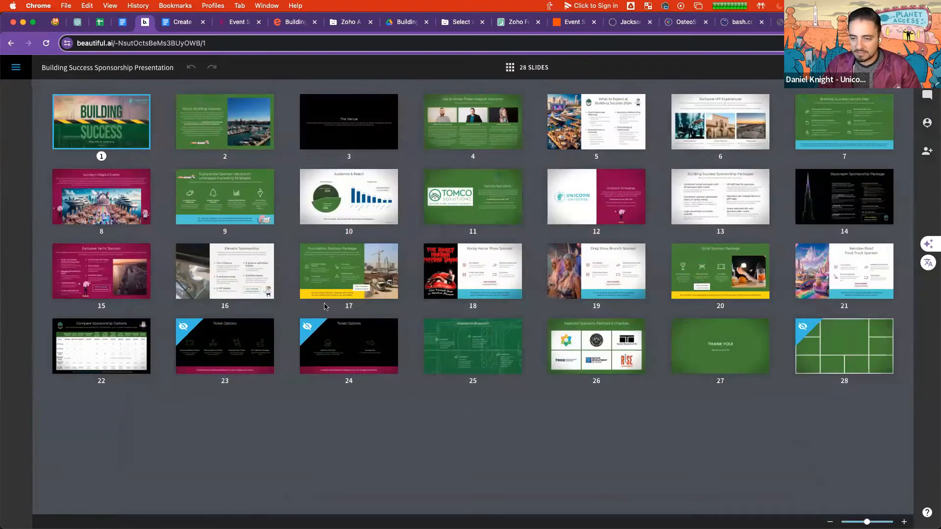
mouse_move(285, 53)
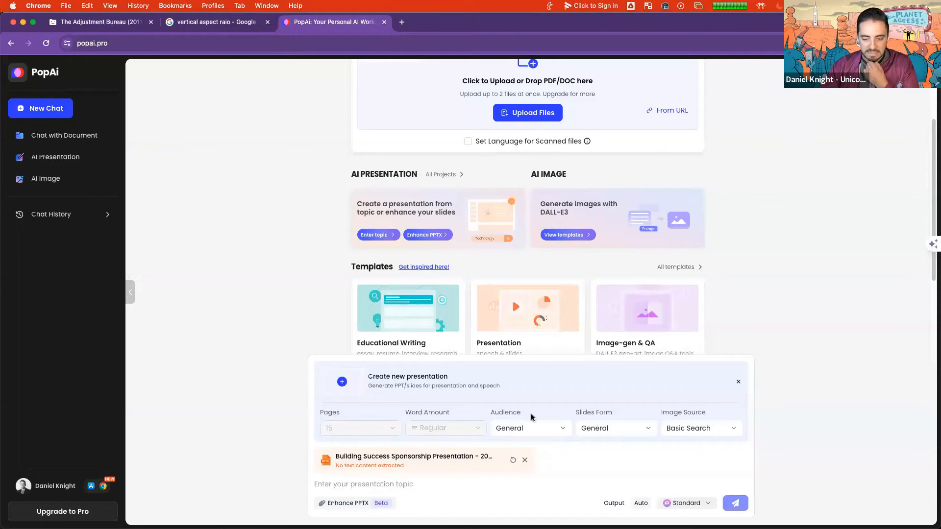
mouse_move(551, 435)
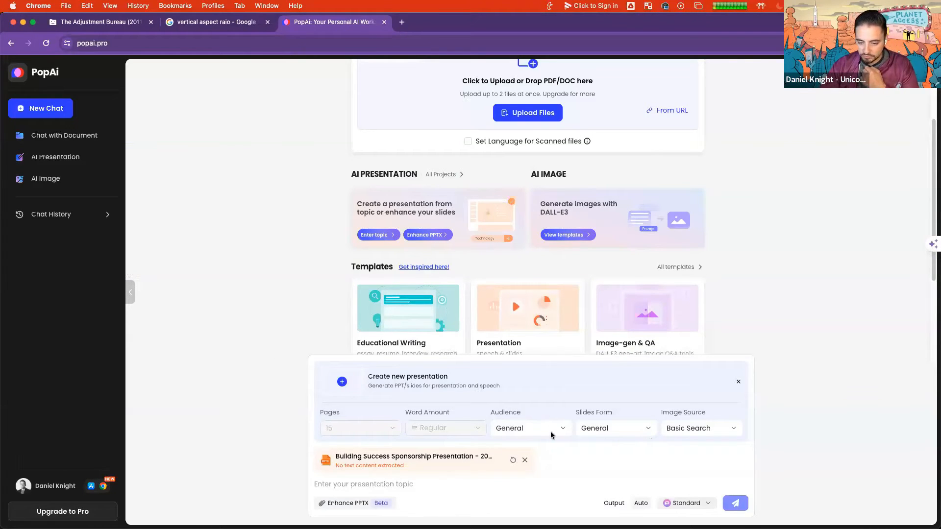
Set audience to Business and add and select a custom 'Event Sponsor Deck' slides form
click(529, 428)
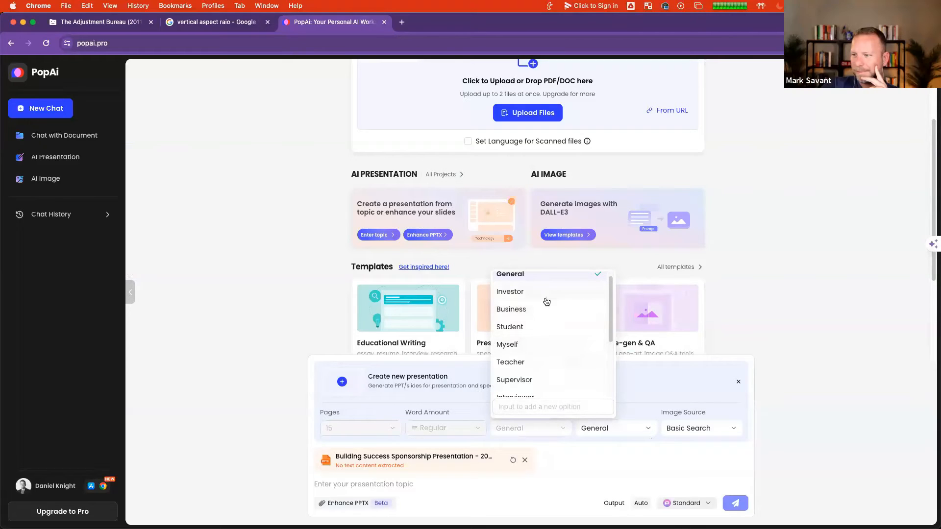
scroll(down, 3)
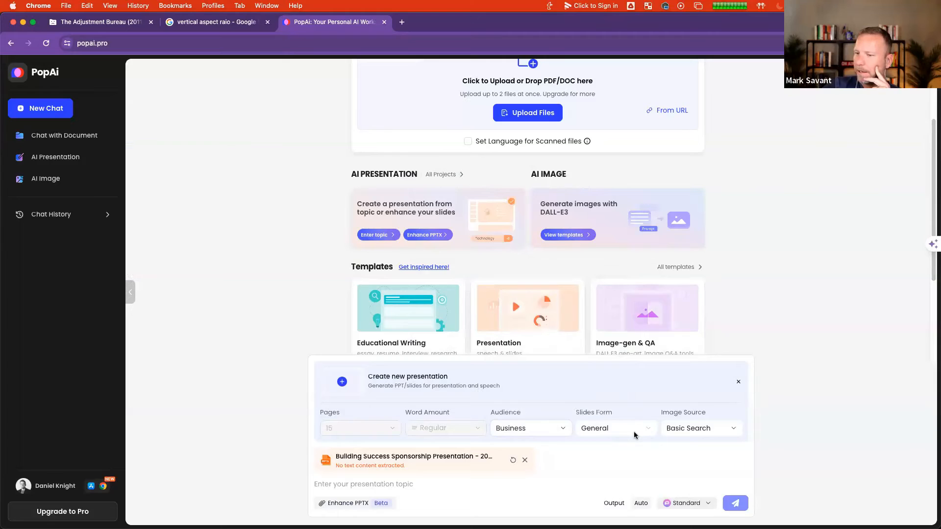
click(613, 428)
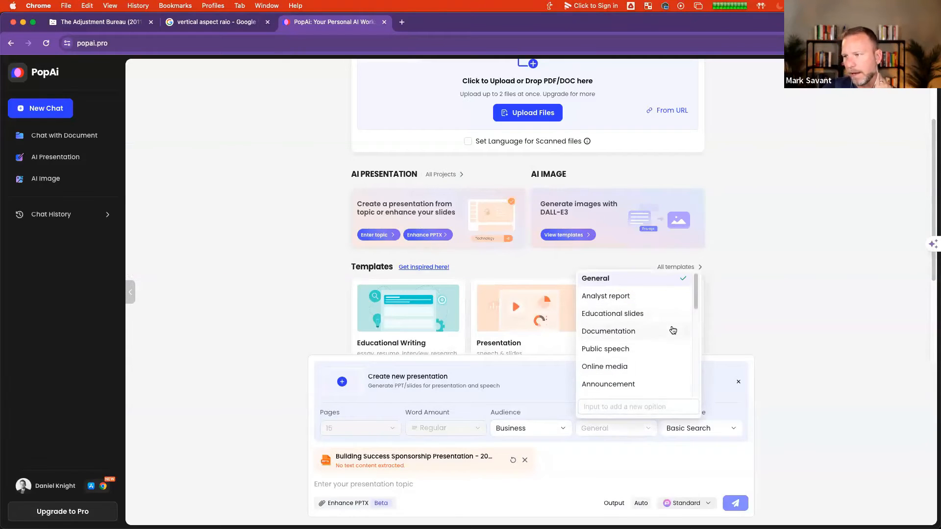
scroll(down, 3)
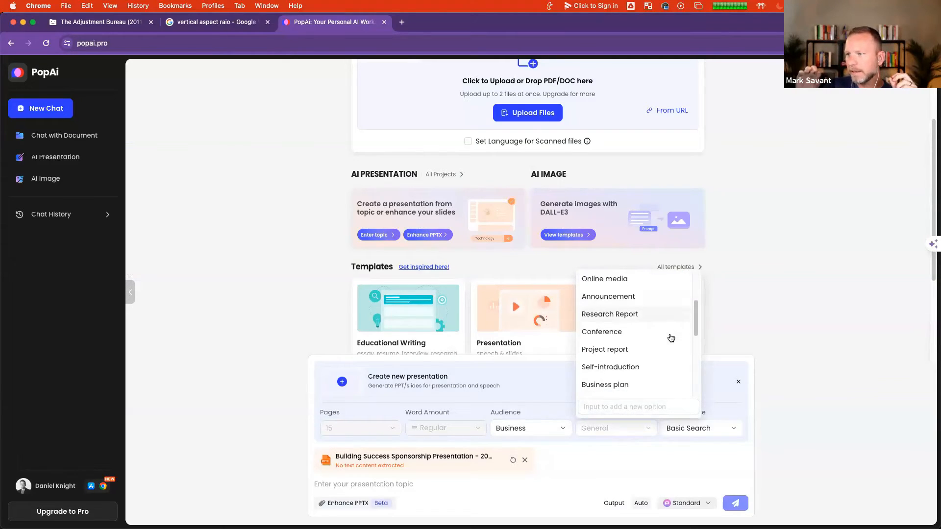
scroll(down, 3)
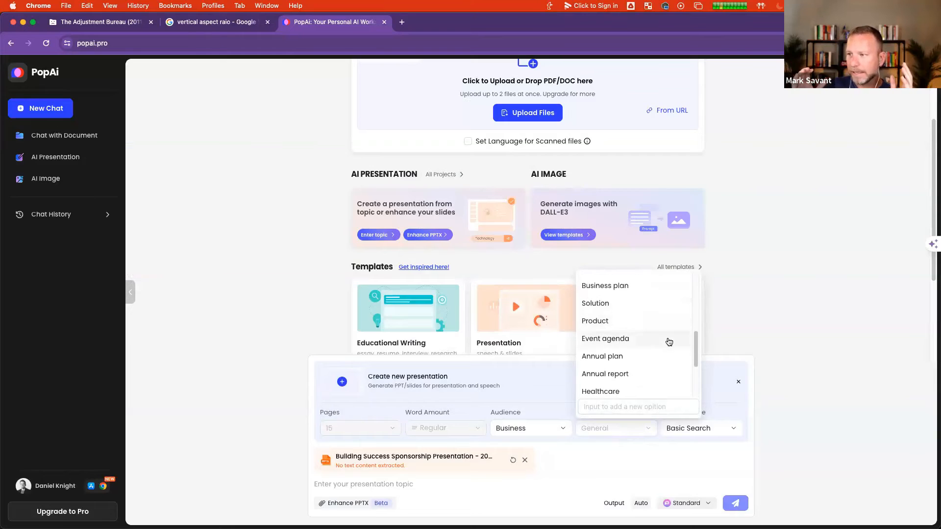
scroll(down, 3)
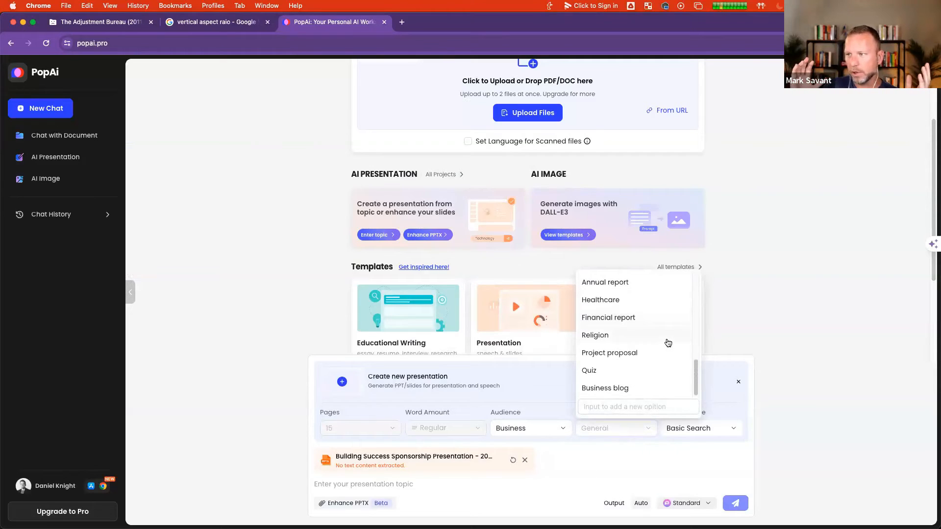
click(638, 406)
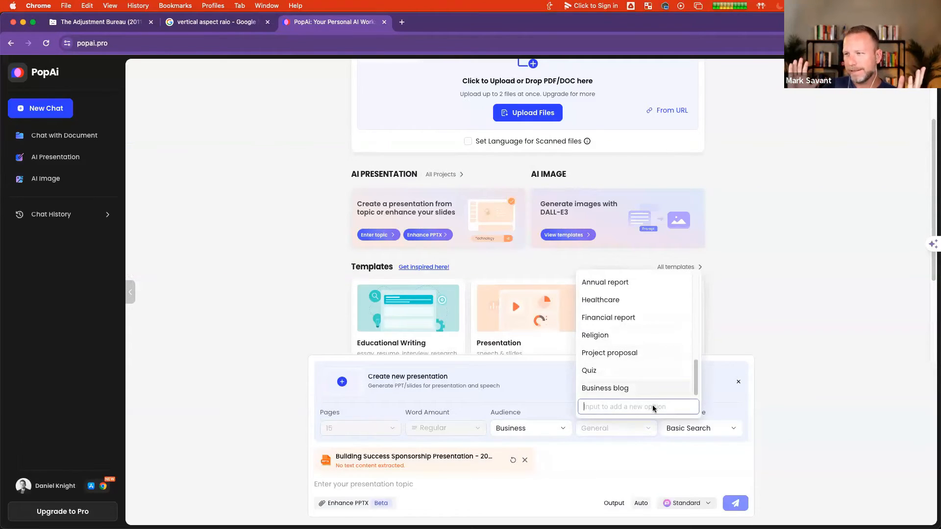
text(Event Sponsorship P)
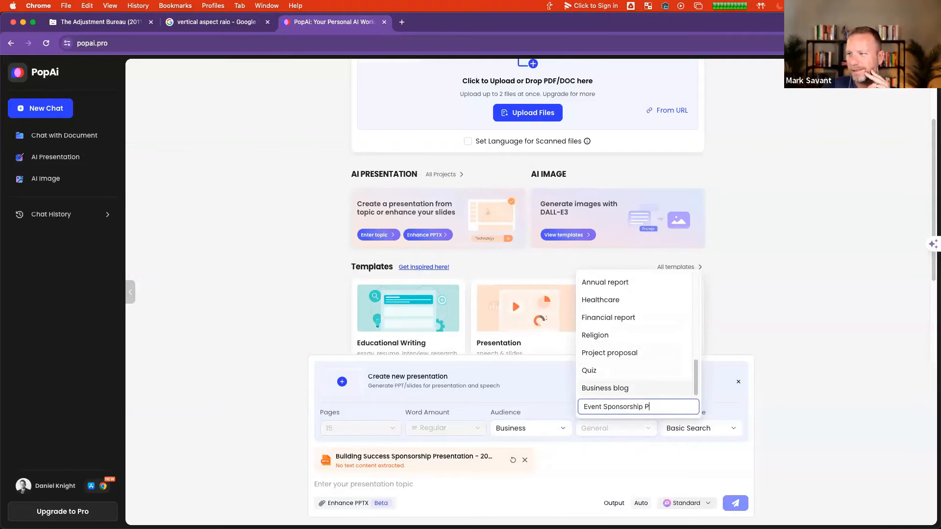
key(Backspace)
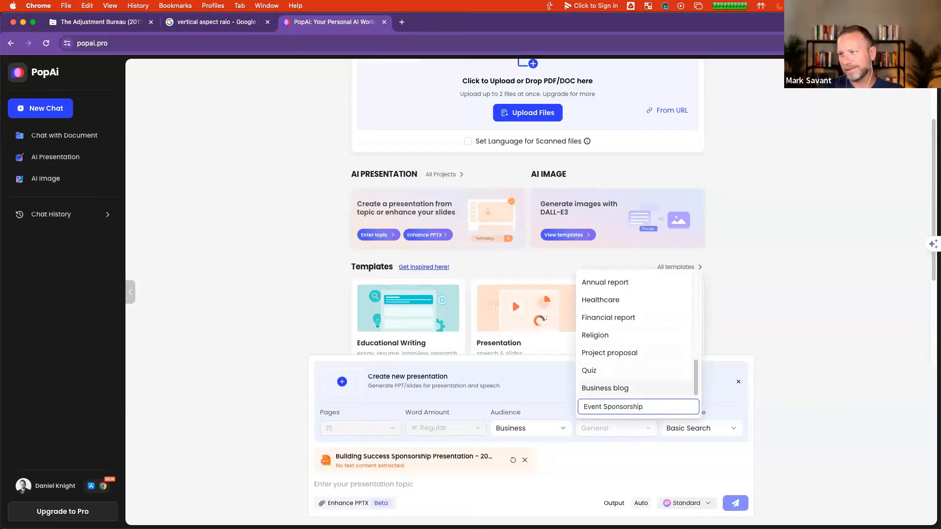
text(s)
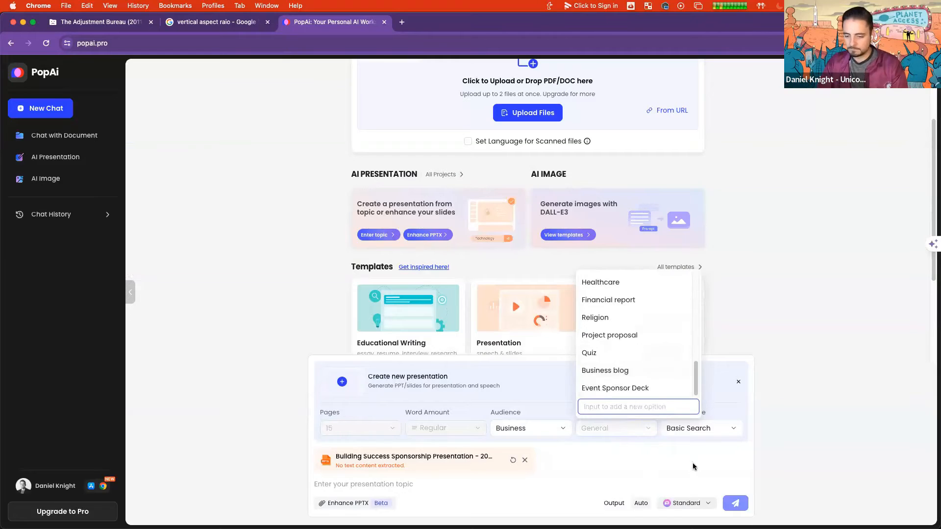
click(614, 387)
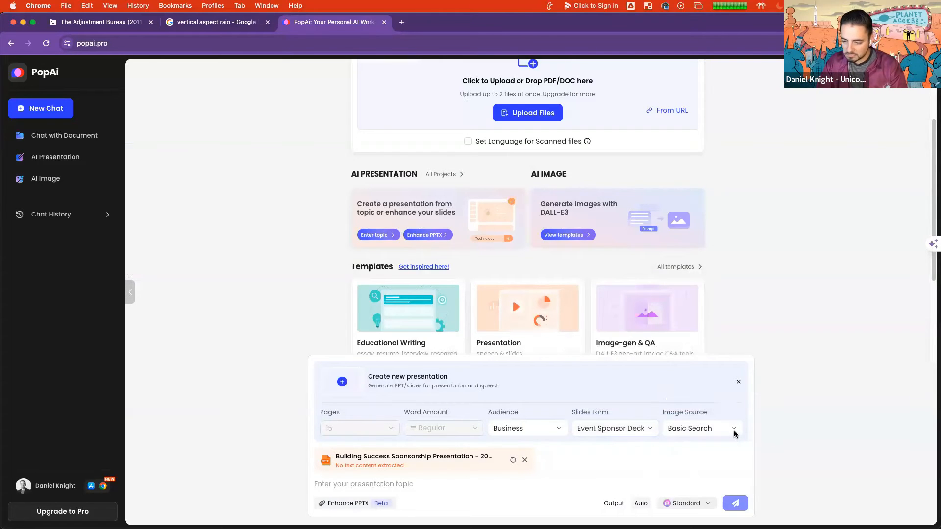
click(700, 428)
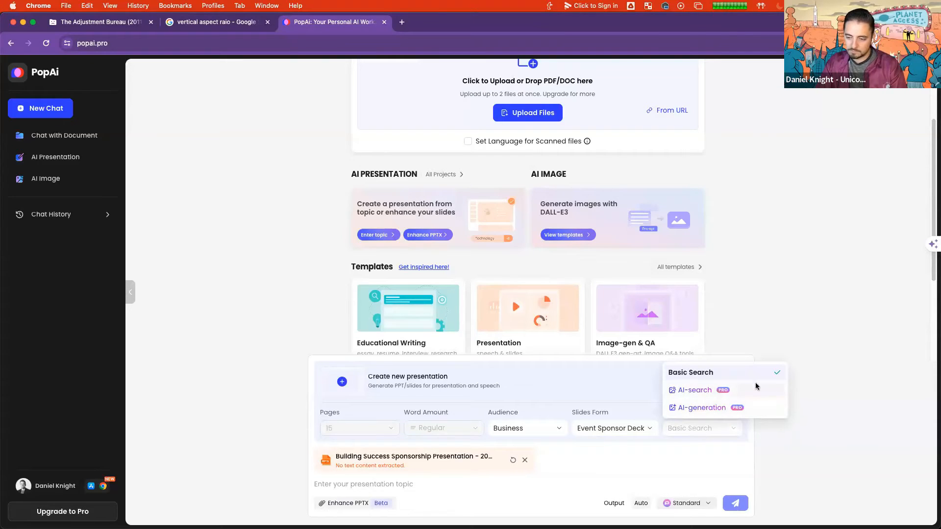
mouse_move(761, 396)
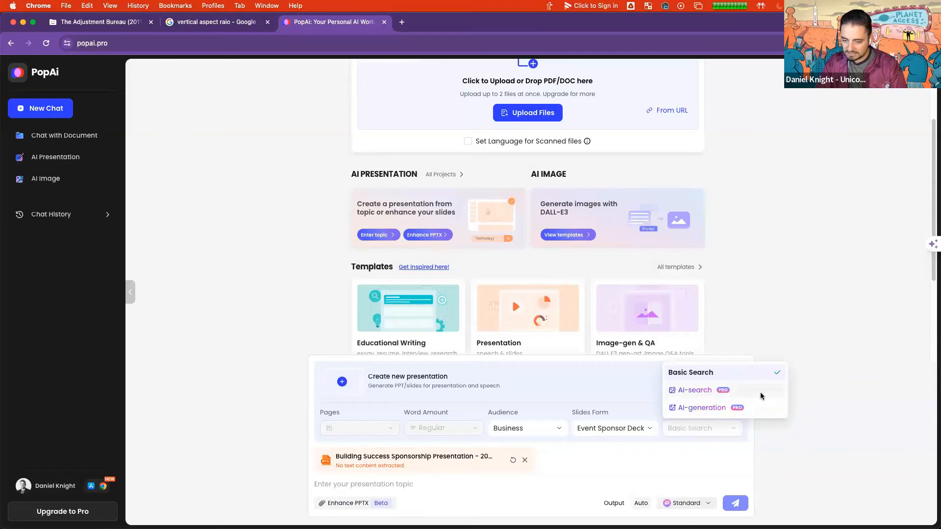
mouse_move(759, 411)
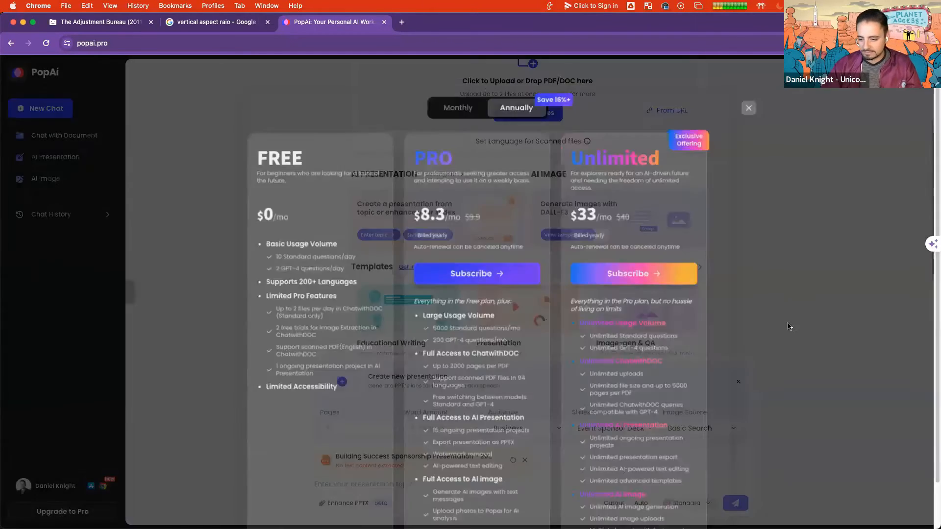
click(748, 108)
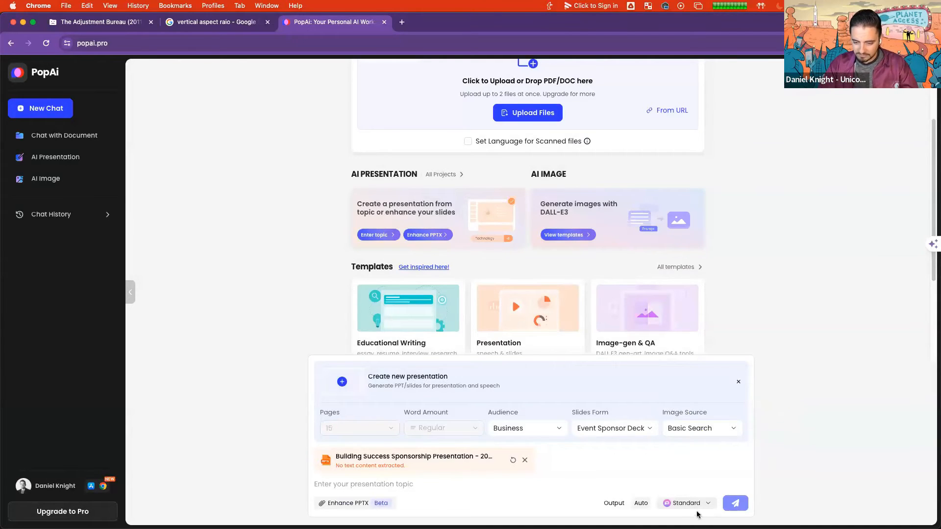
click(685, 503)
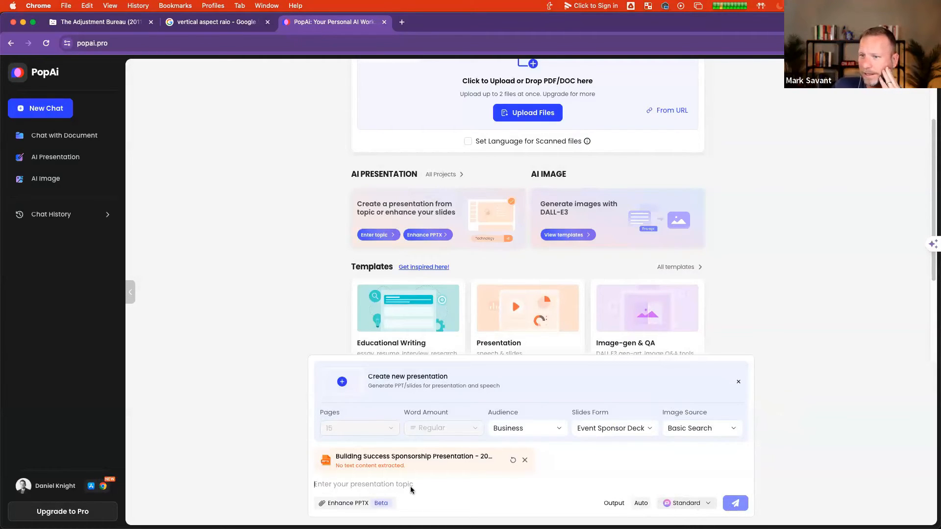
Submit a sponsorship topic for a business conference, book launch/signing, party and networking event
text(Sponsorship Presentation for a)
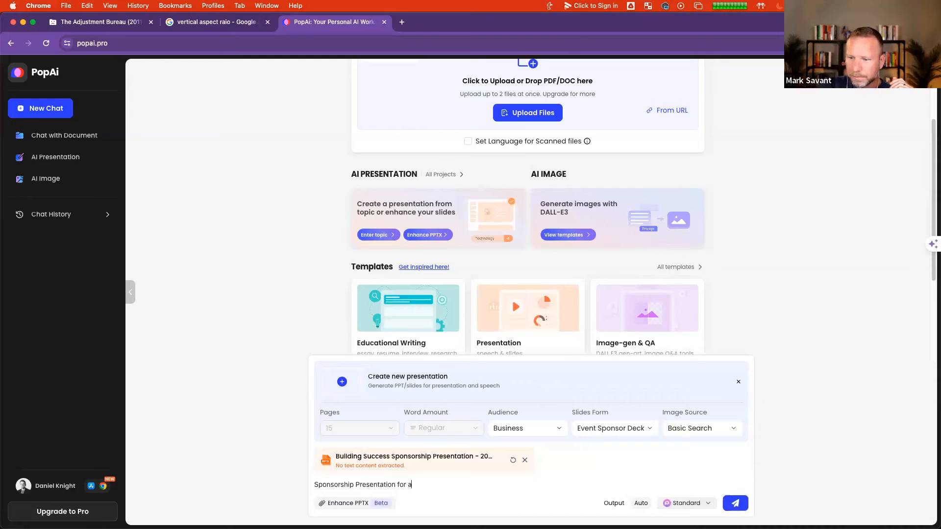
text(business conference)
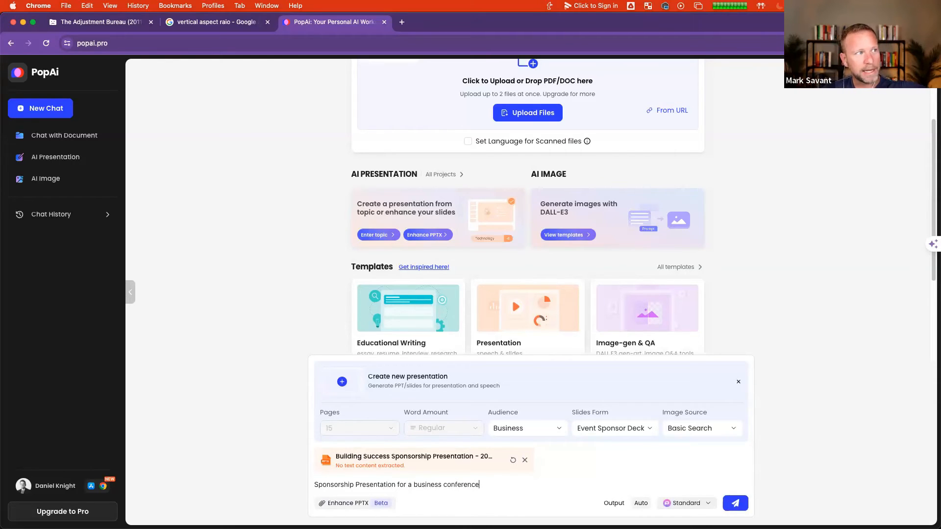
text(, book launch/s)
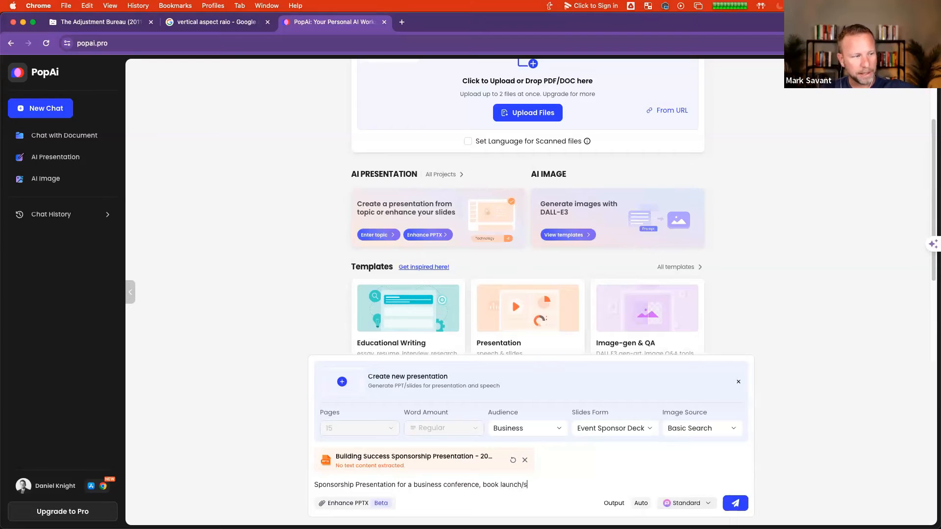
text(igning,)
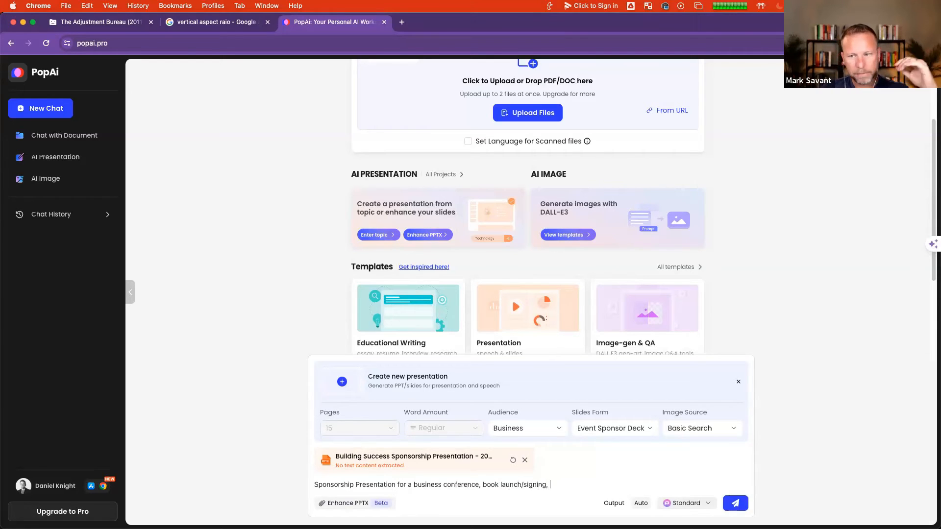
text(party,)
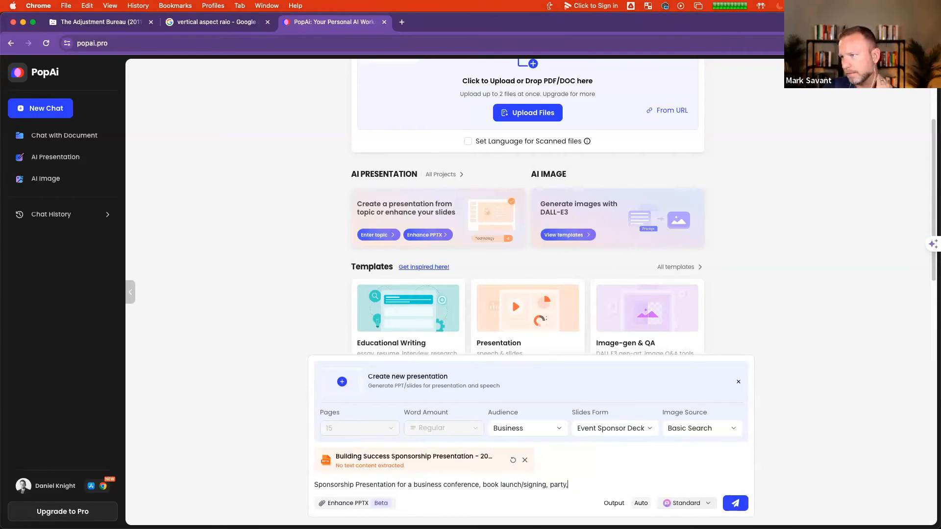
text(networking event)
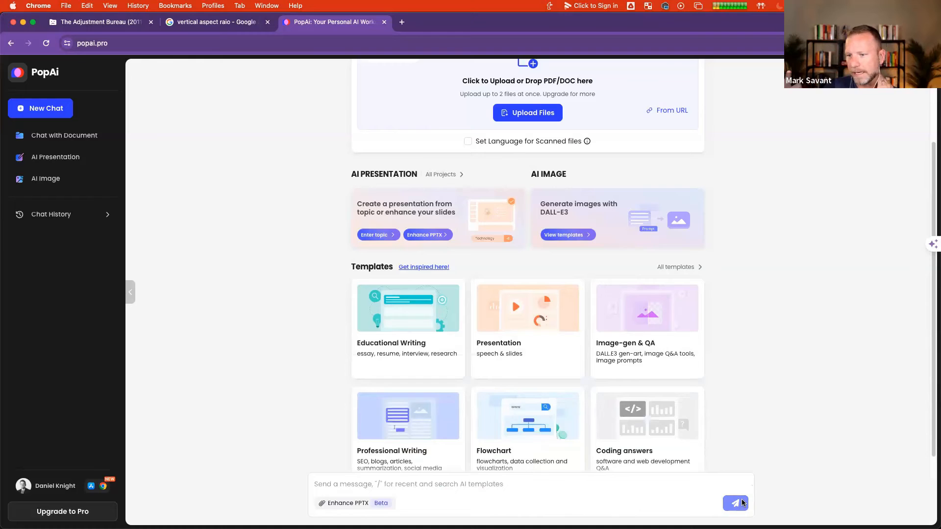
click(735, 503)
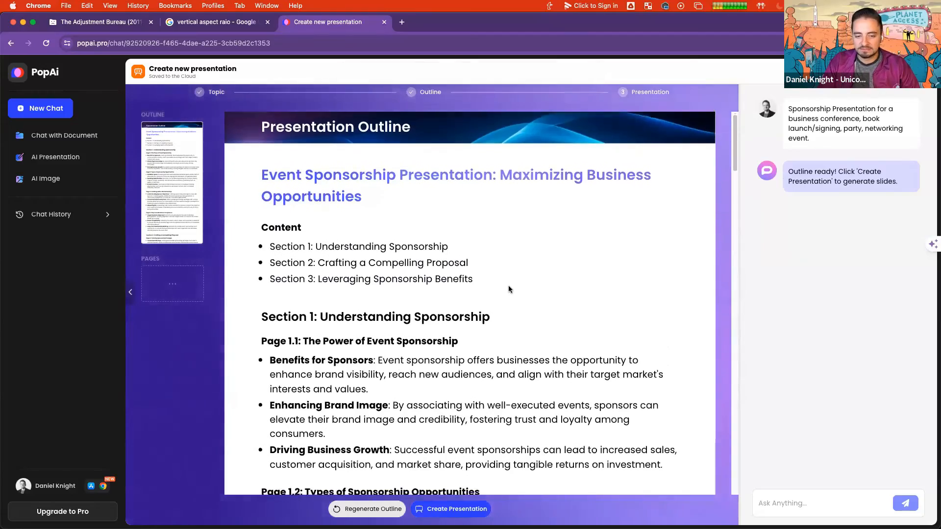
Read the Event Sponsorship outline down to its Sources, then generate the slides from it
scroll(down, 3)
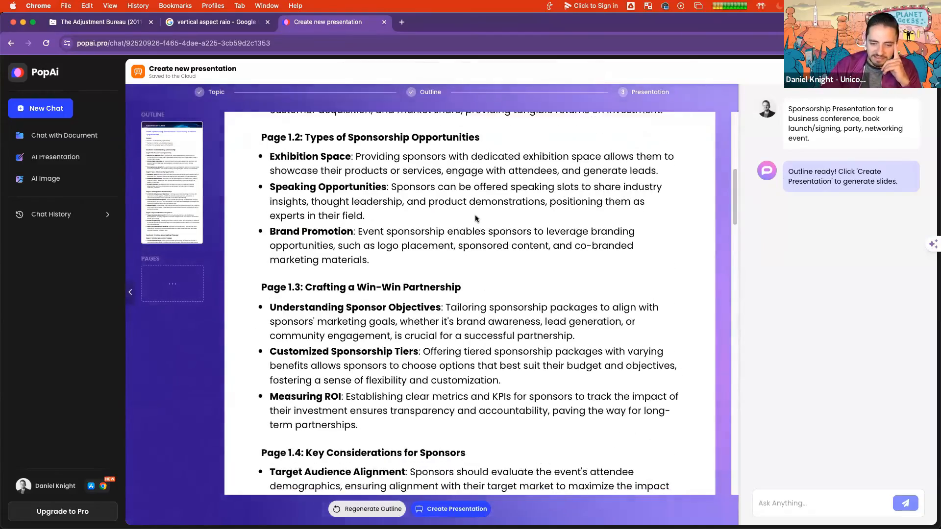
scroll(down, 3)
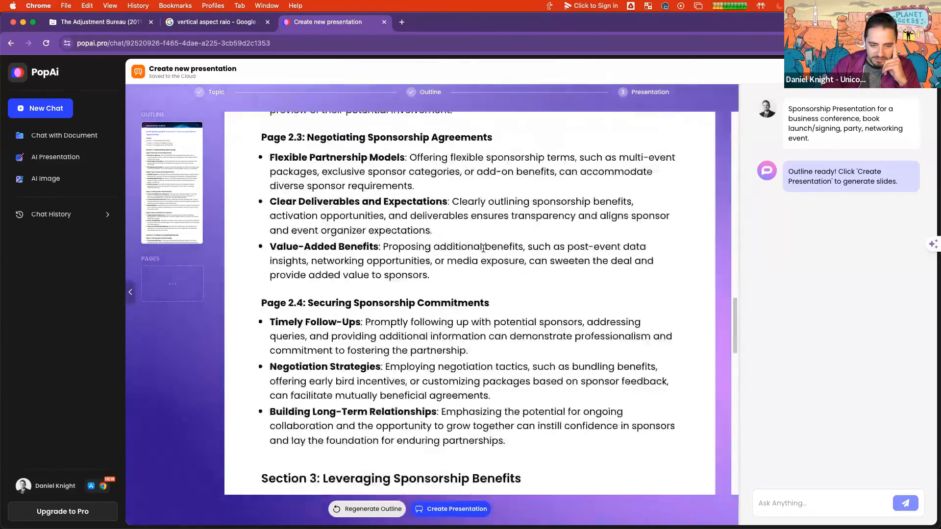
scroll(down, 3)
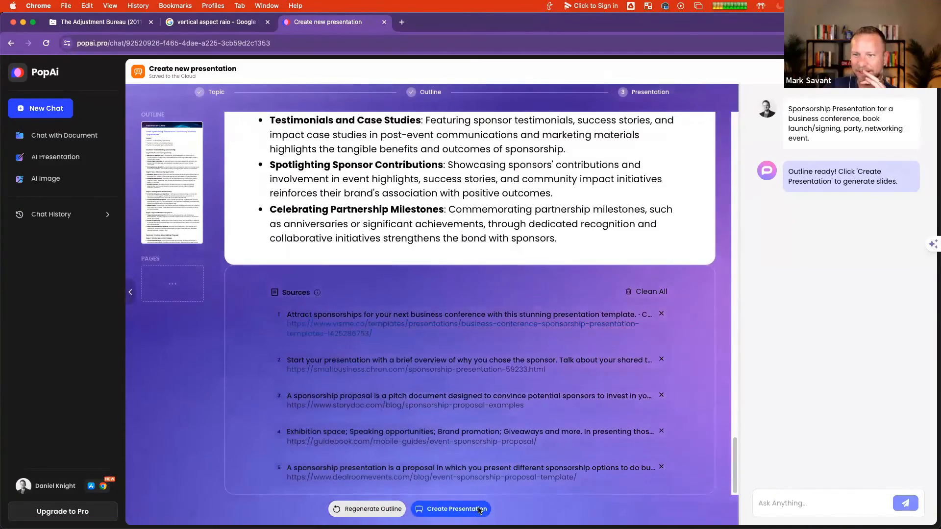
click(451, 508)
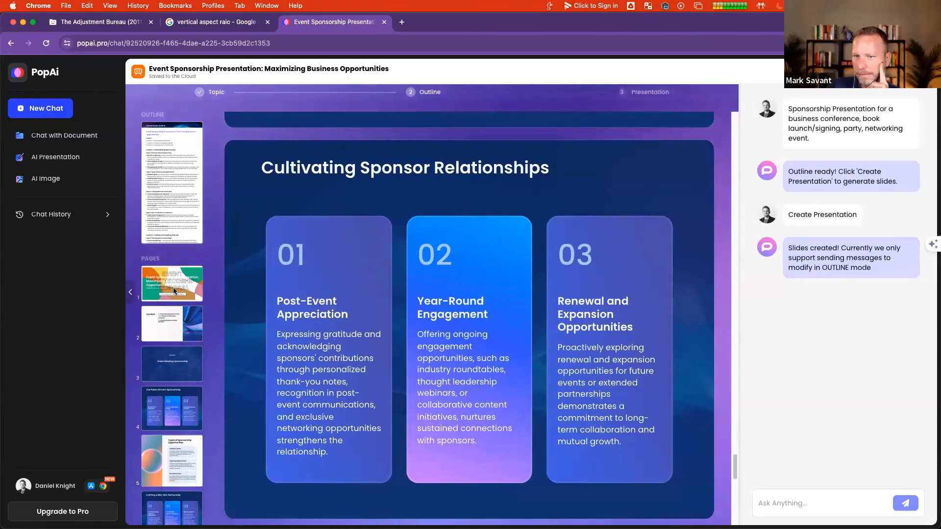
Scroll through the newly generated Event Sponsorship slides
scroll(down, 3)
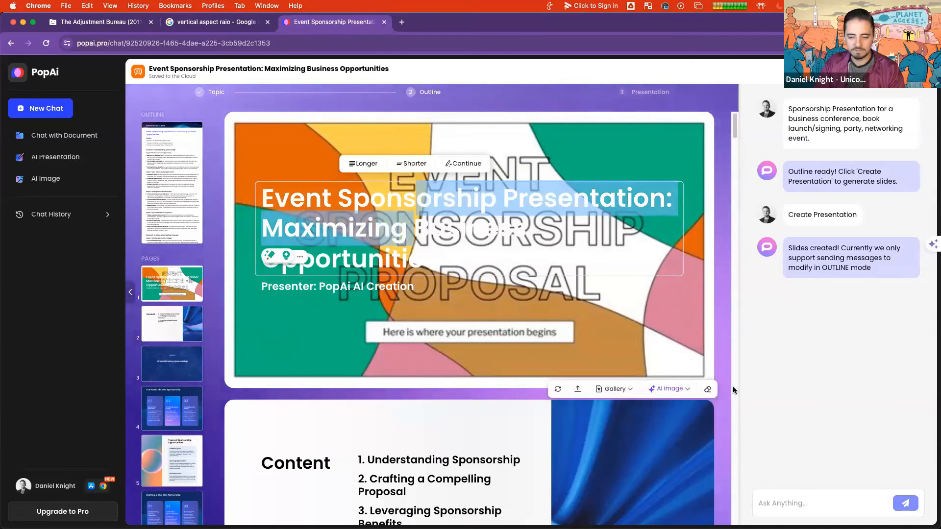
scroll(down, 3)
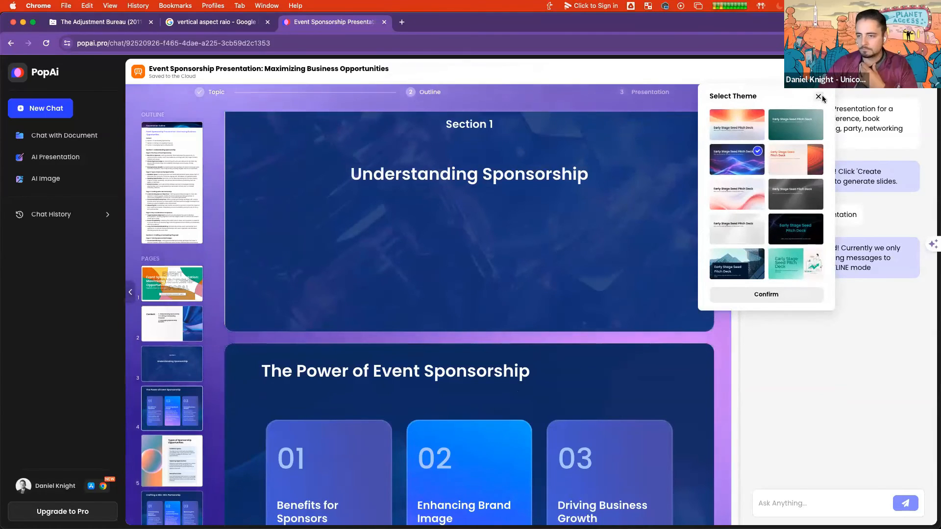
Dismiss the theme choices and scroll through the deck's slides
click(818, 96)
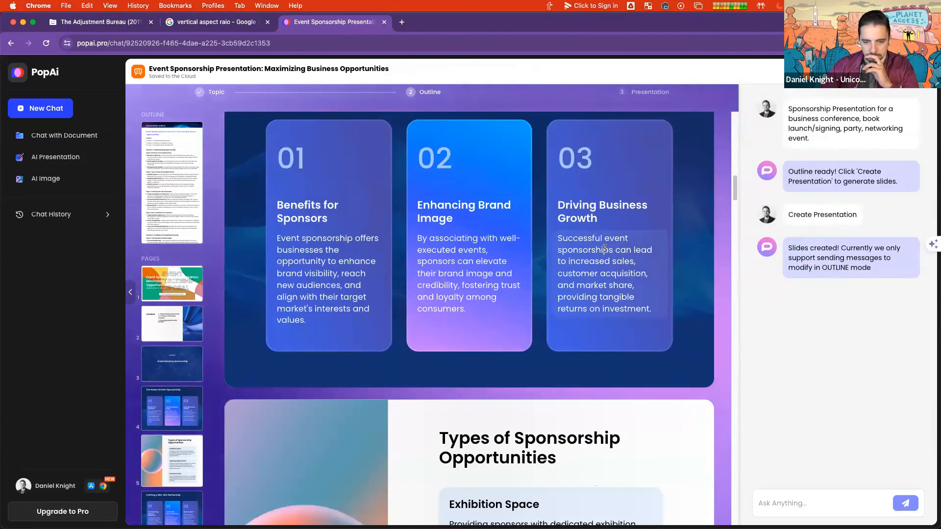
scroll(down, 3)
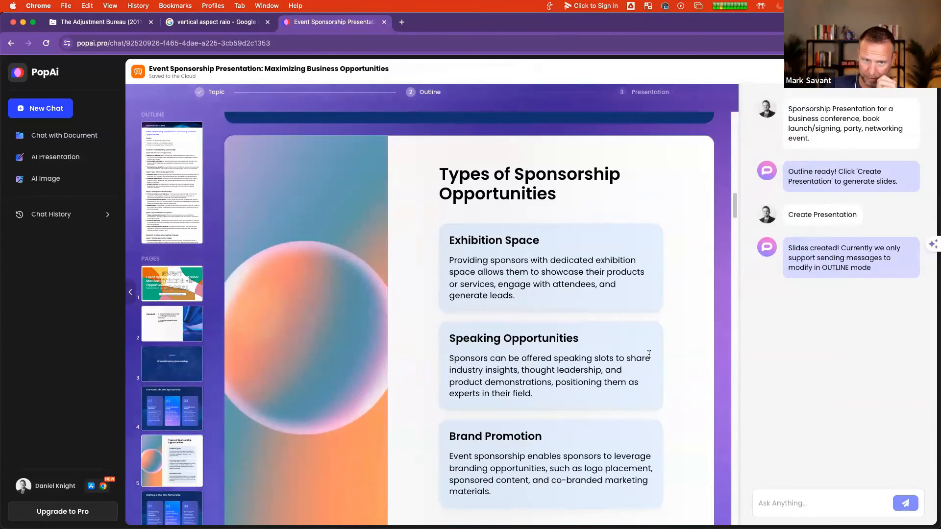
scroll(down, 3)
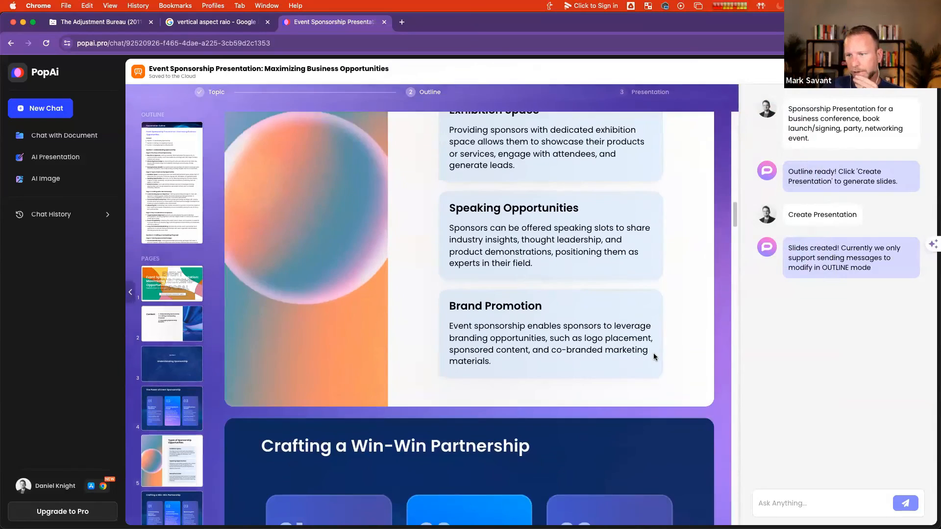
scroll(down, 3)
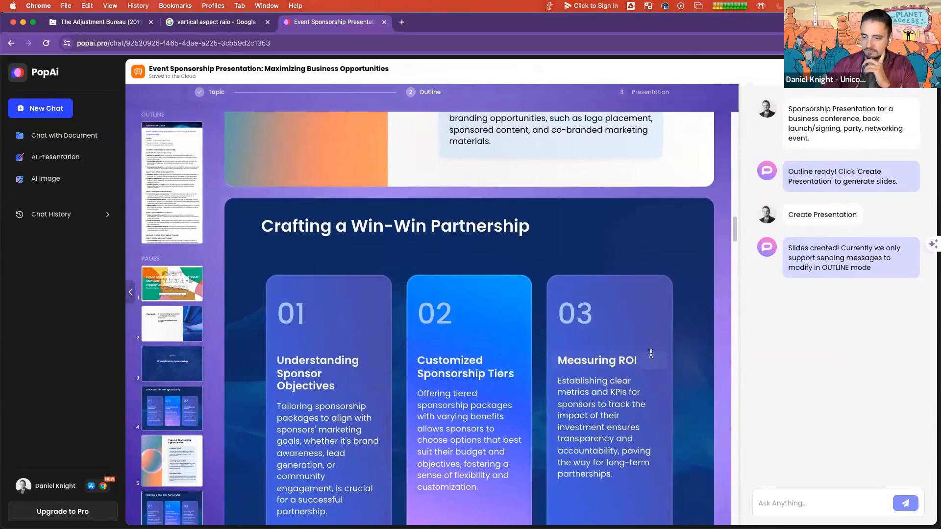
scroll(down, 3)
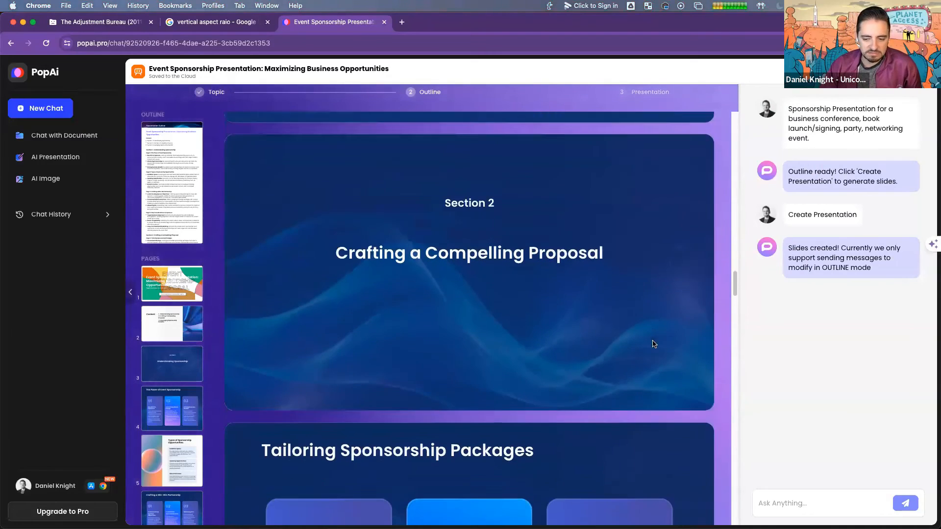
scroll(down, 3)
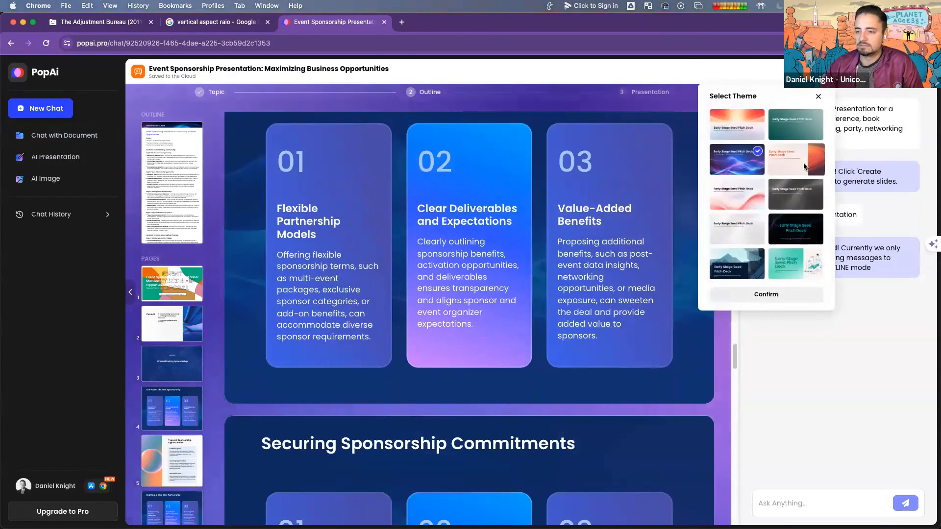
Try the peach theme, then switch to the blue and navy theme and confirm it
click(796, 158)
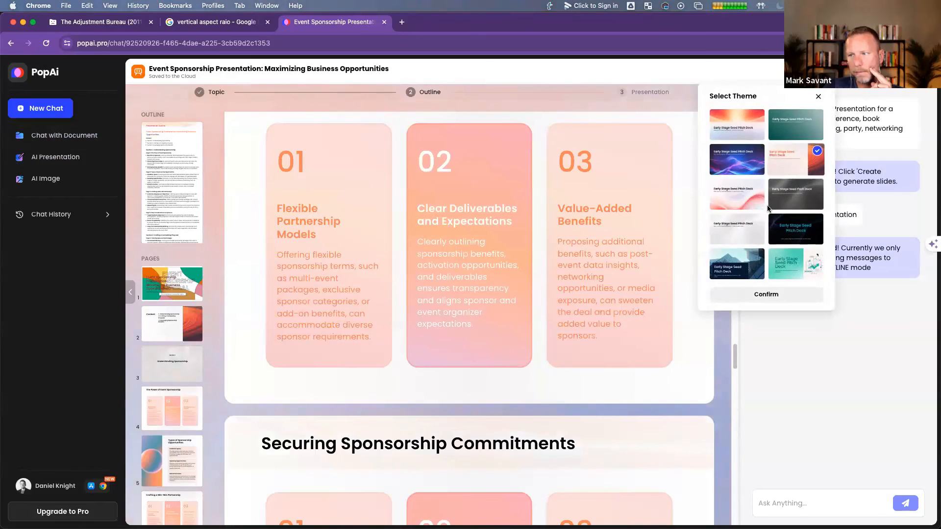
click(736, 229)
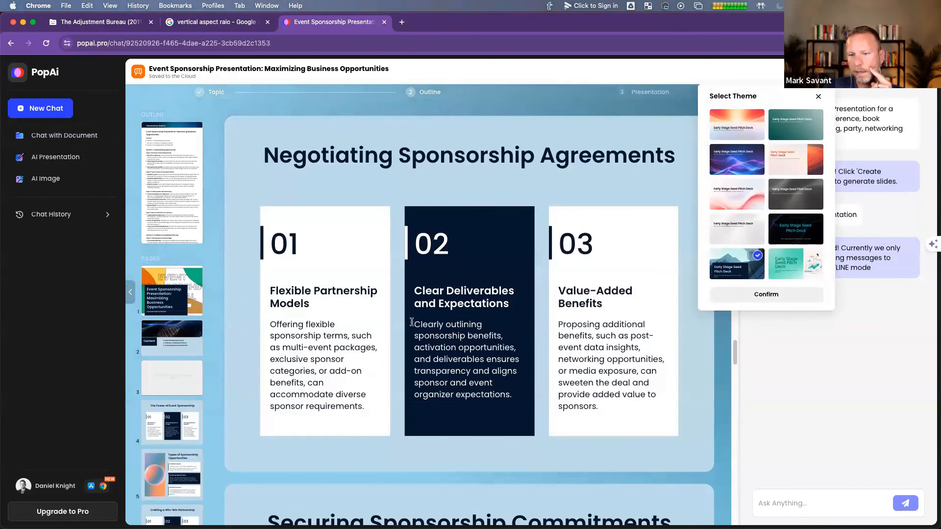
scroll(down, 3)
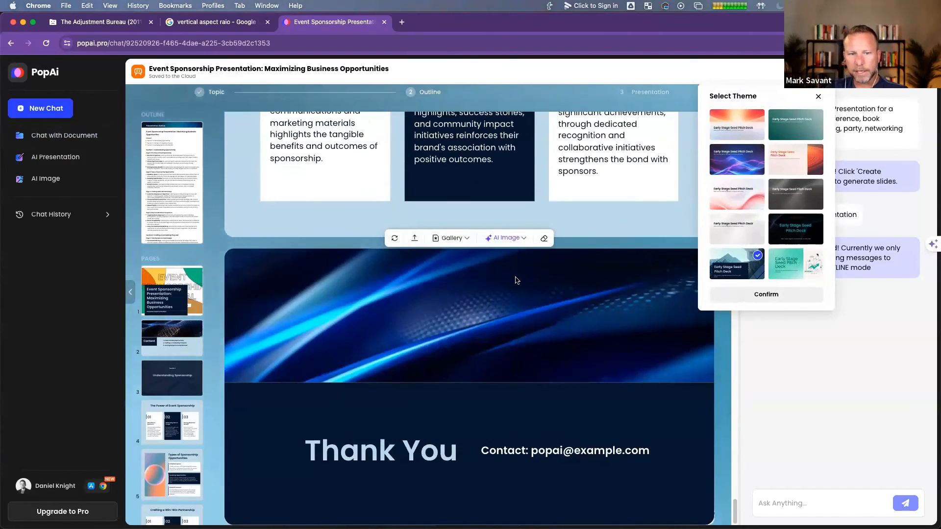
mouse_move(505, 417)
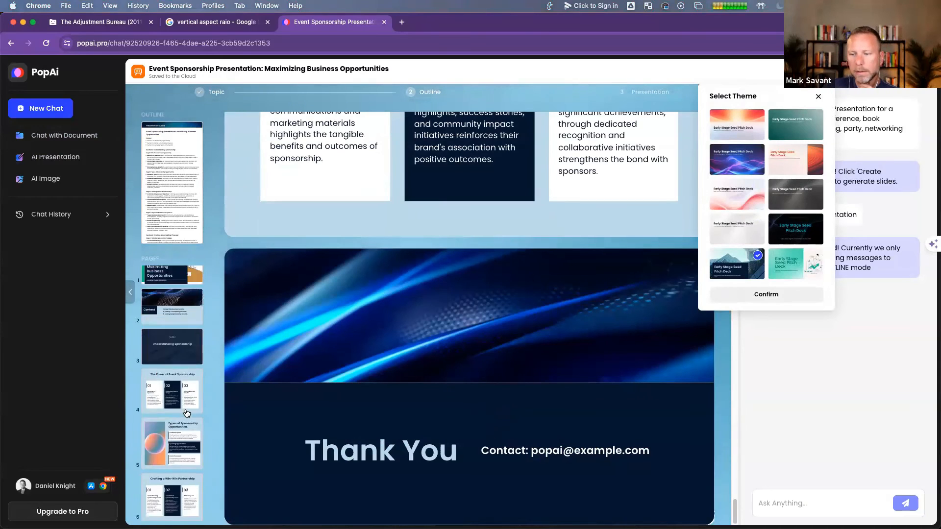
scroll(down, 3)
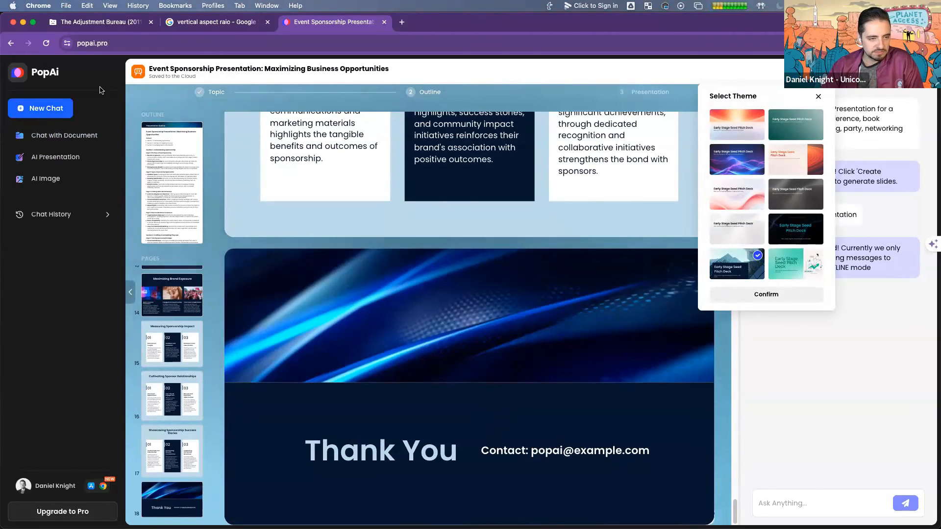
click(765, 294)
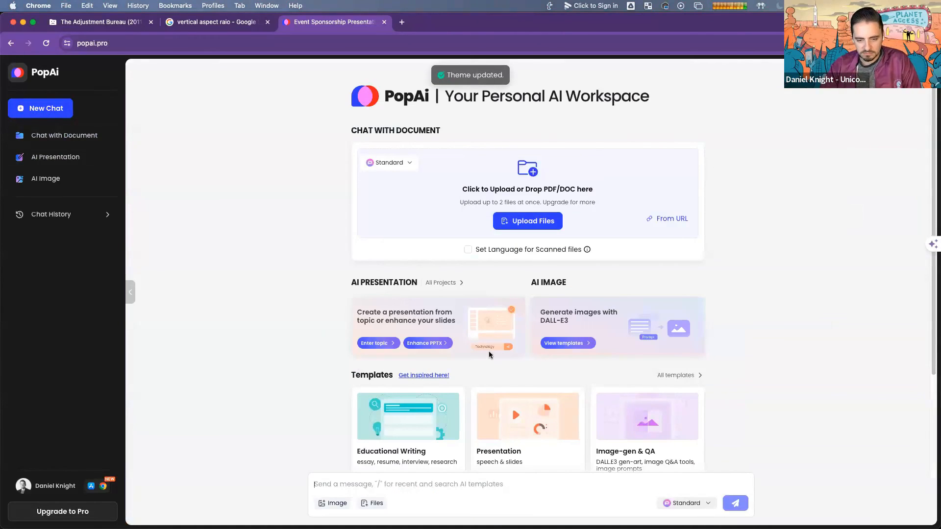